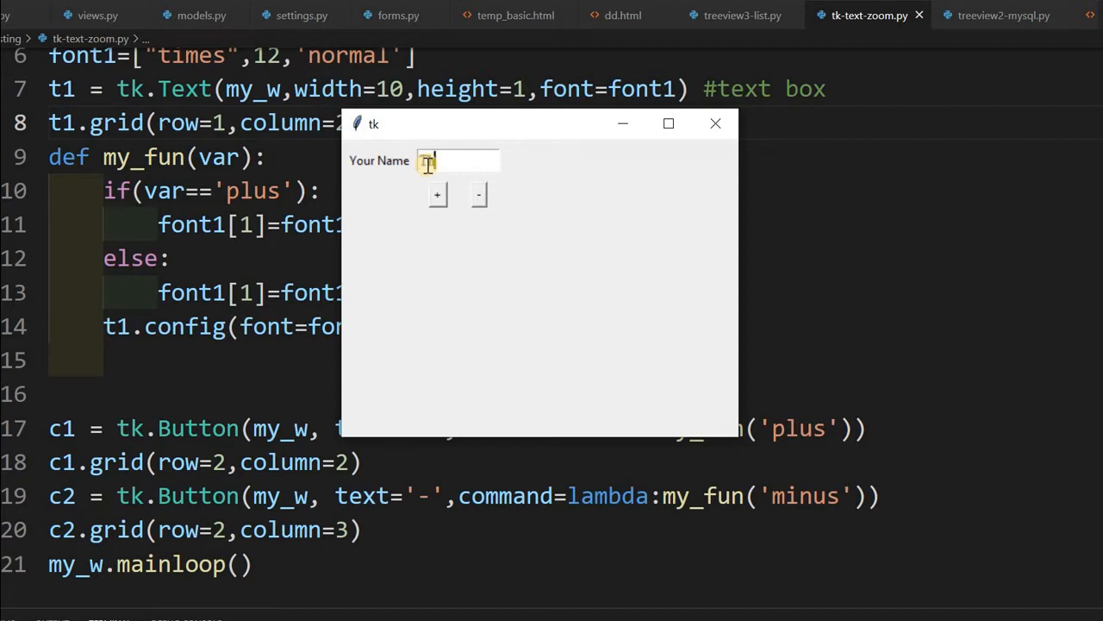
Enter 'This is test' in the demo window and enlarge its font with repeated + clicks.
text(This is test)
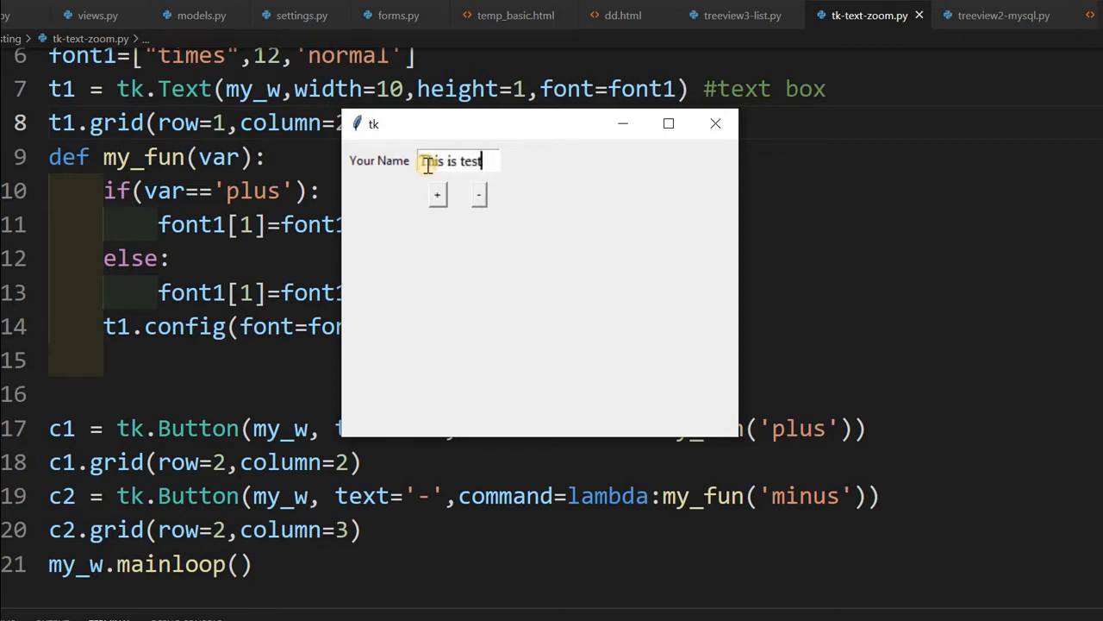
click(437, 194)
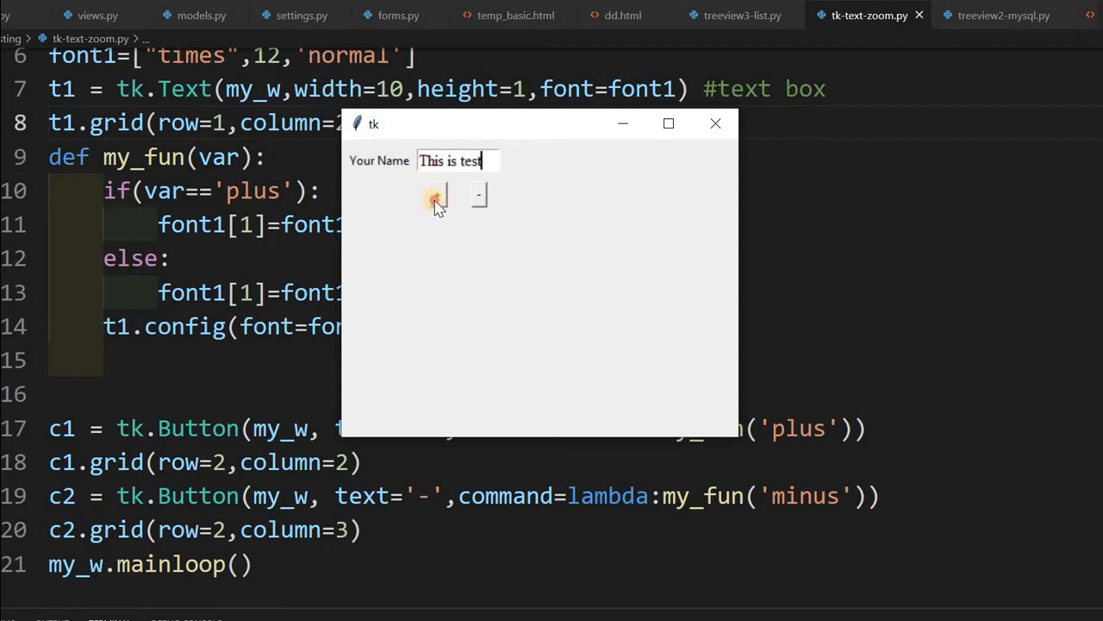
click(435, 198)
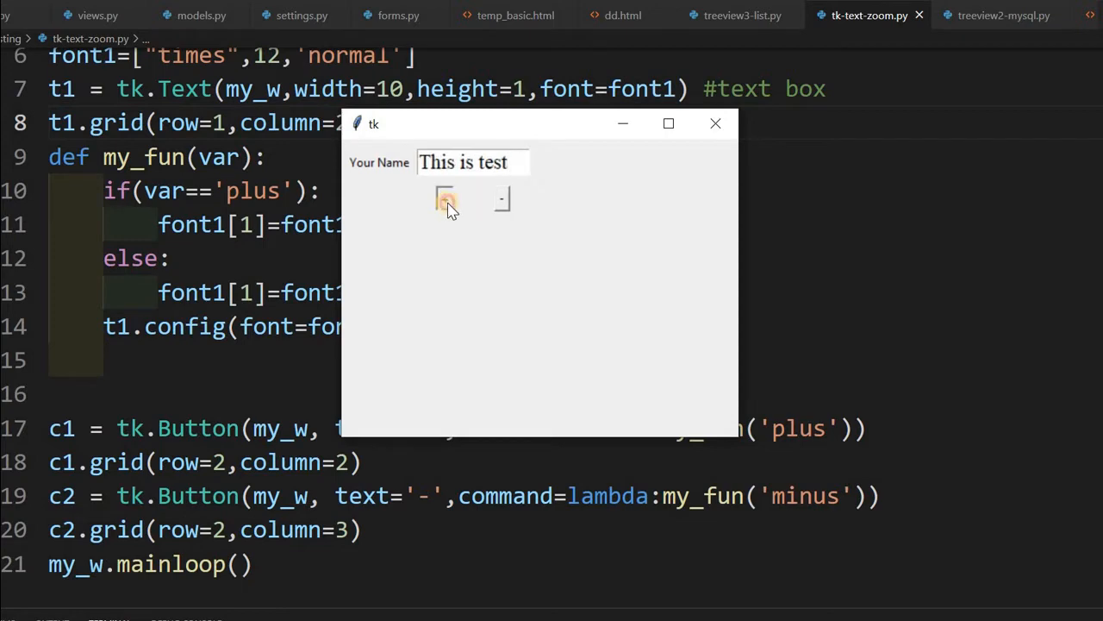
click(445, 201)
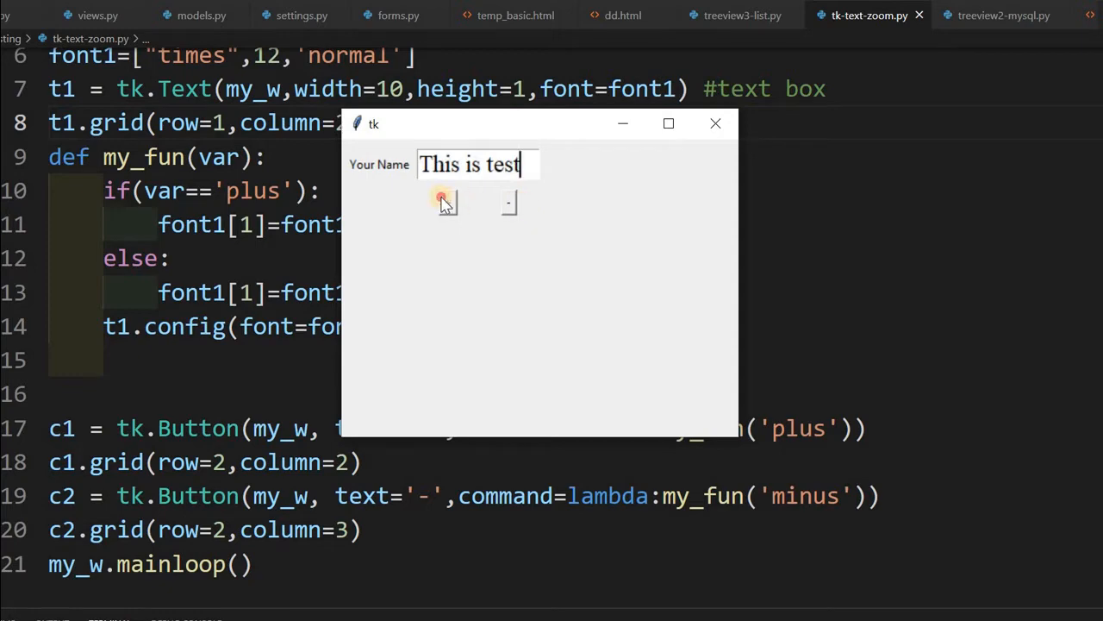
click(444, 203)
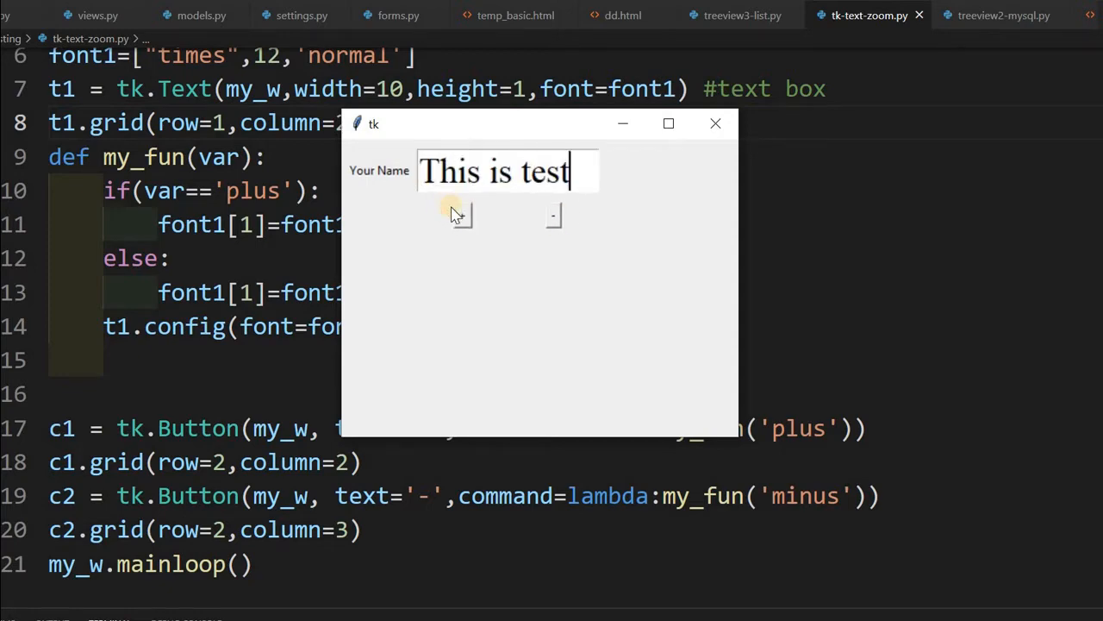
click(457, 215)
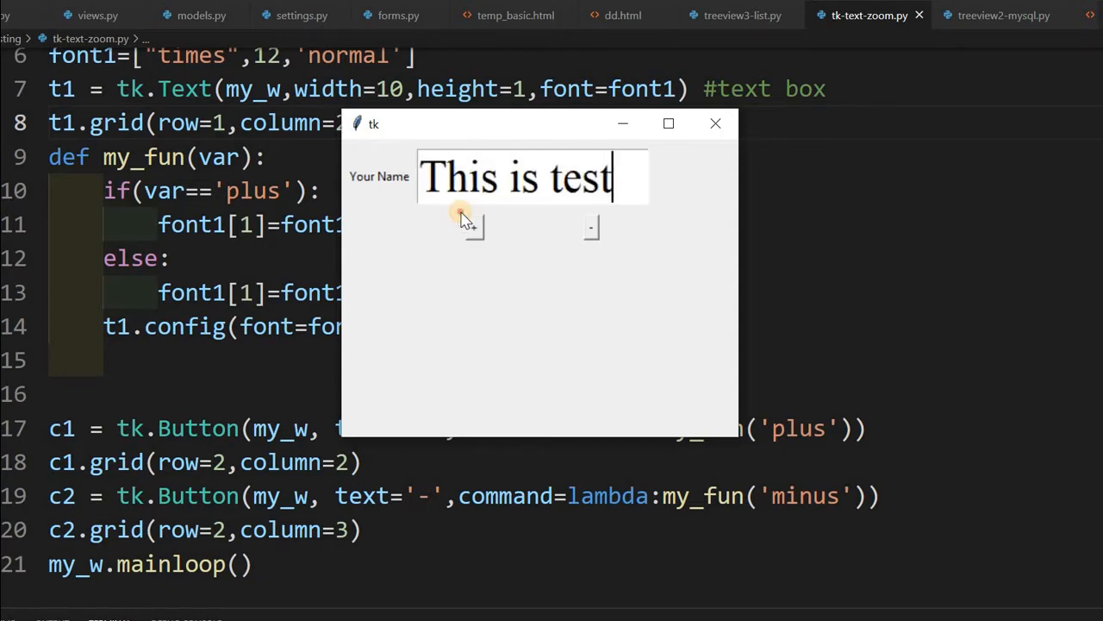
click(470, 225)
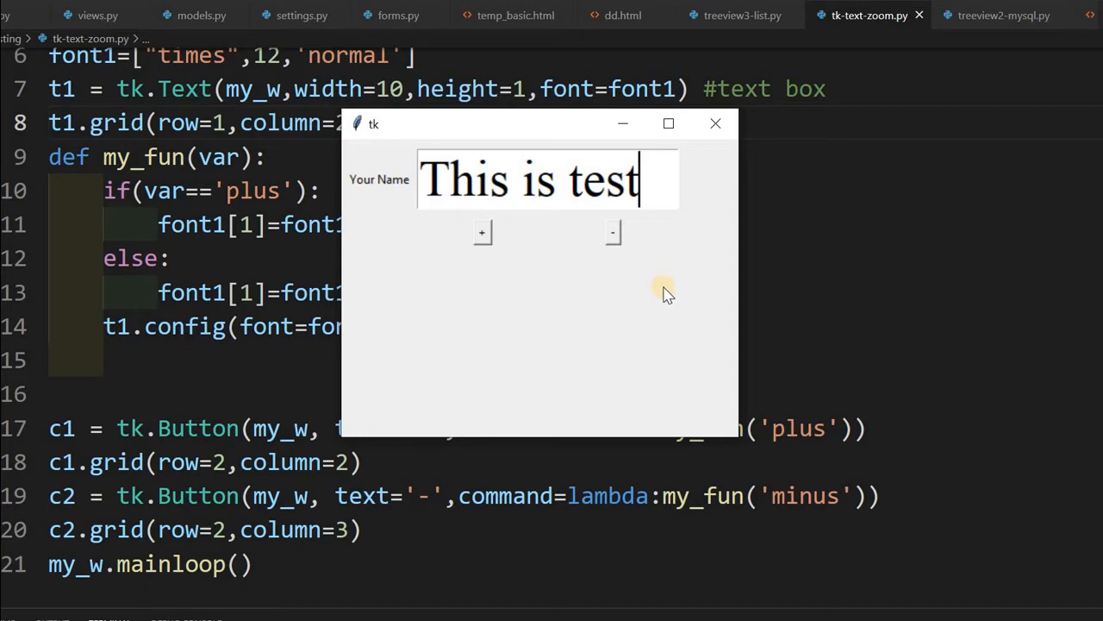
click(874, 14)
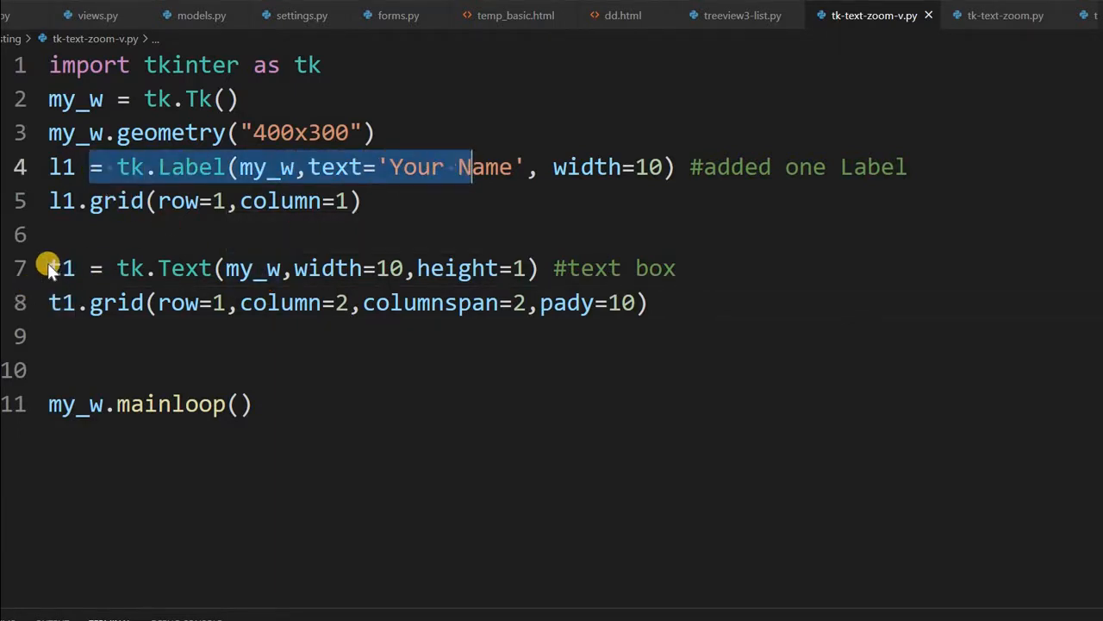
mouse_move(653, 313)
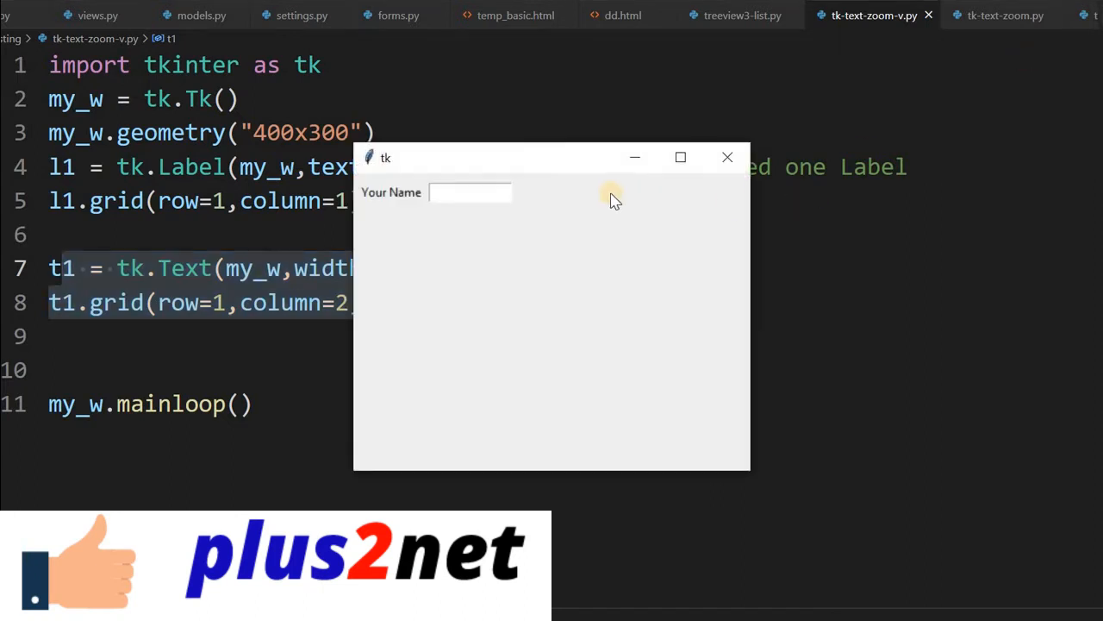
mouse_move(729, 157)
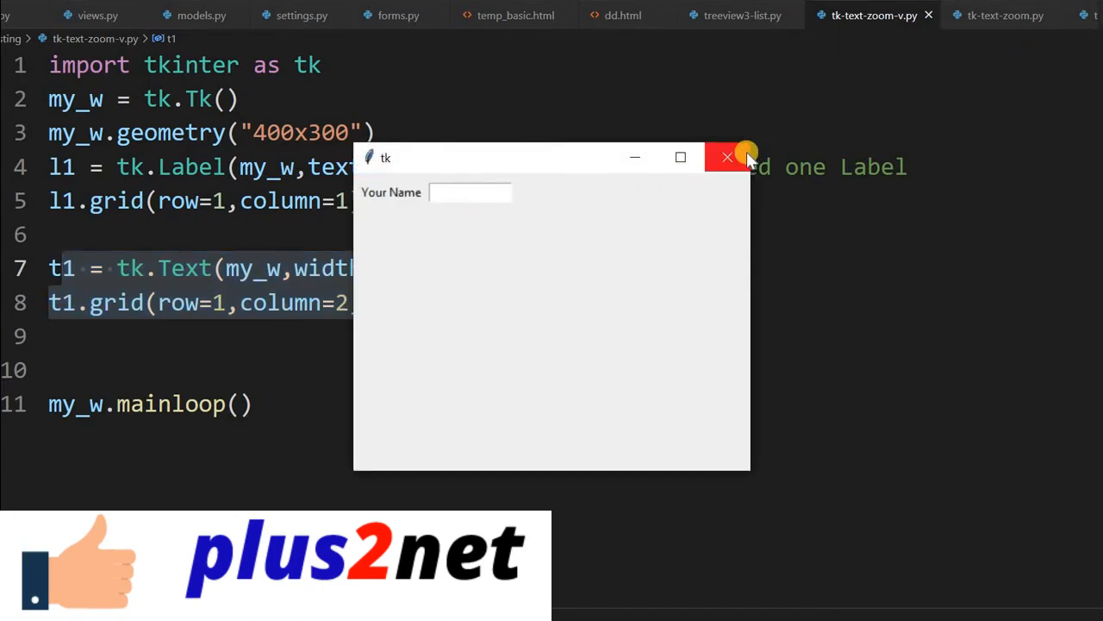
Close the starter script's Your Name test window.
click(727, 157)
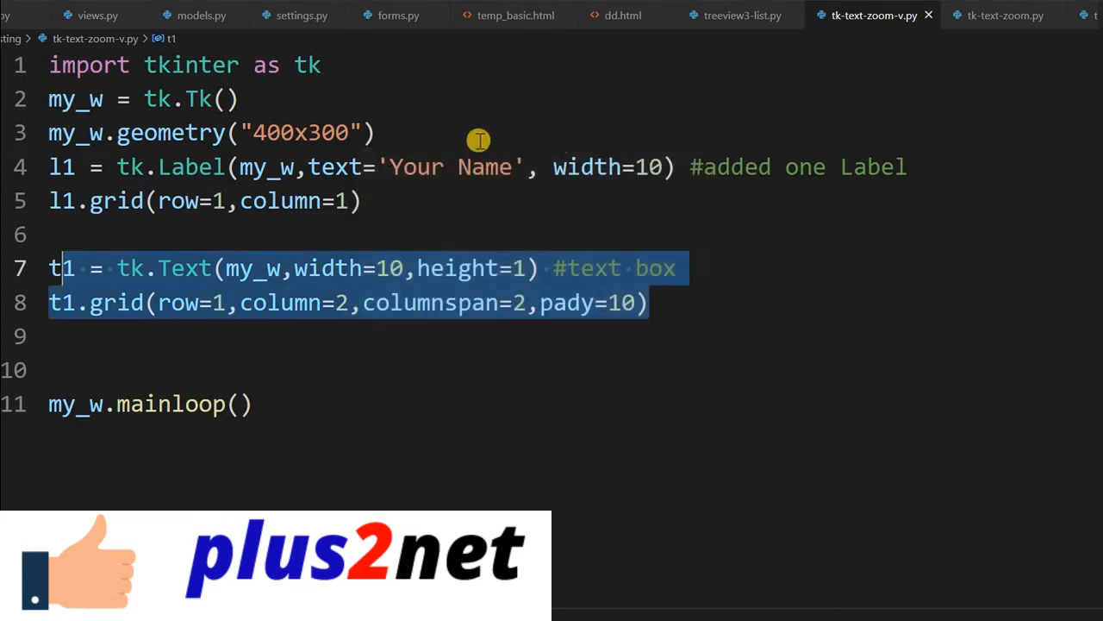
Define font1=['times',12,'normal'] on line 6 and pass font=font1 to tk.Text.
click(445, 133)
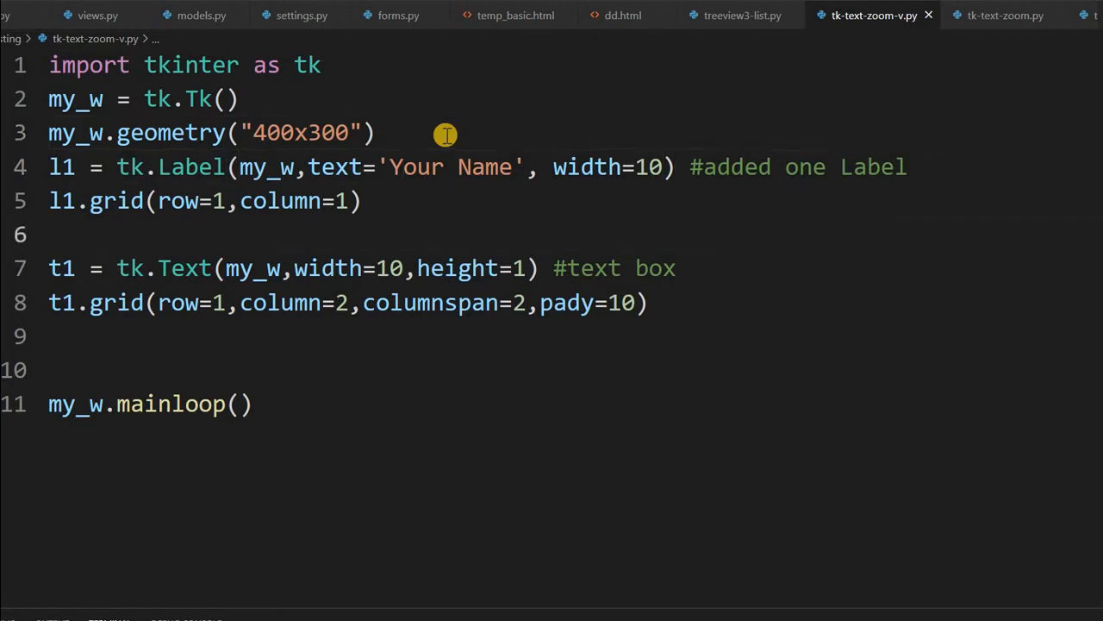
text(font1)
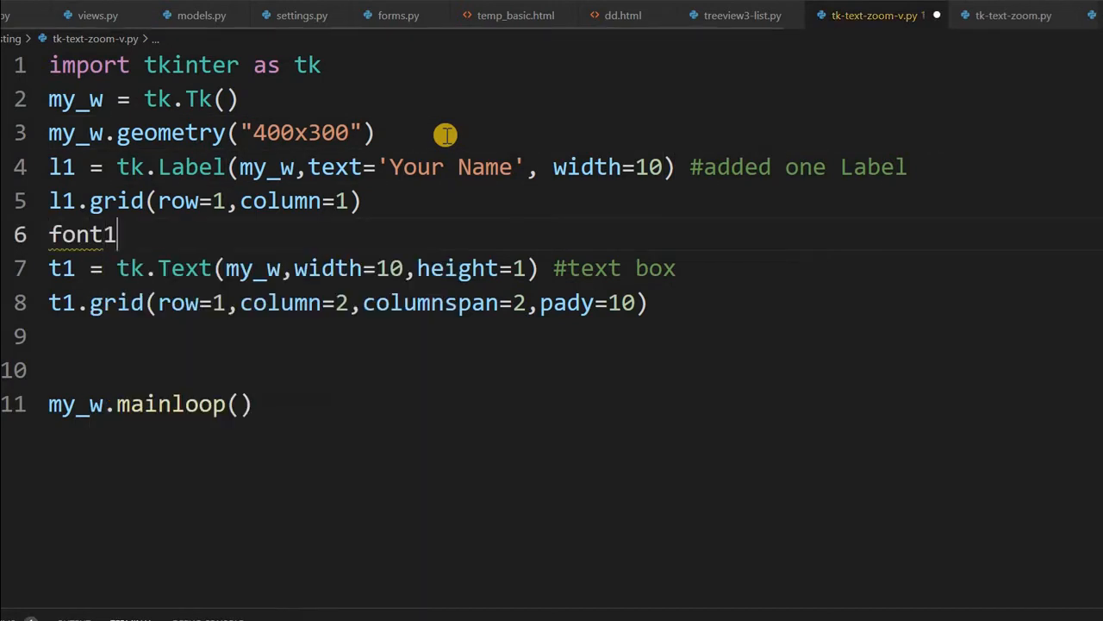
text(=['times',12,'n)
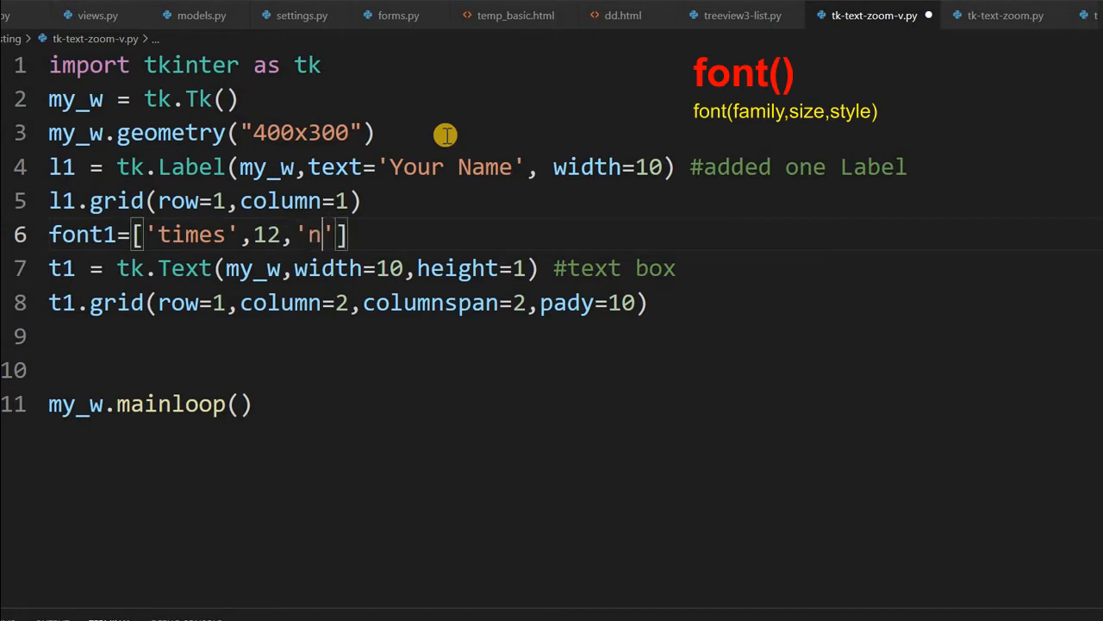
text(ormal)
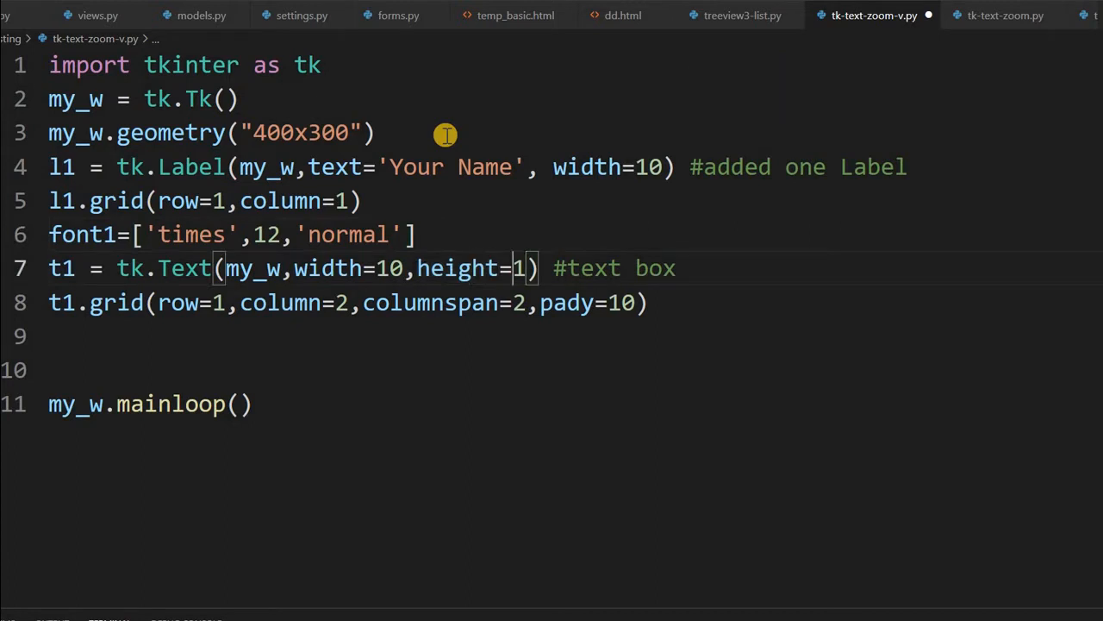
text(,font=font1)
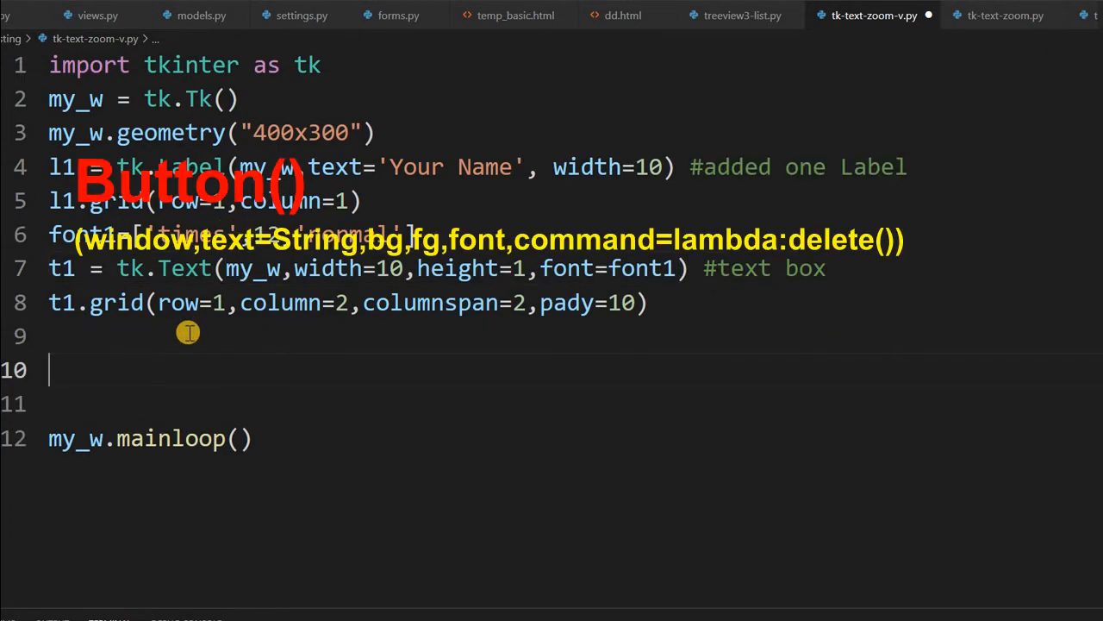
Create button b1 labelled '+' with command lambda: my_fun('plus').
text(b1=tk)
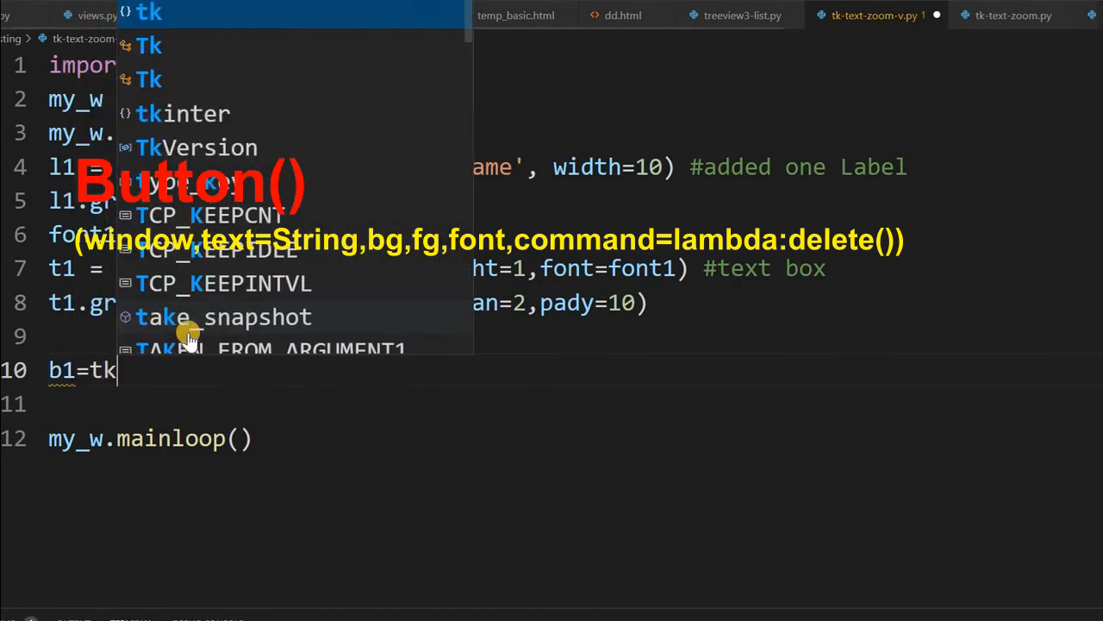
text(.Button(my_w,)
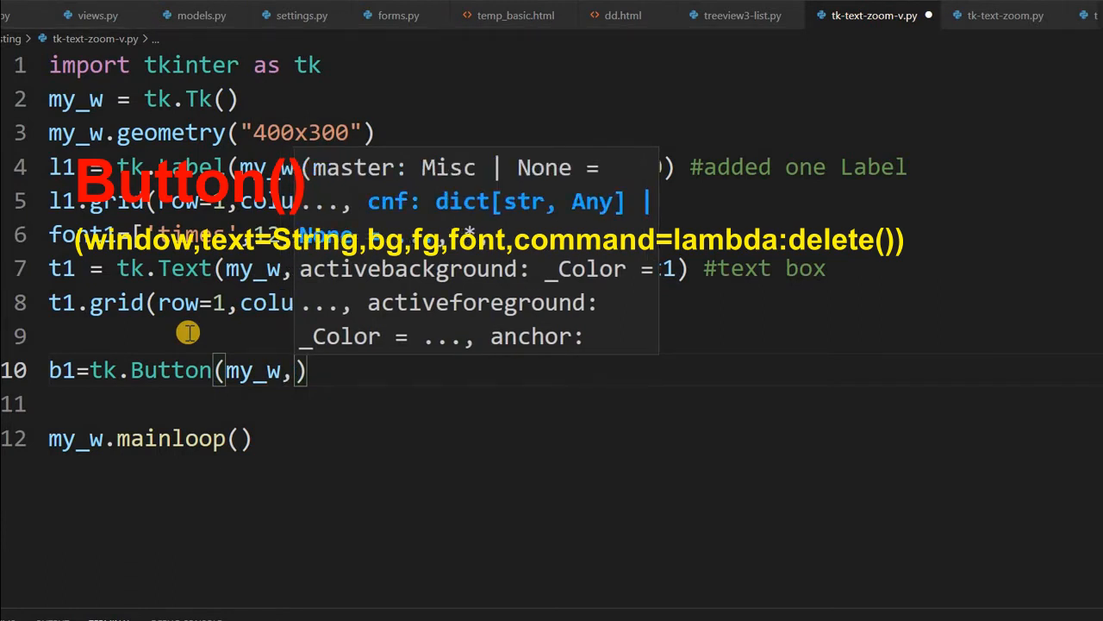
text(text=)
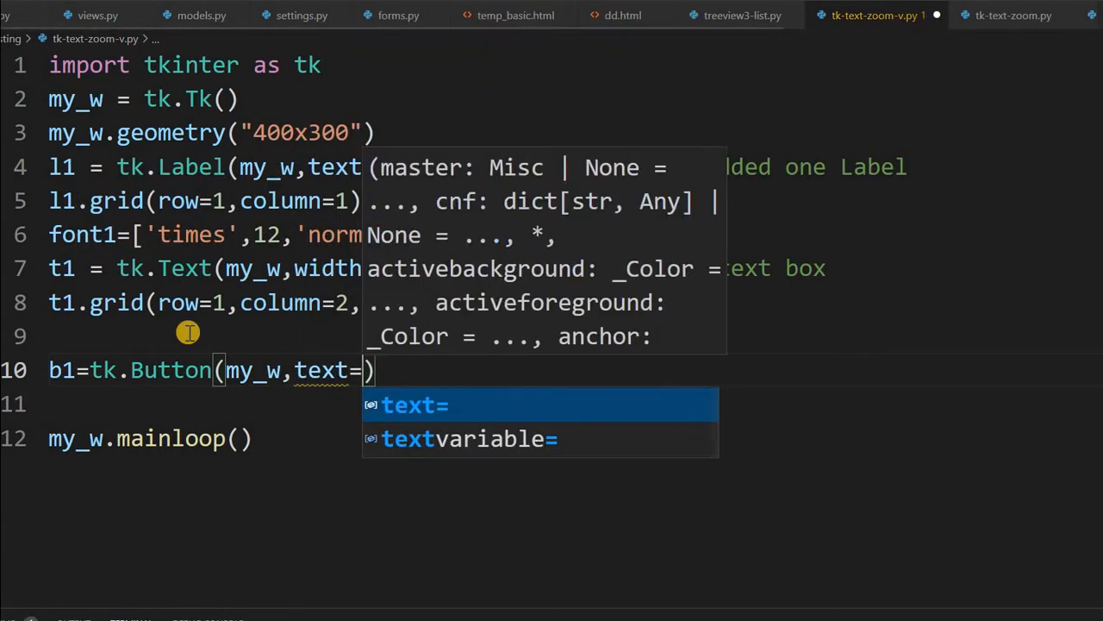
text('+')
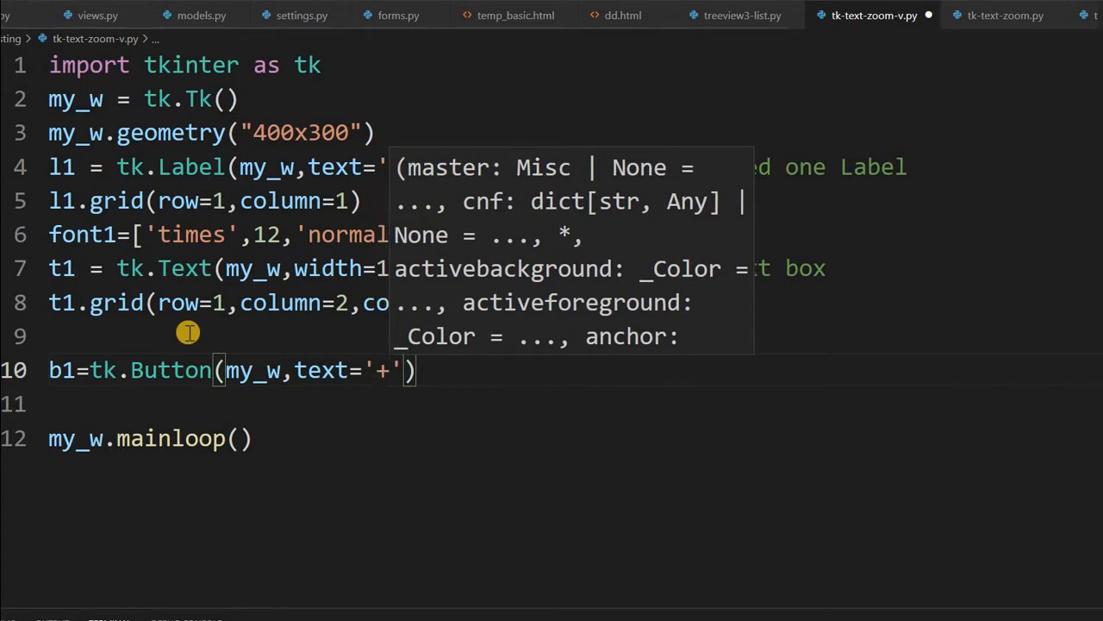
text(co)
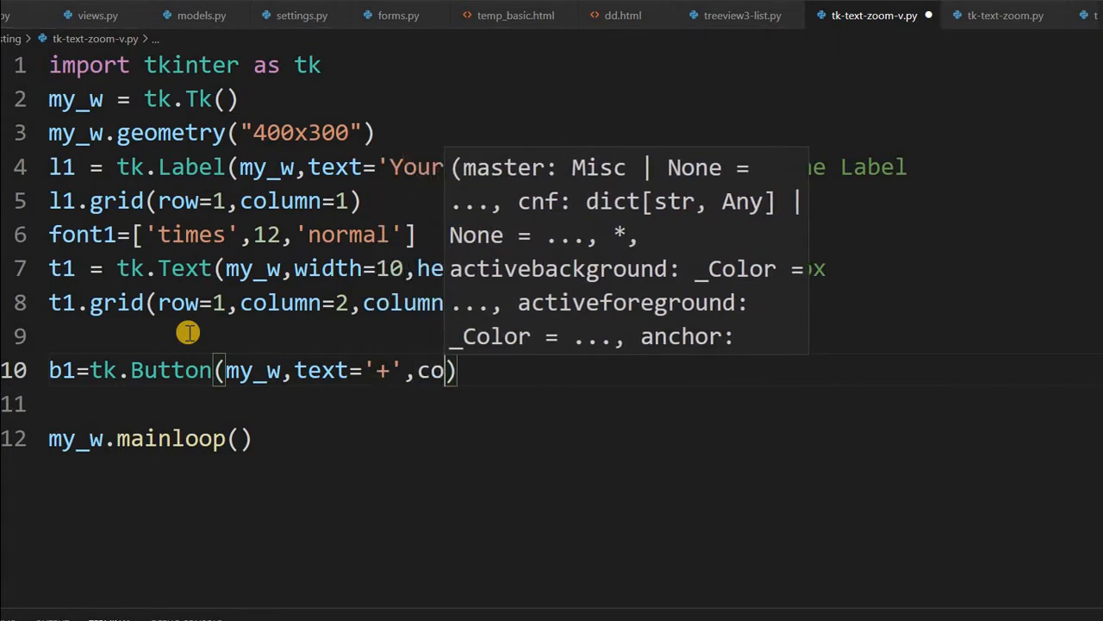
text(mmand=)
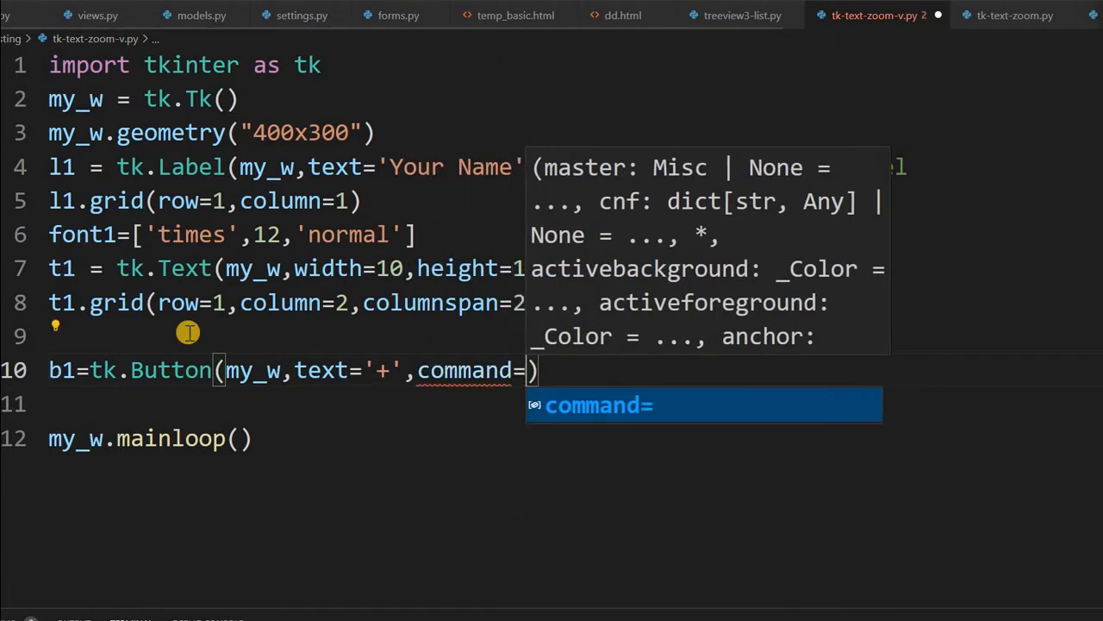
text(lambda:)
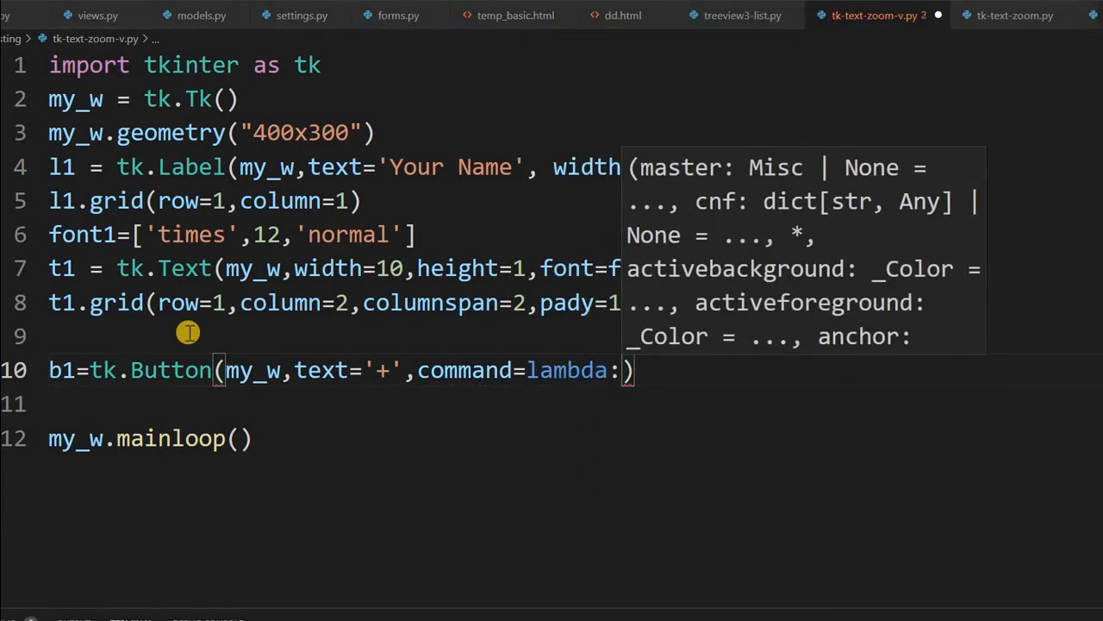
text(my_fun(')
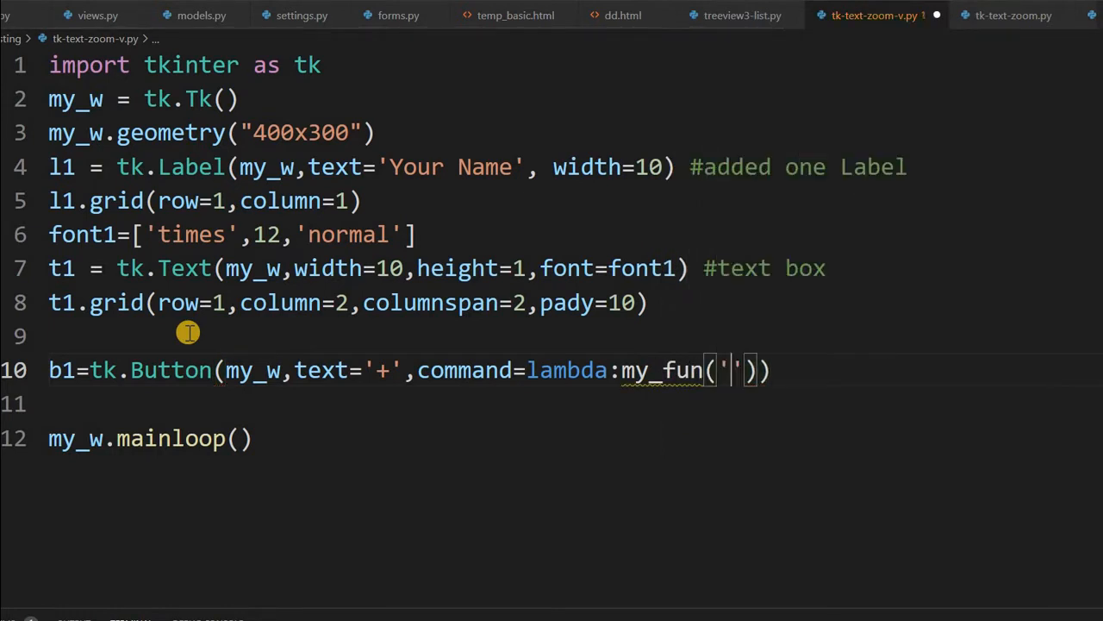
text(p1)
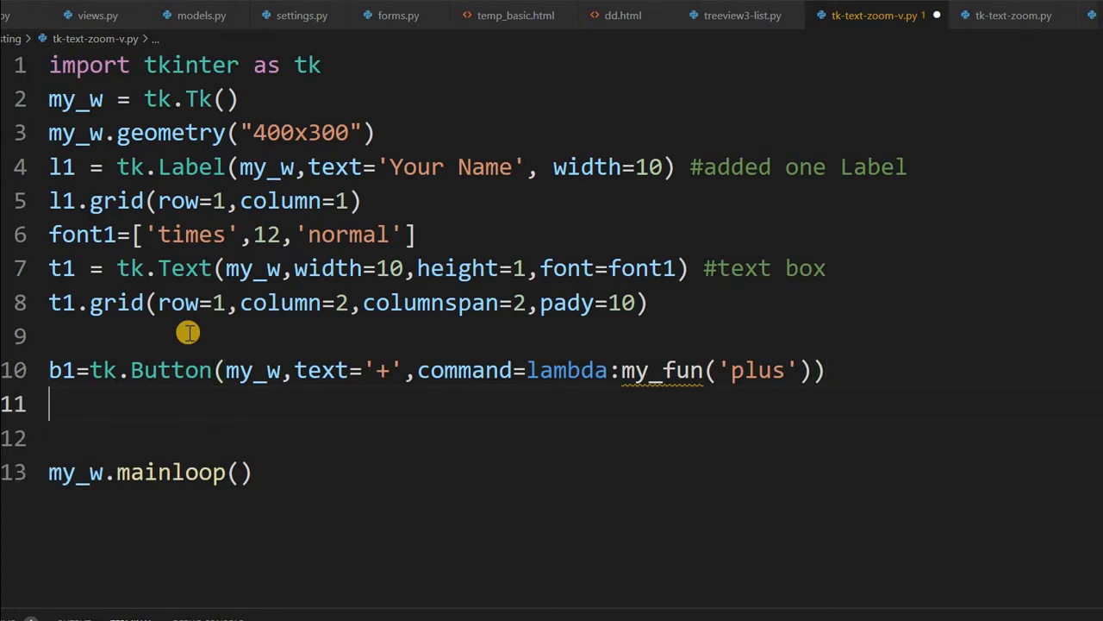
Place b1 in the grid at row 2, column 2.
text(b1.)
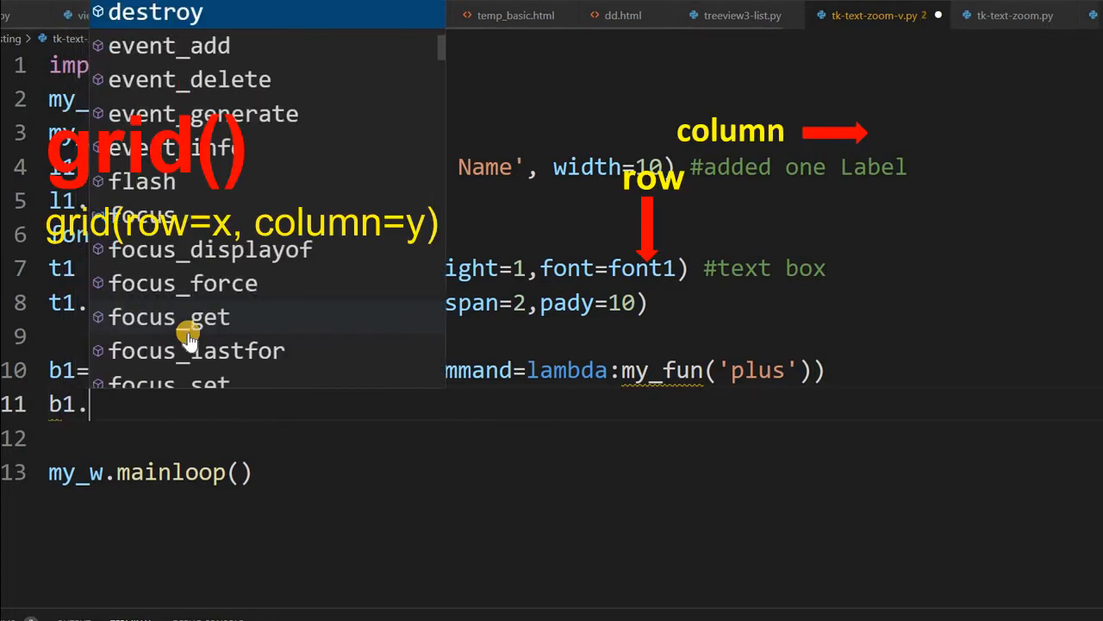
text(row=))
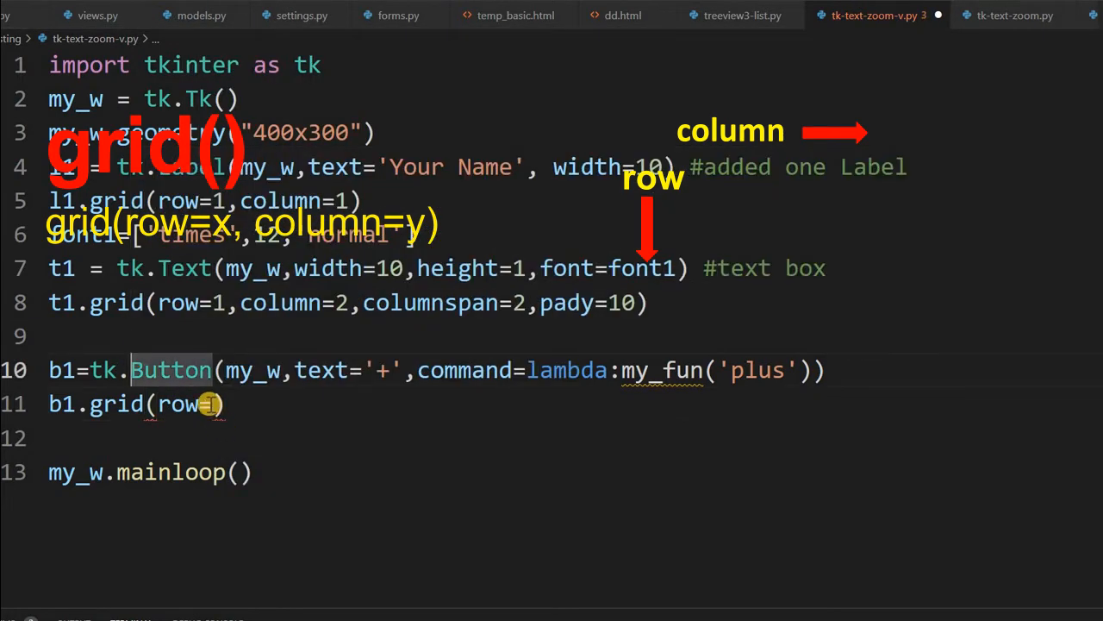
text(,c)
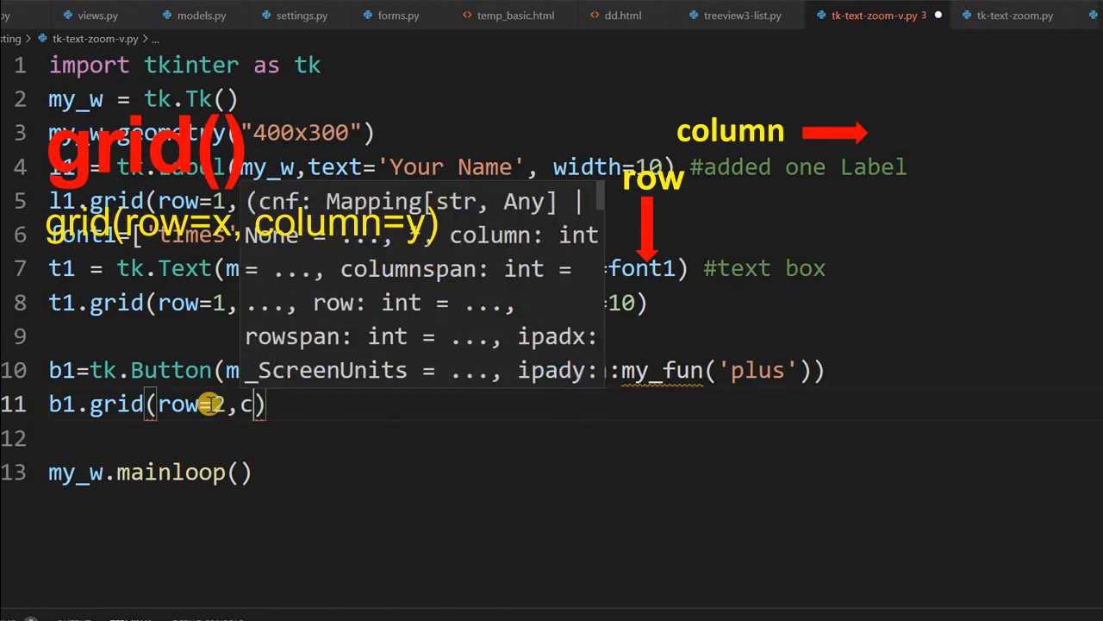
text(column=)
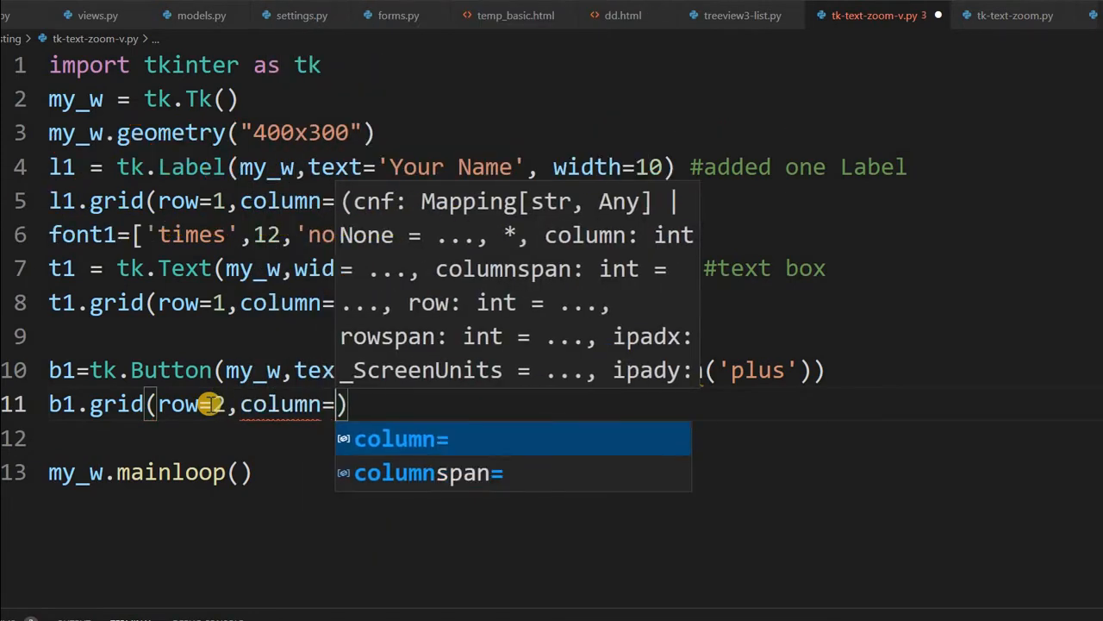
text(2)
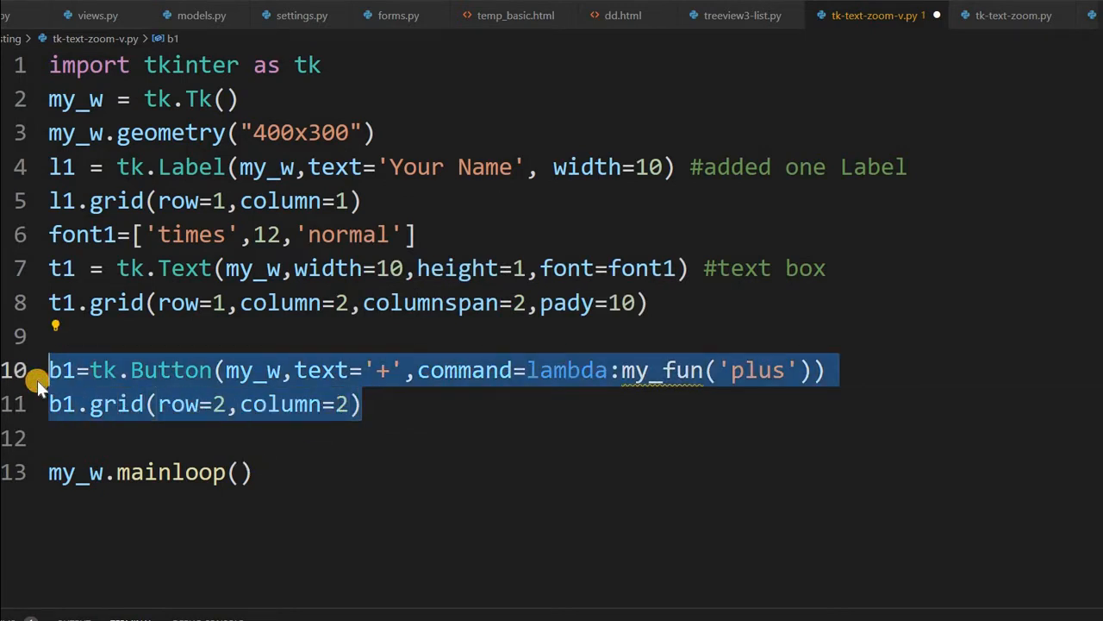
mouse_move(369, 412)
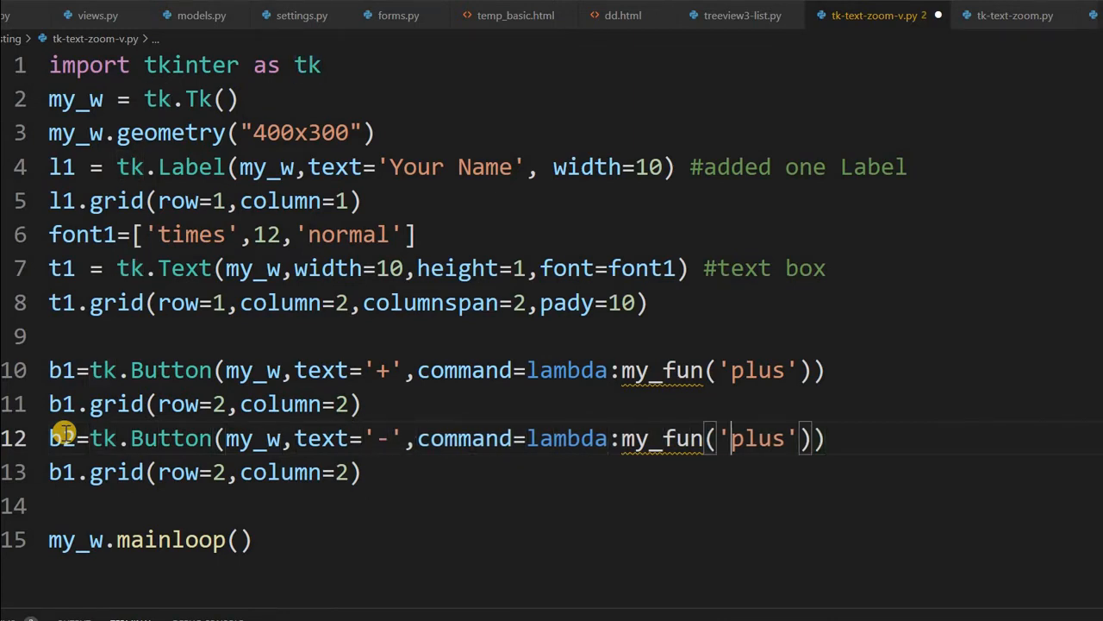
Duplicate b1 as b2 with text '-', argument 'minus' and column 3.
text(minuse)
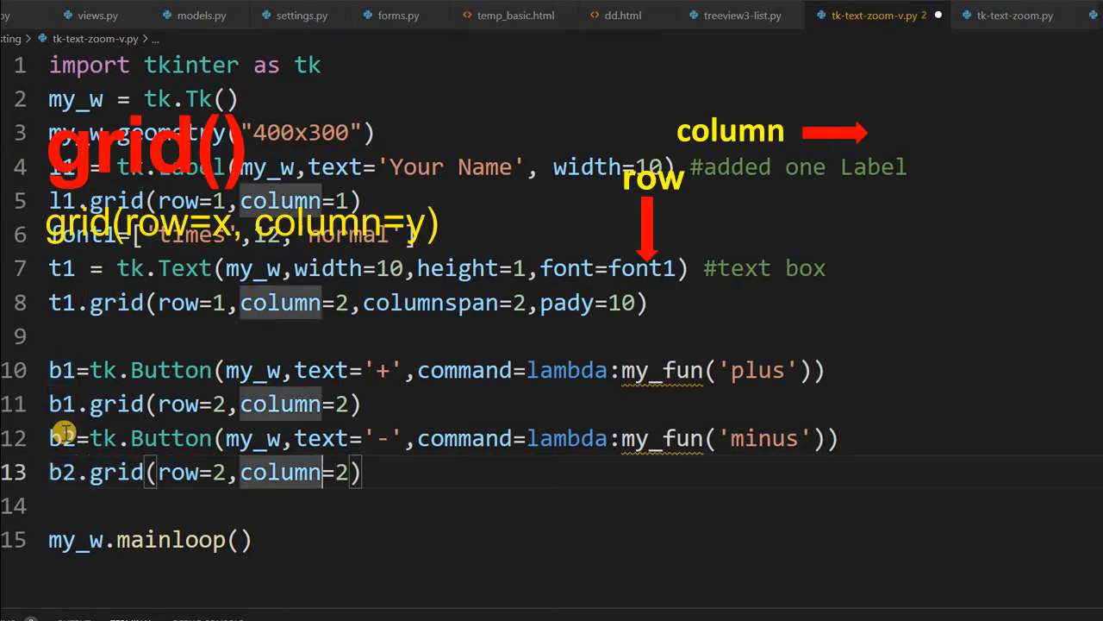
text(3)
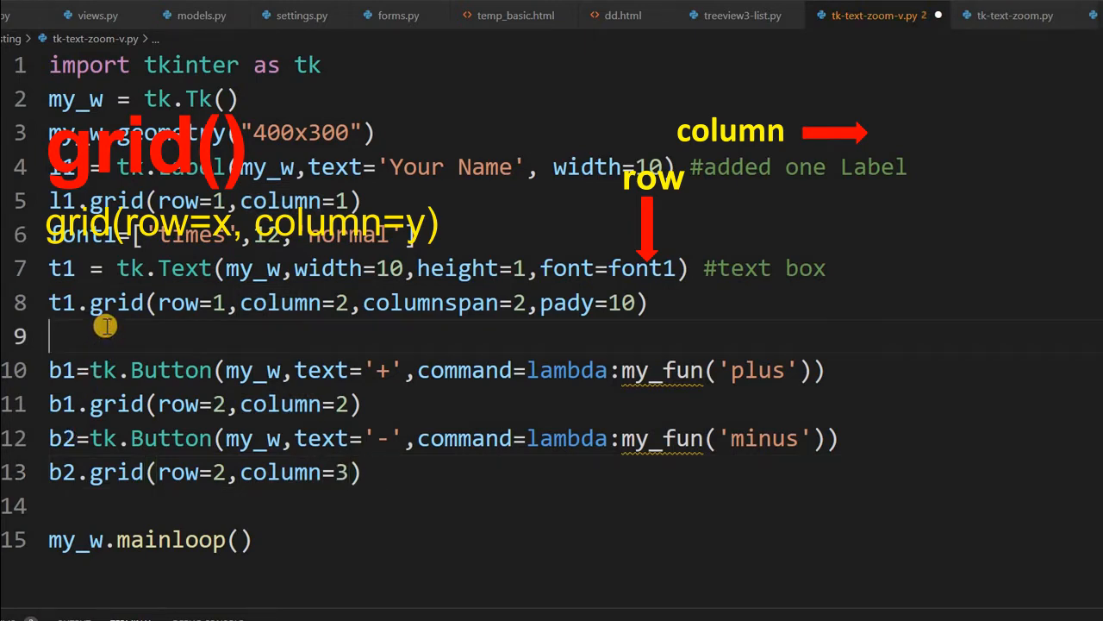
Write def my_fun(str1): with an if str1=='plus': condition.
text(def)
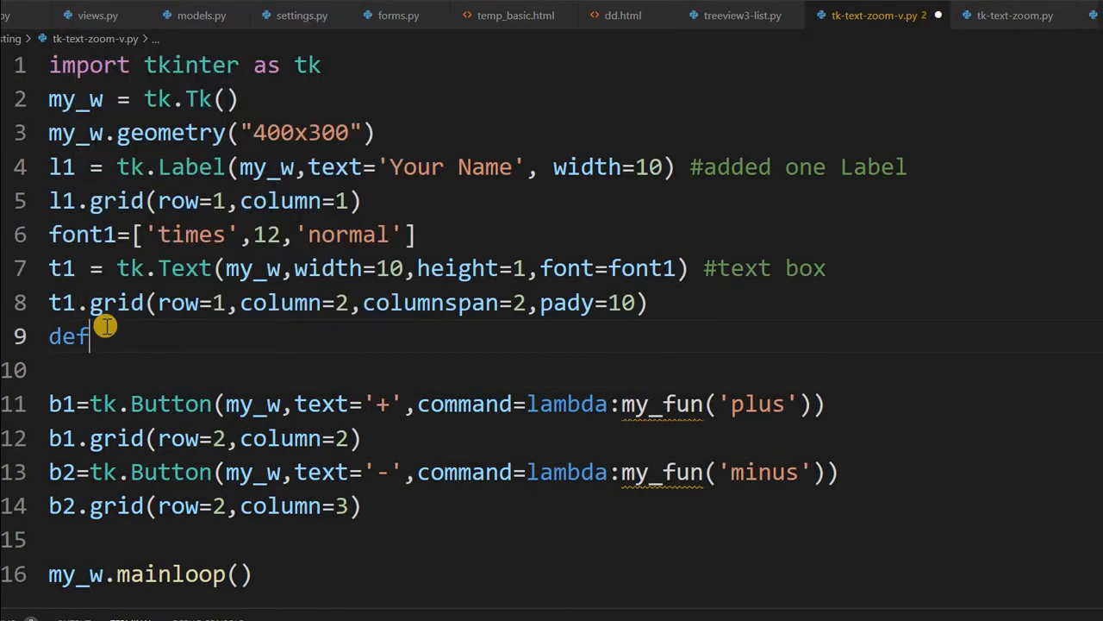
text(my_fun)
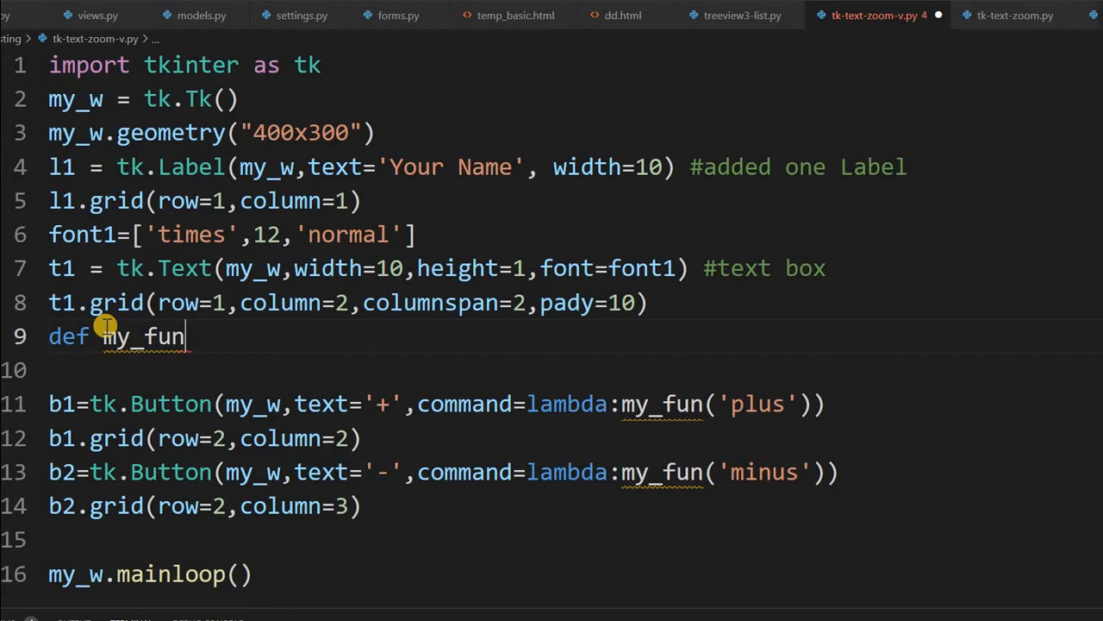
text(())
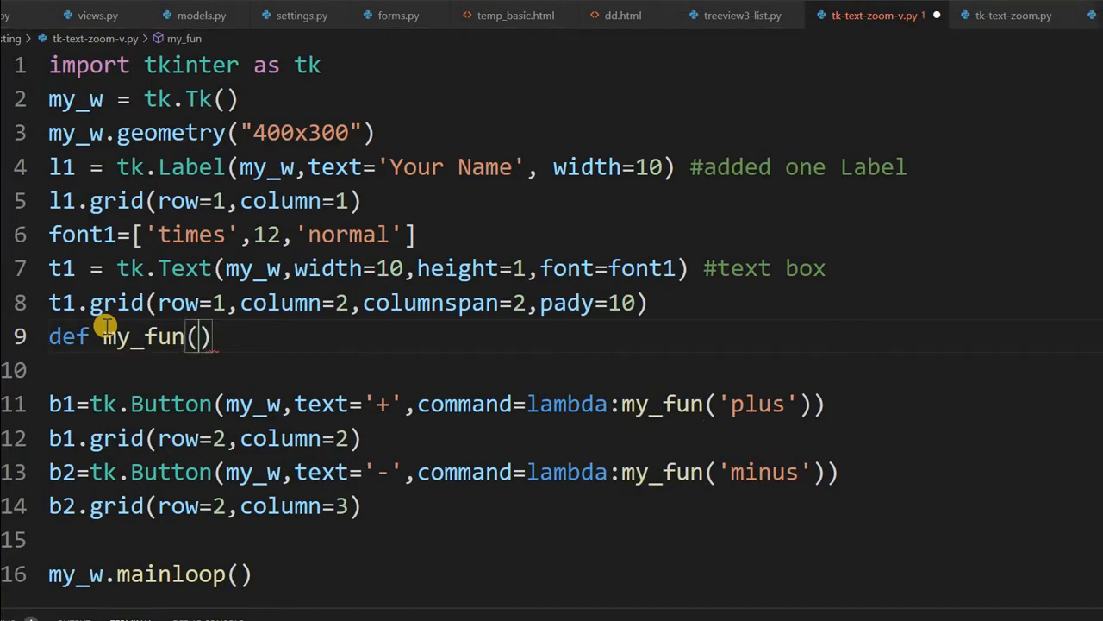
text(str1)
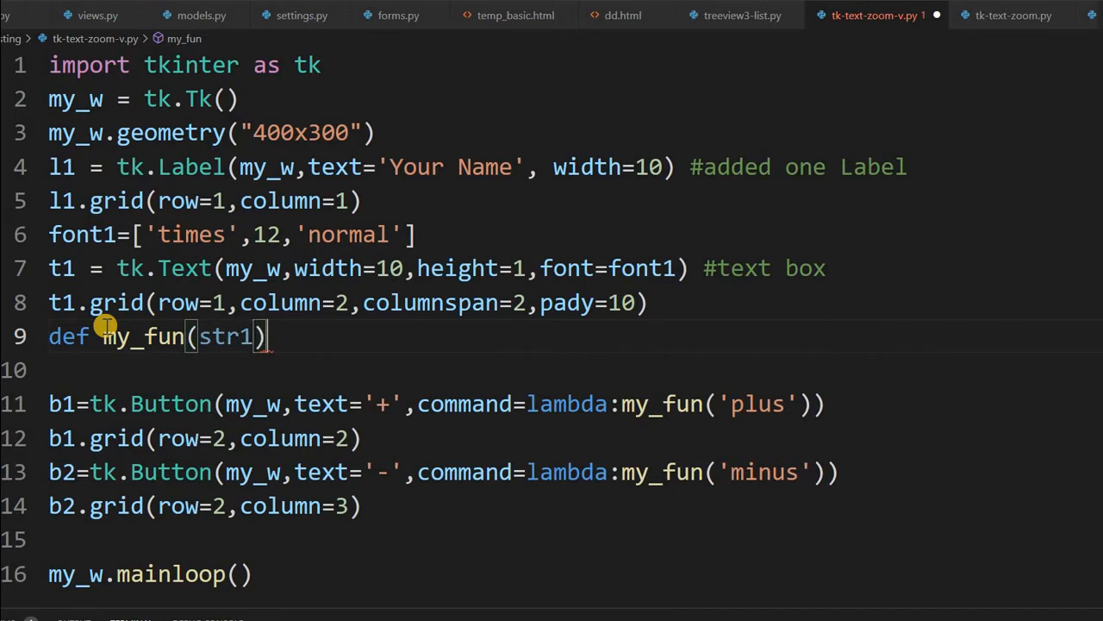
text(:)
text(if(str1)
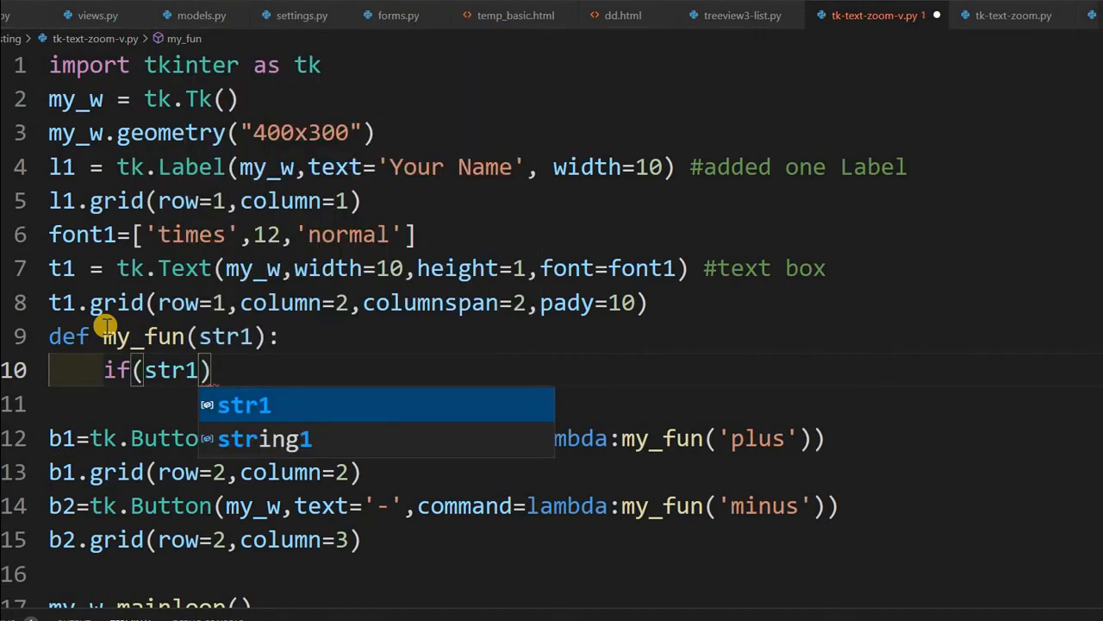
text(==)
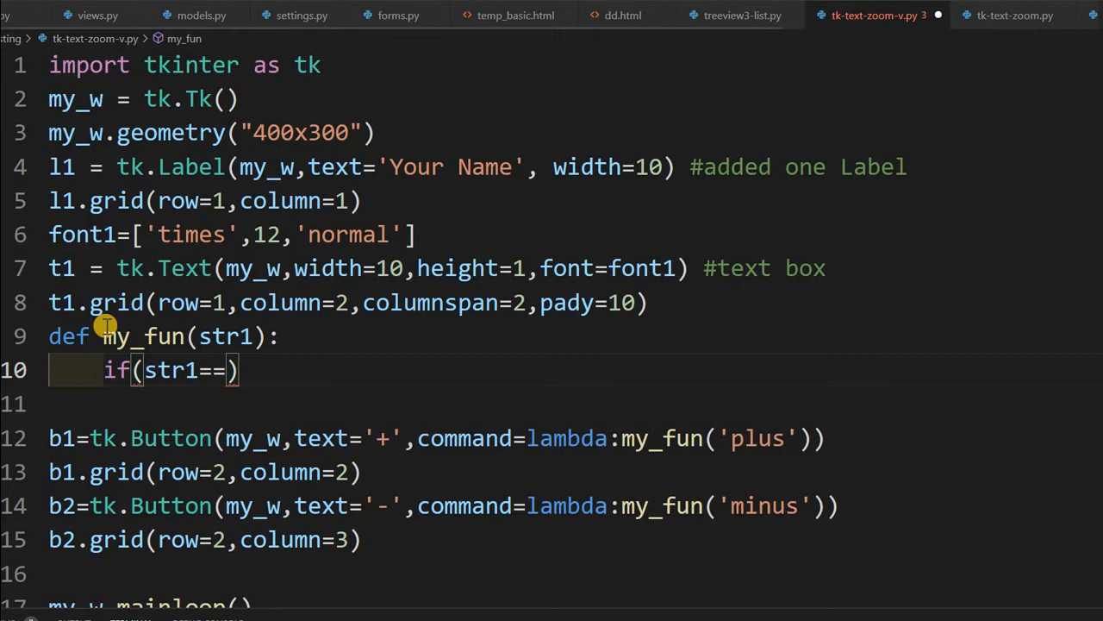
text(plus')
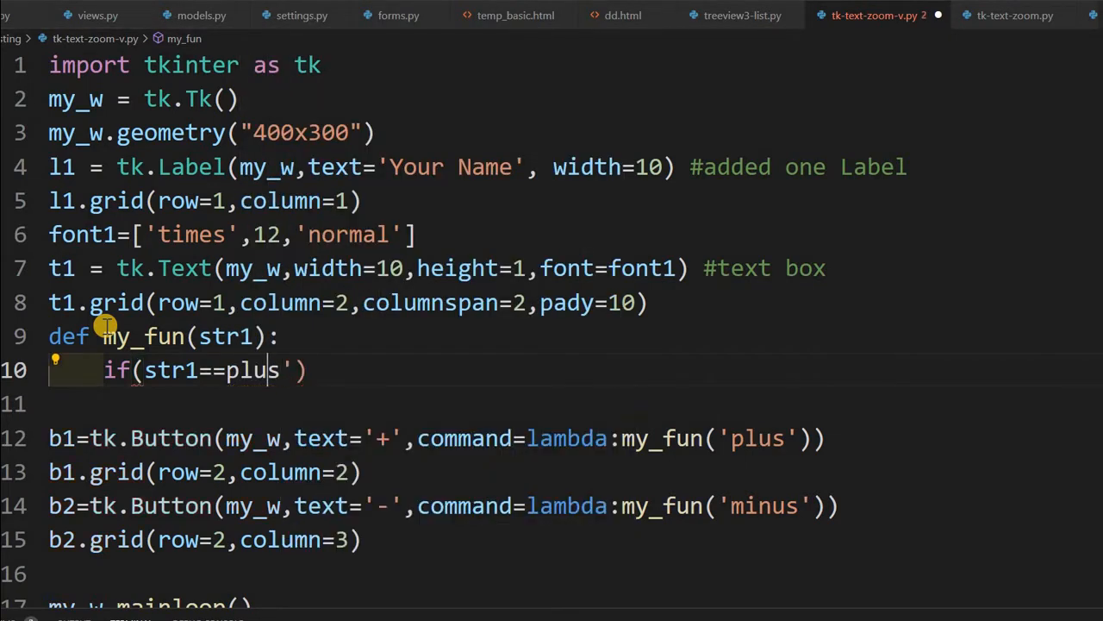
text())
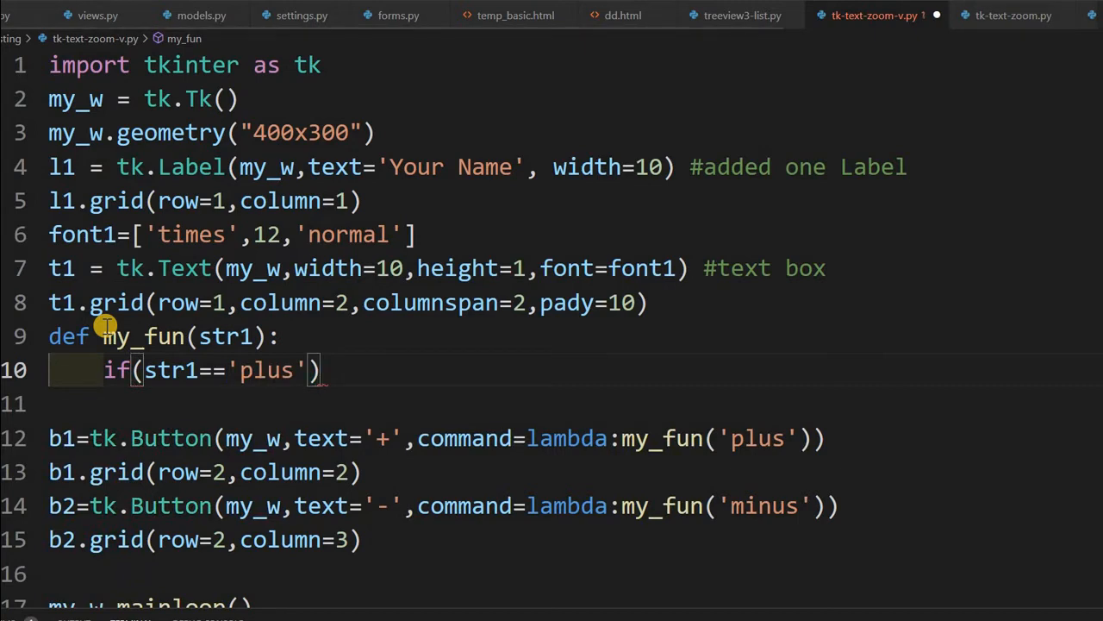
key(enter)
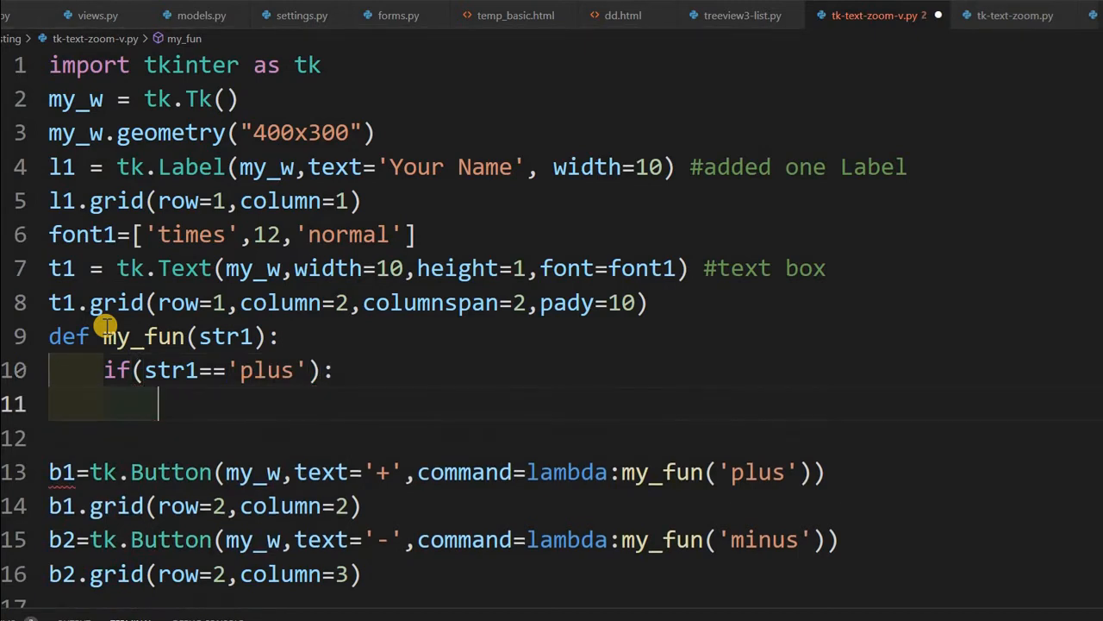
Raise font1[1] by 2 in the if branch and begin the else: line.
text(font1[1)
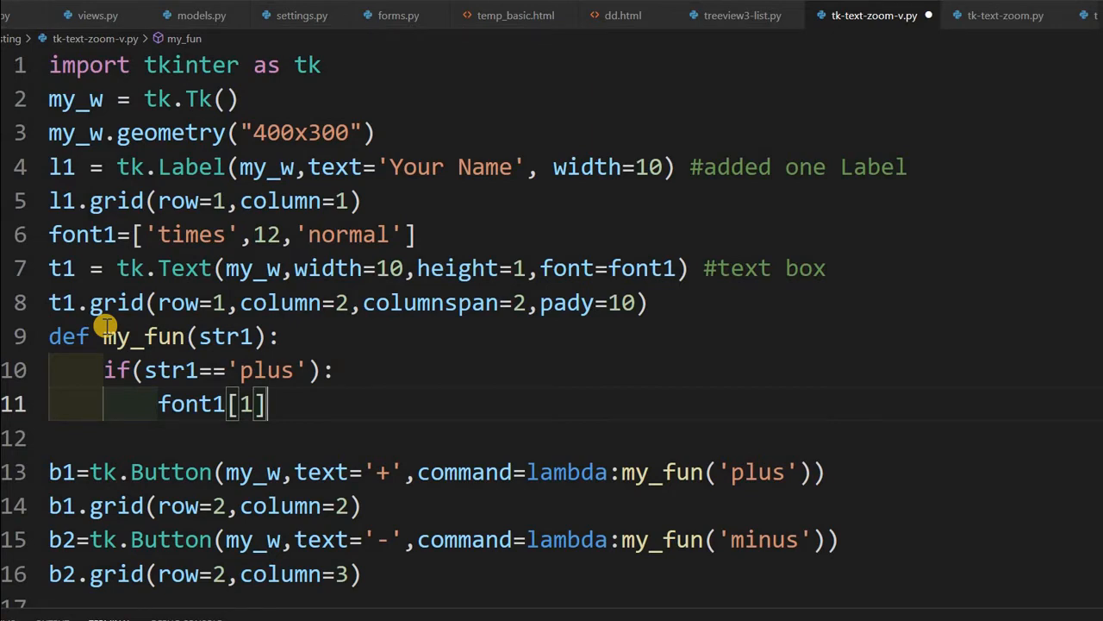
text(=font1[)
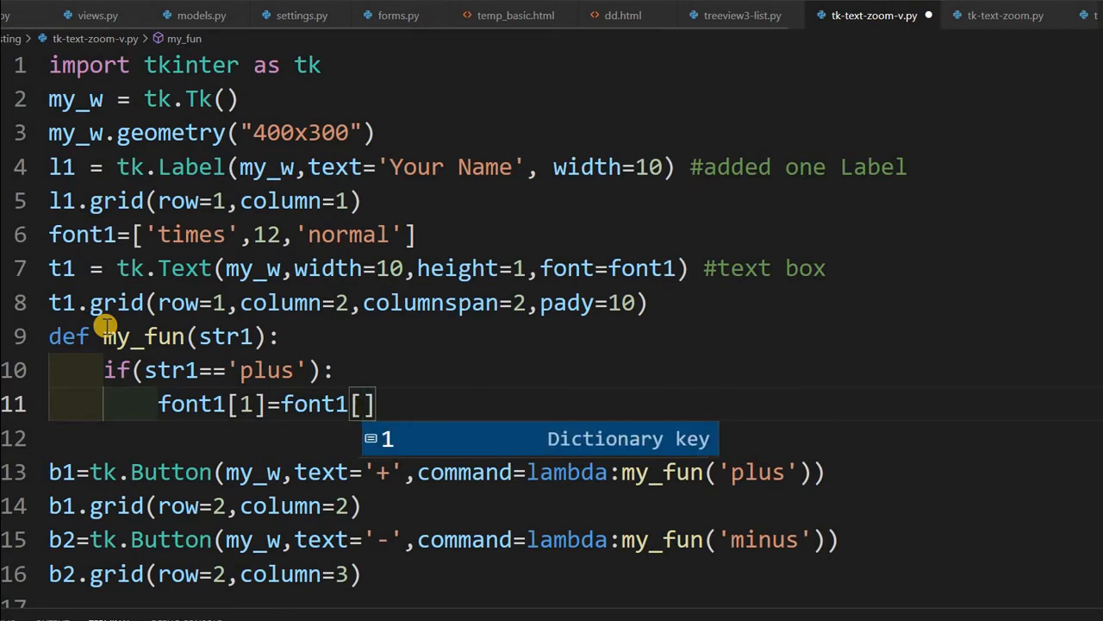
text(1]+)
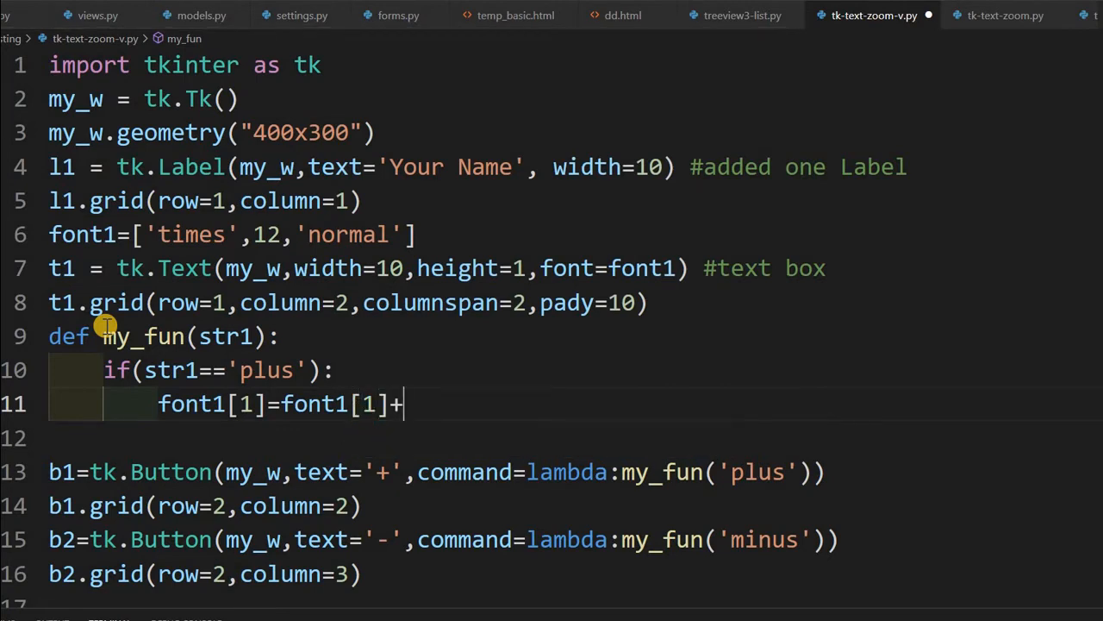
text(2)
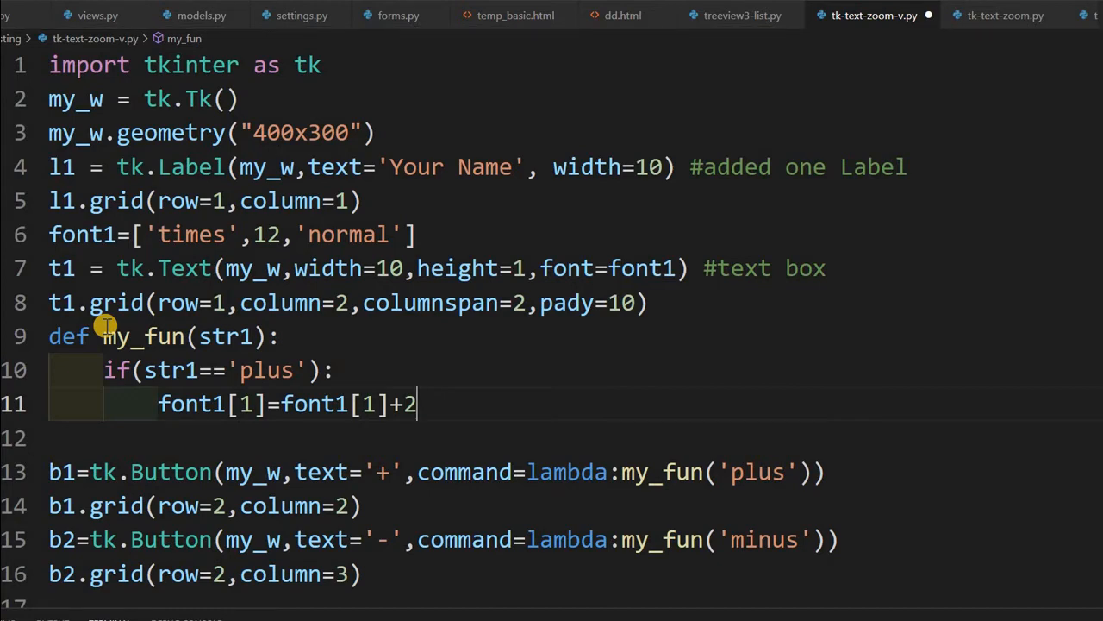
key(enter)
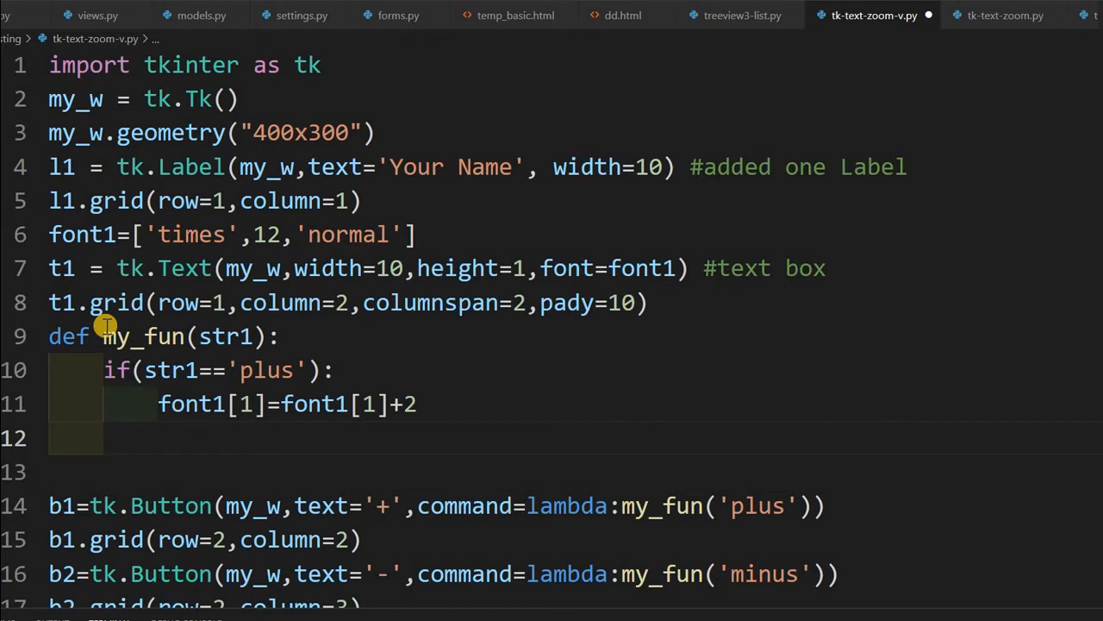
text(else:)
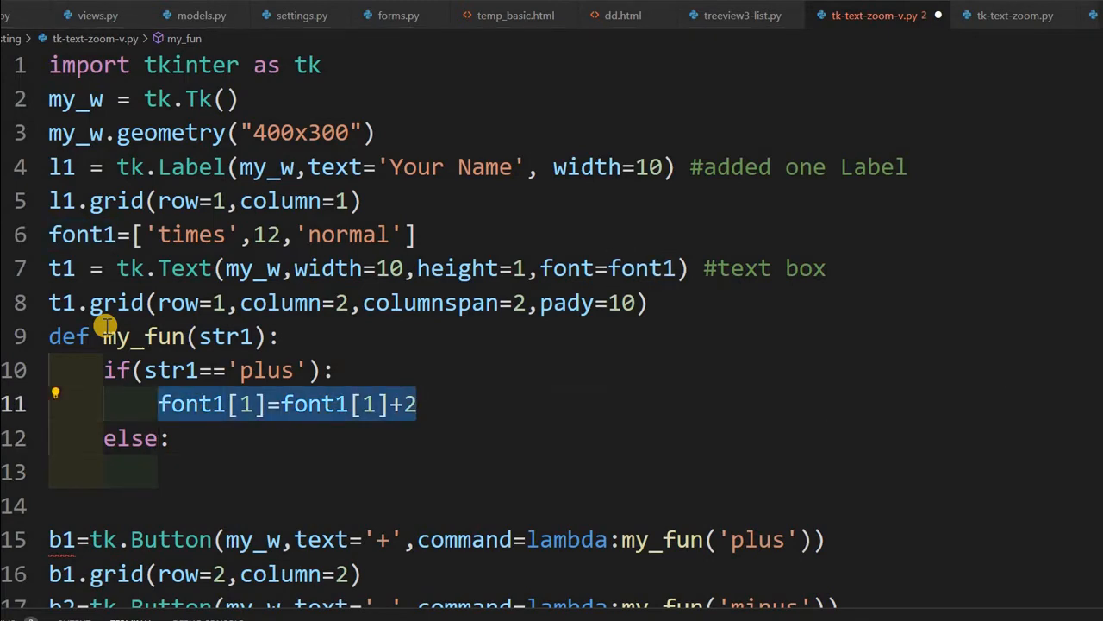
Lower font1[1] by 2 under else and add t1.config(font=font1).
text(font1[1]=font1[1]+2)
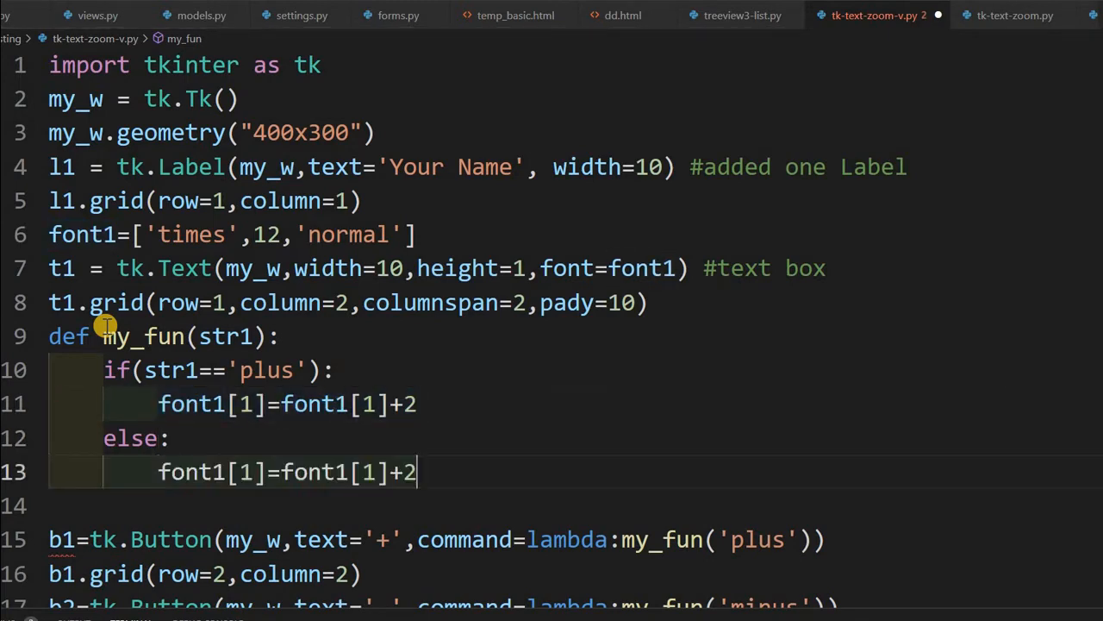
key(Backspace)
text(-)
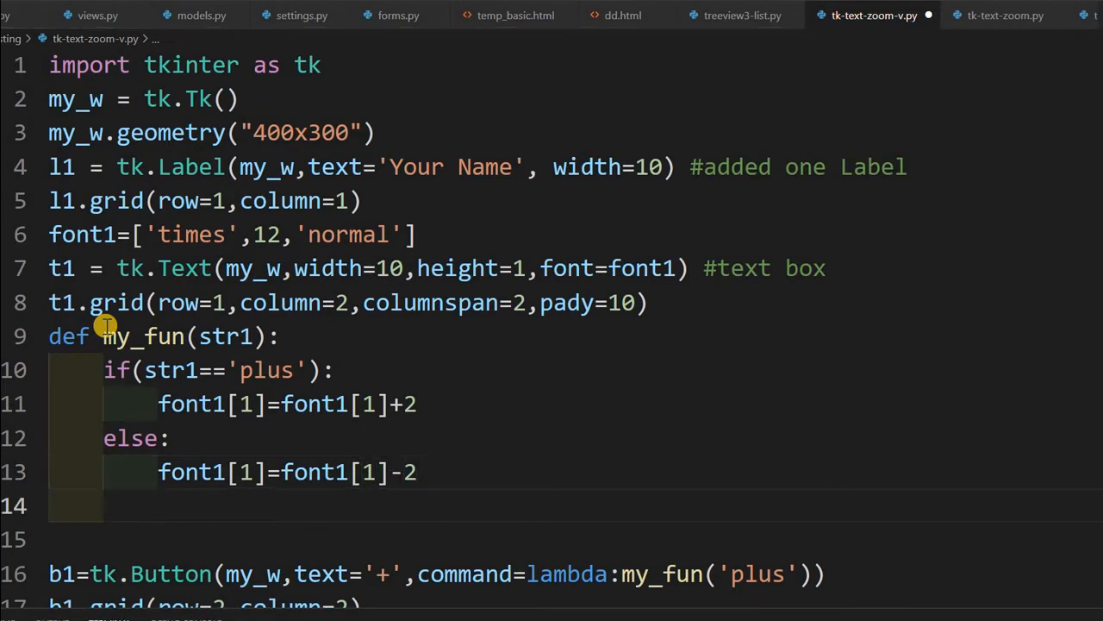
text(t1.)
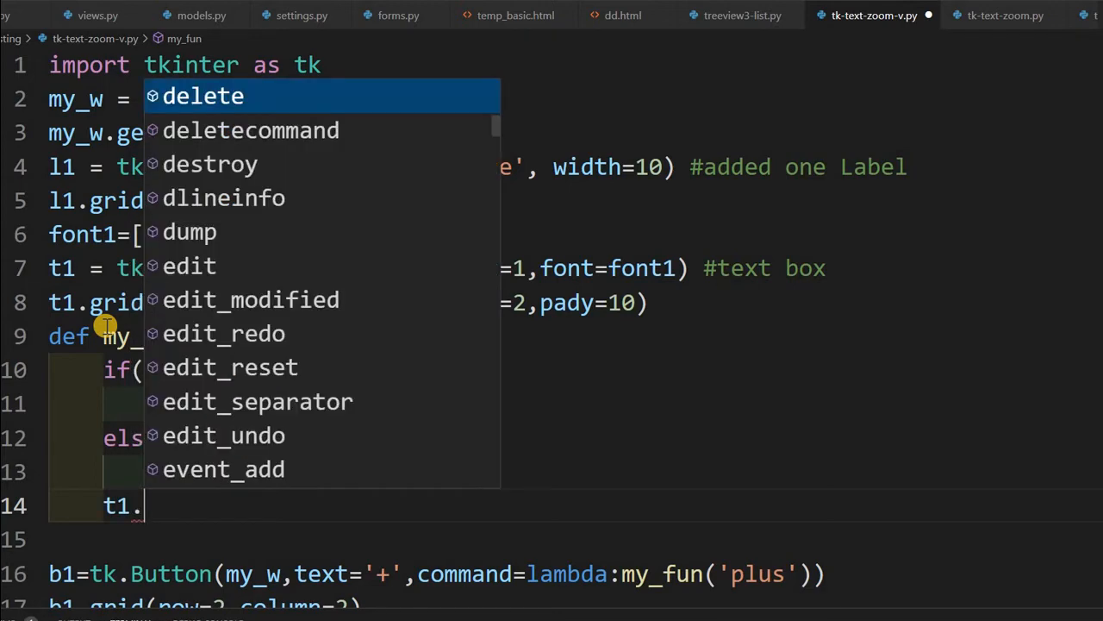
text(config()
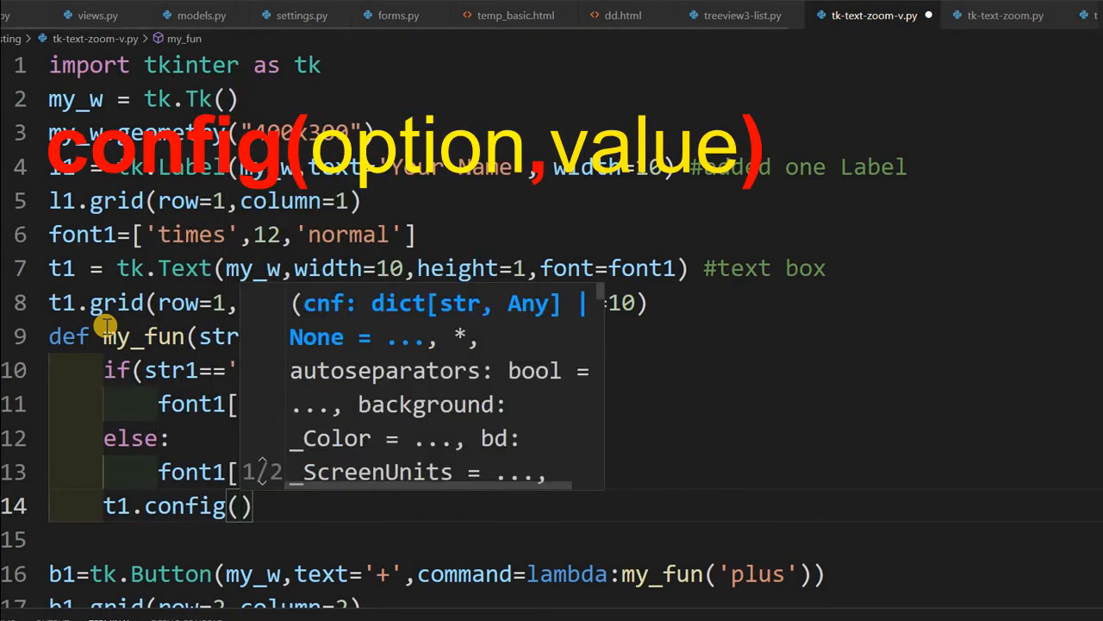
text(font=font1)
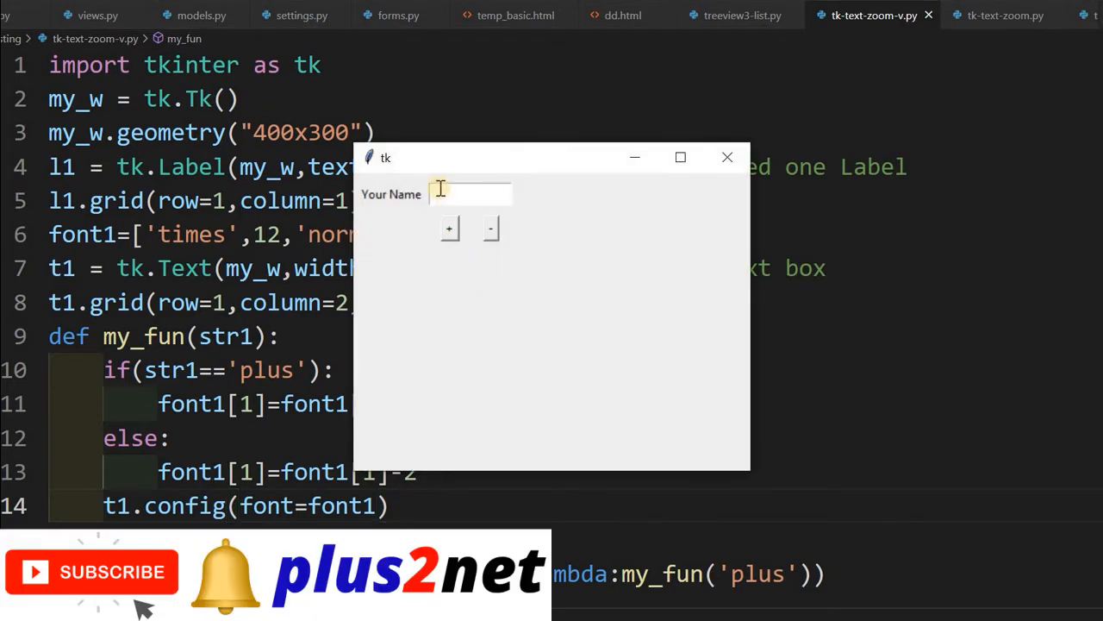
Type 'this is' in the running window and enlarge it with five + clicks.
text(this is a test)
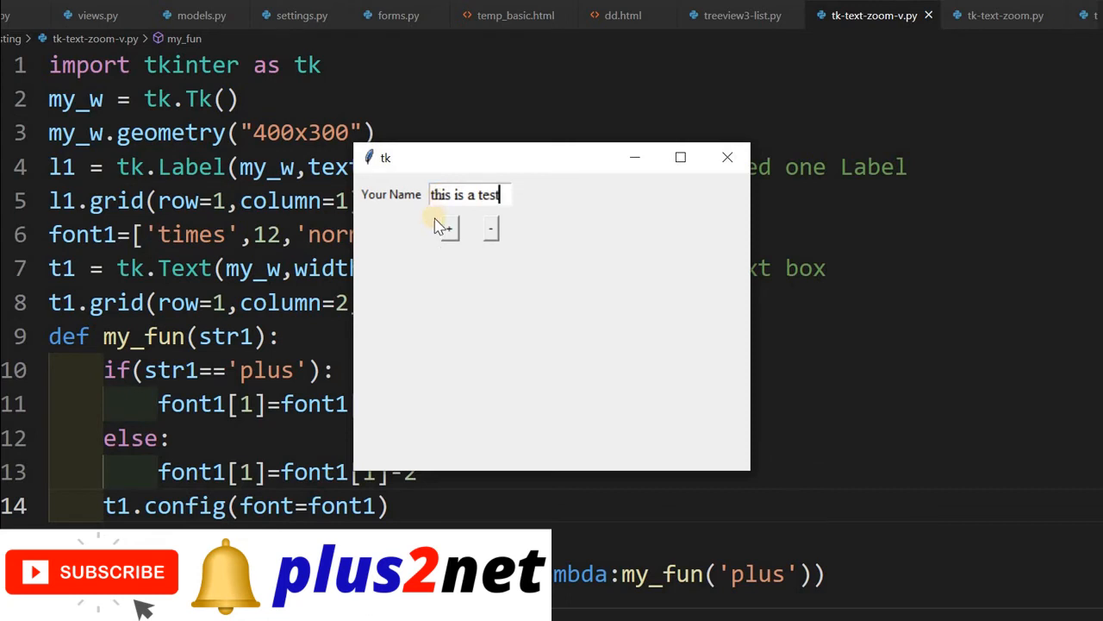
click(444, 229)
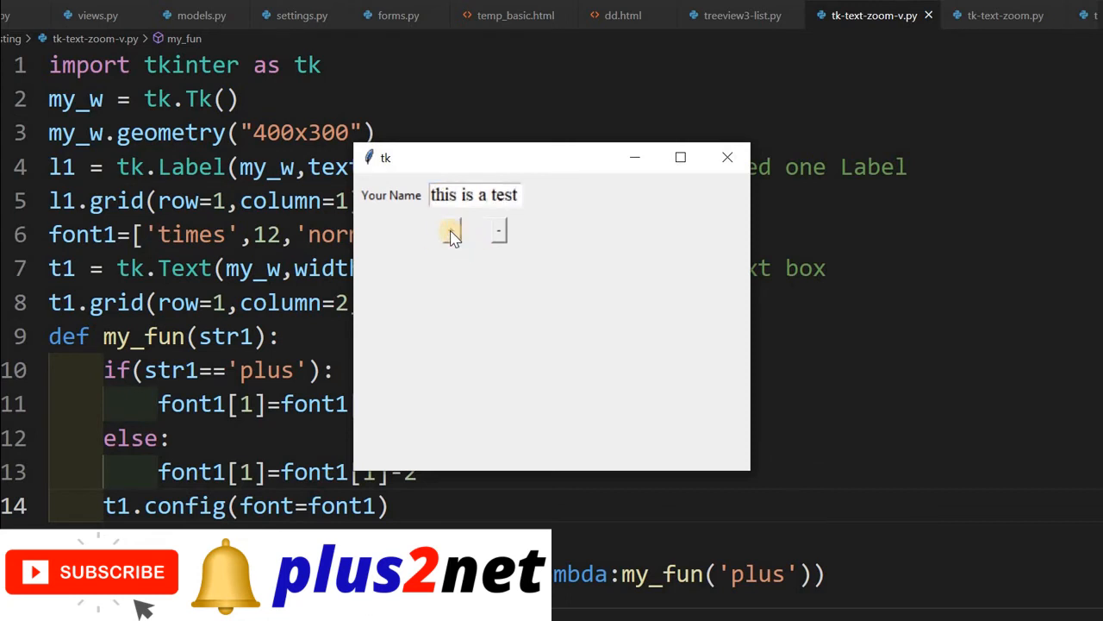
click(452, 233)
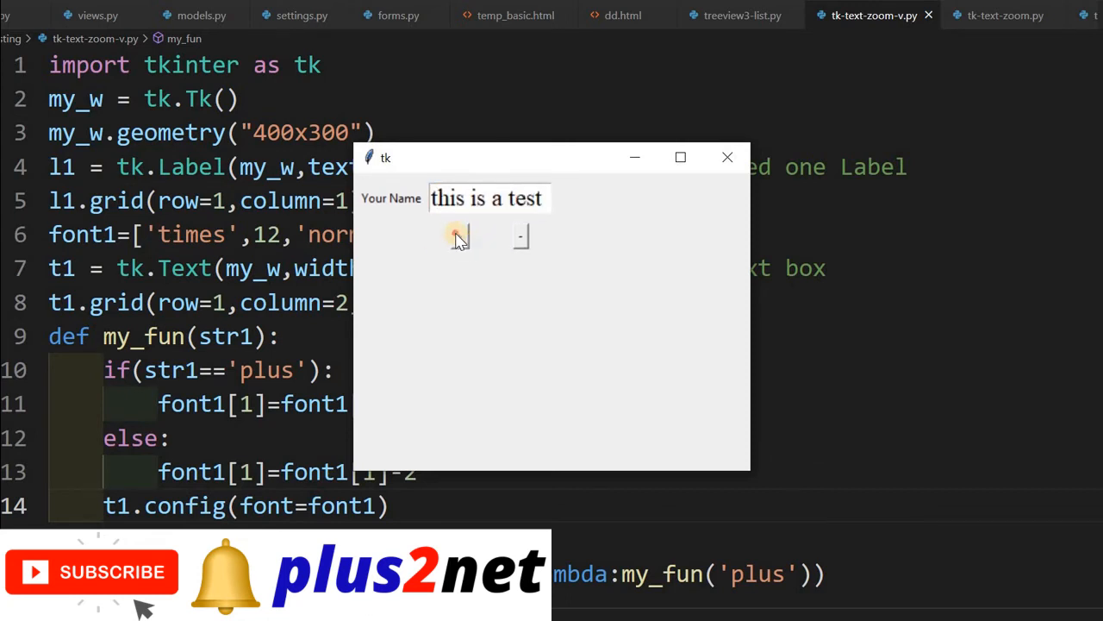
click(457, 237)
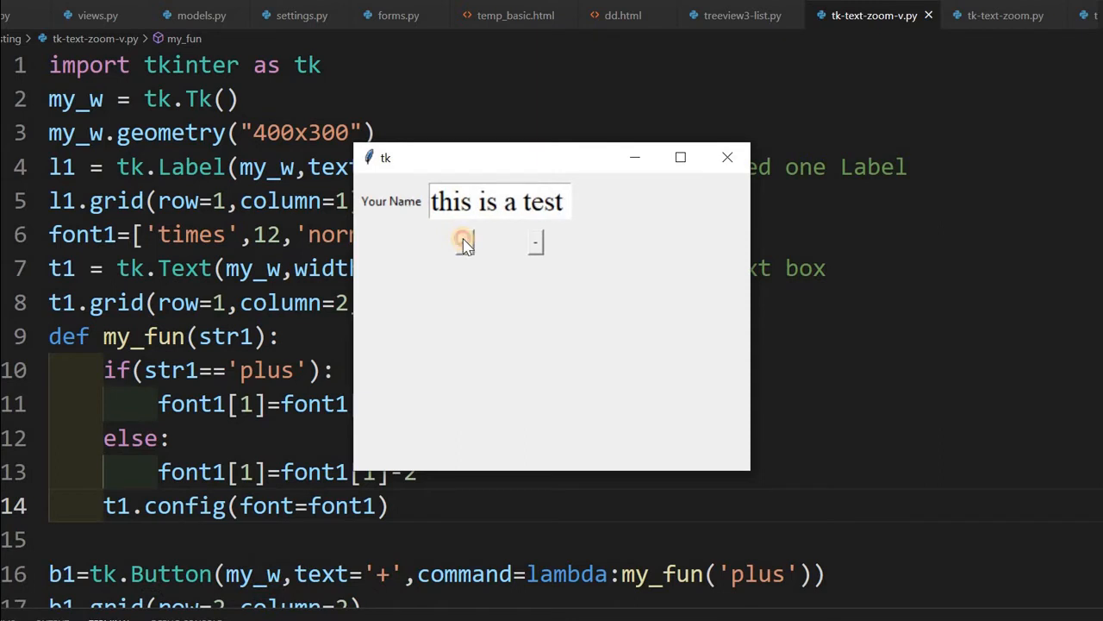
click(468, 244)
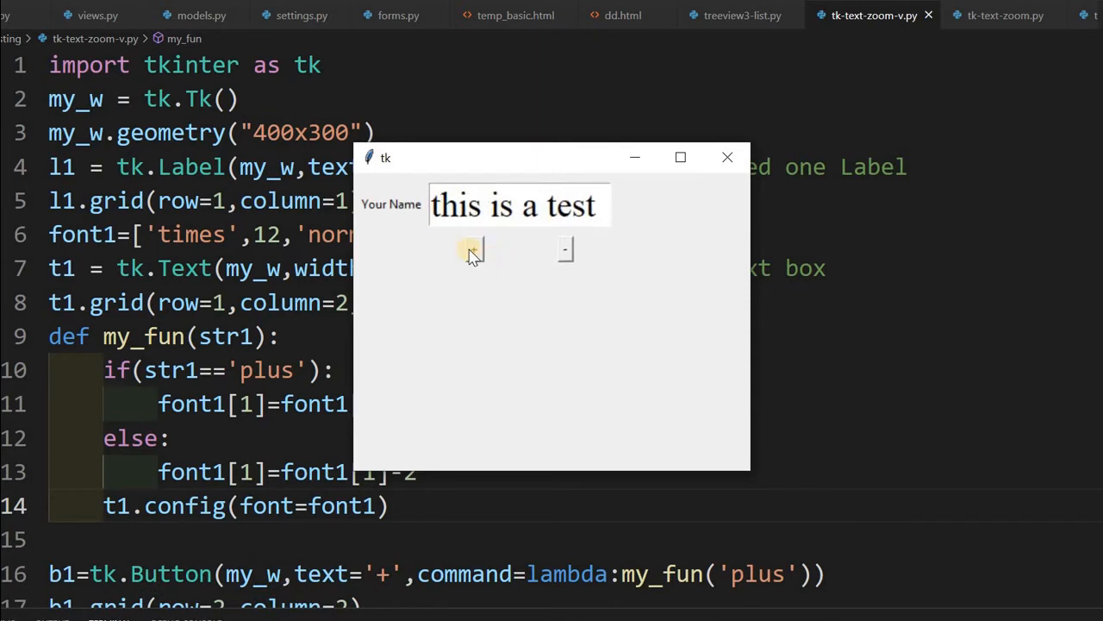
click(472, 250)
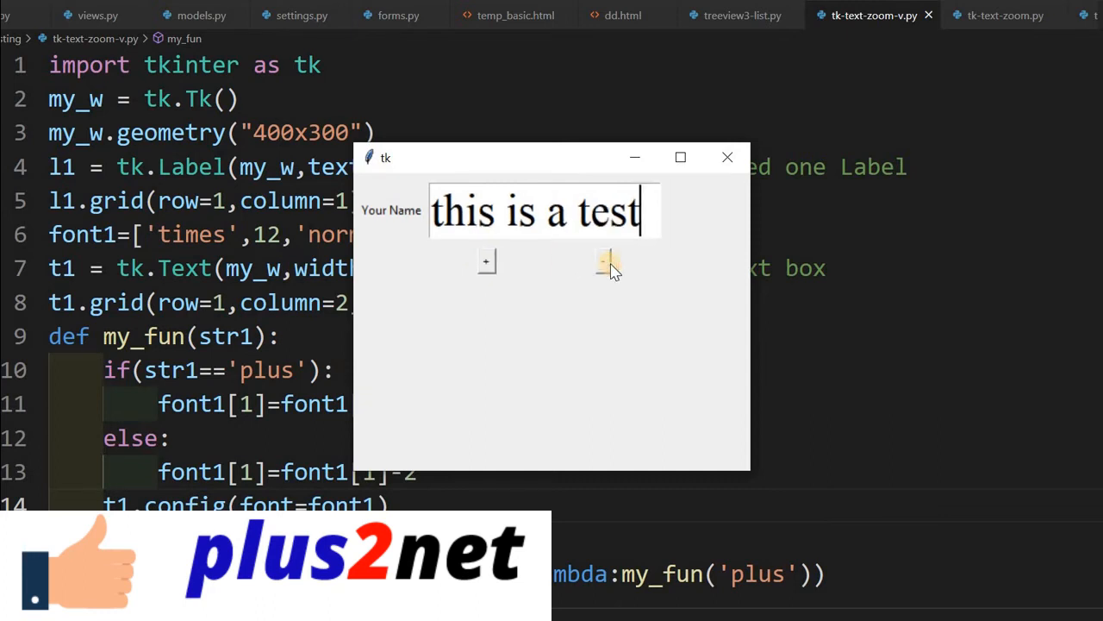
Shrink the entry text back down with four - clicks.
click(608, 263)
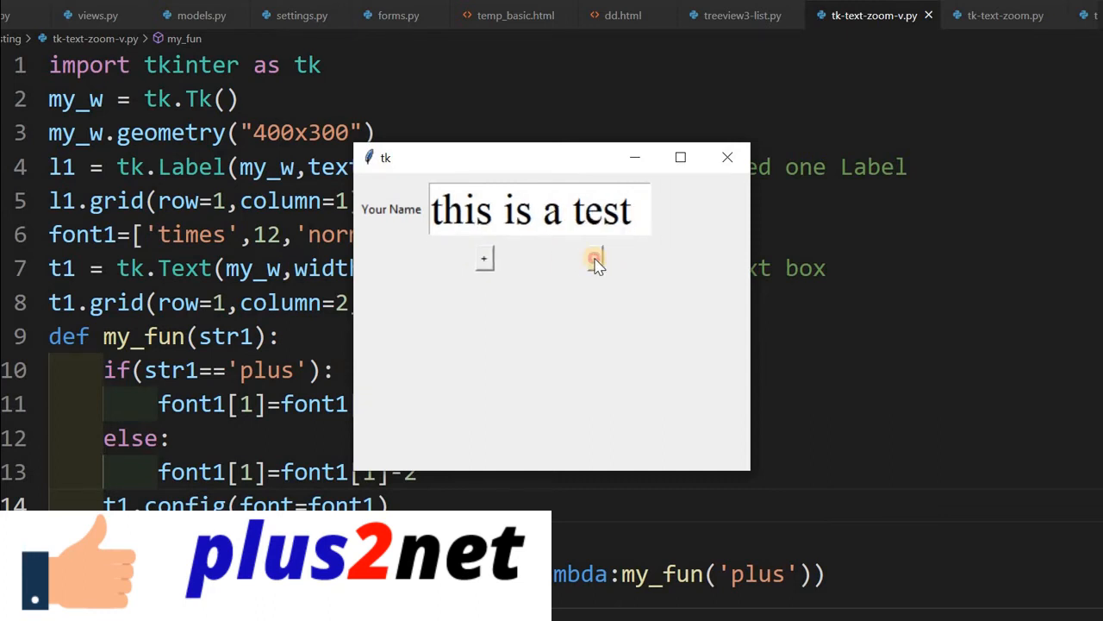
click(578, 255)
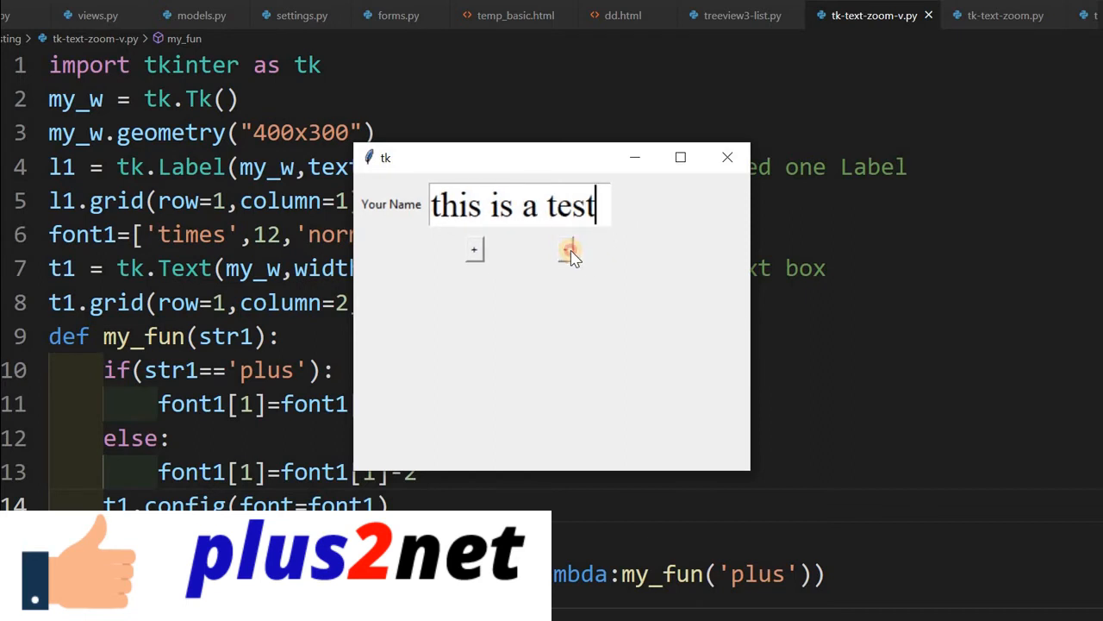
click(569, 250)
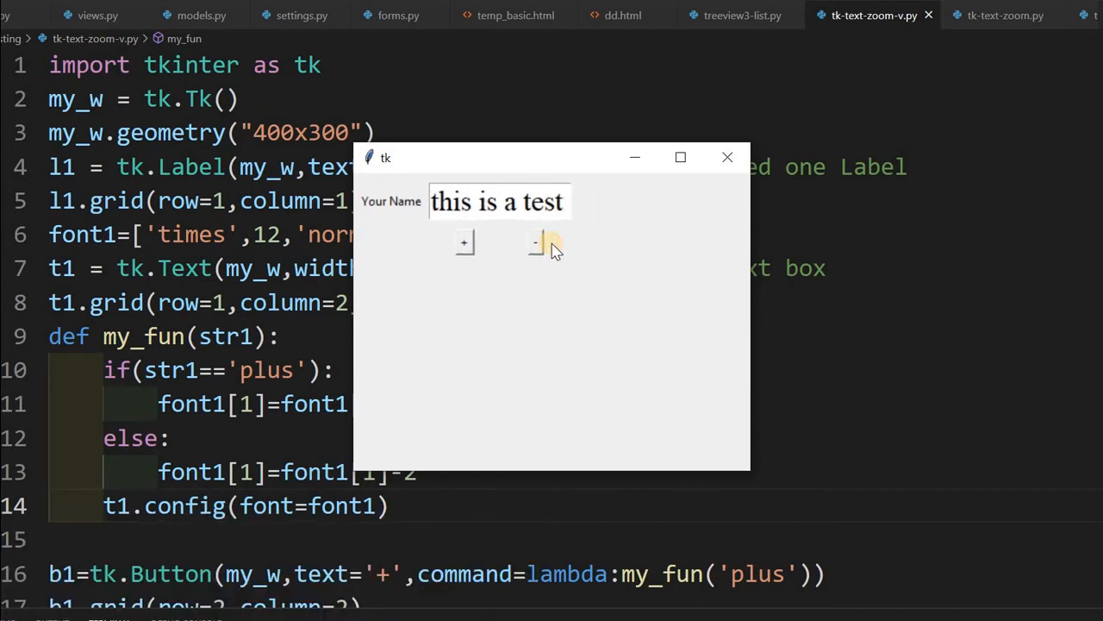
click(537, 242)
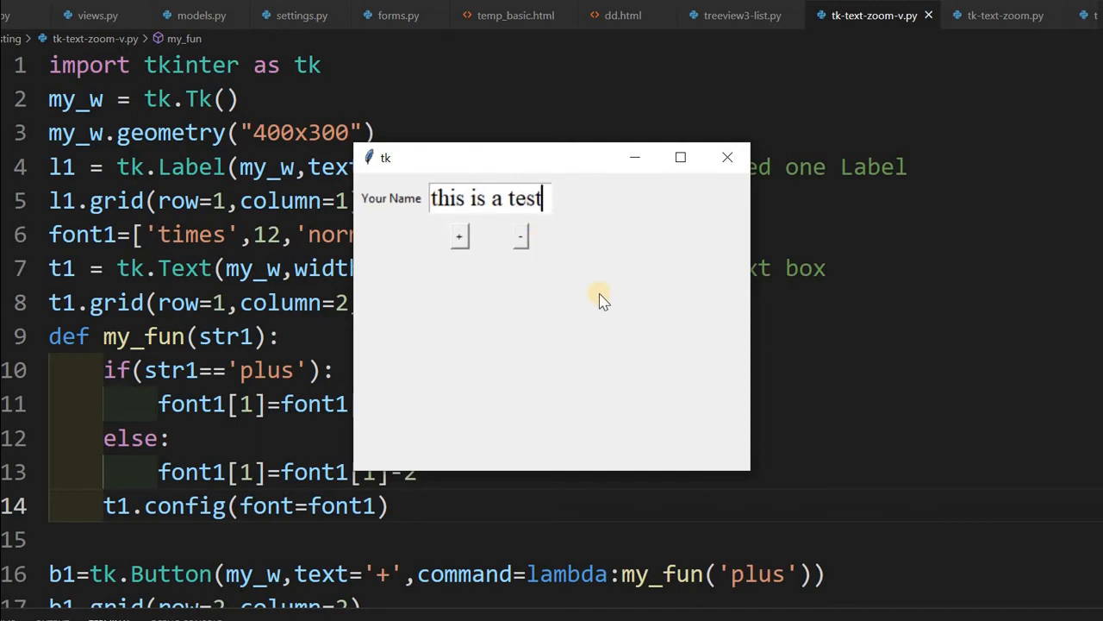
mouse_move(634, 309)
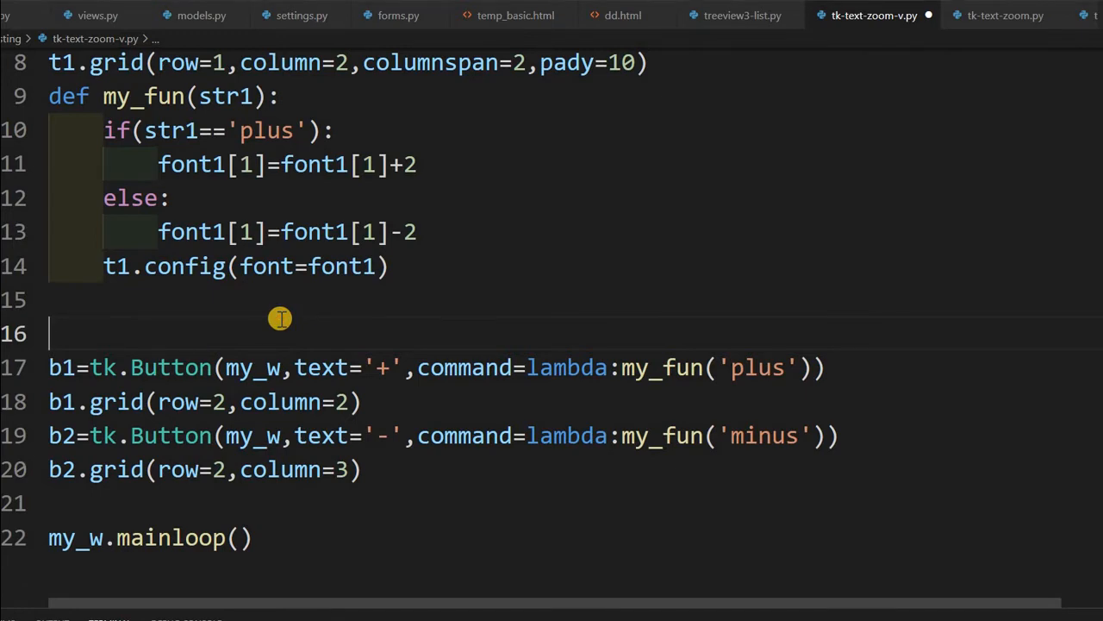
Create the 'My Menu' Menubutton mb and its attached menu.
text(mb=tk.Menubutton(my_w,text='My Menu',)
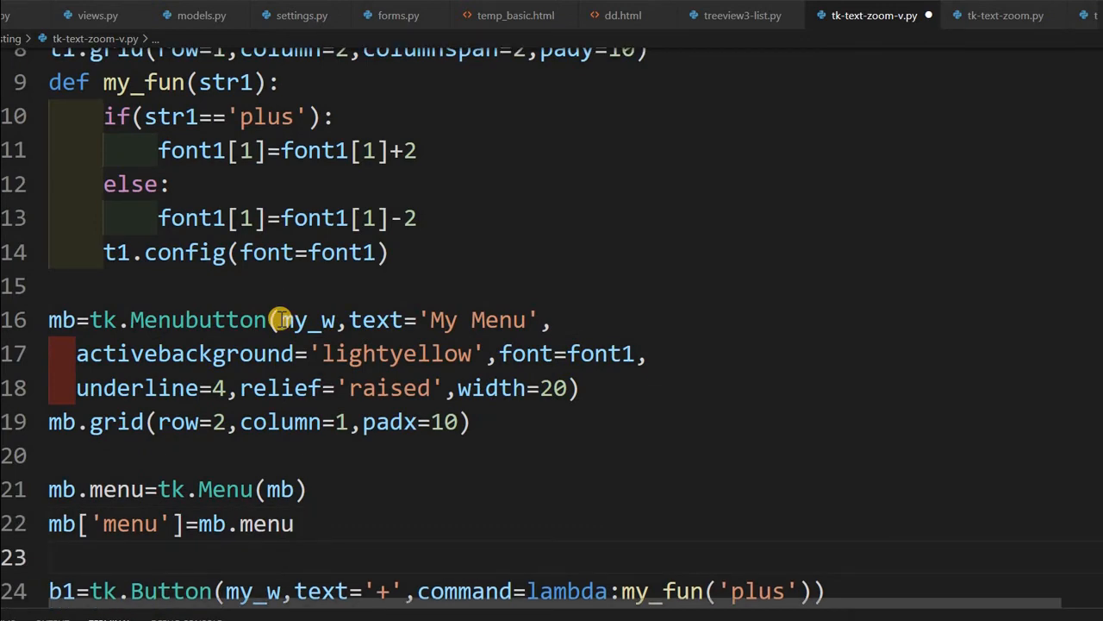
text(mb.menu)
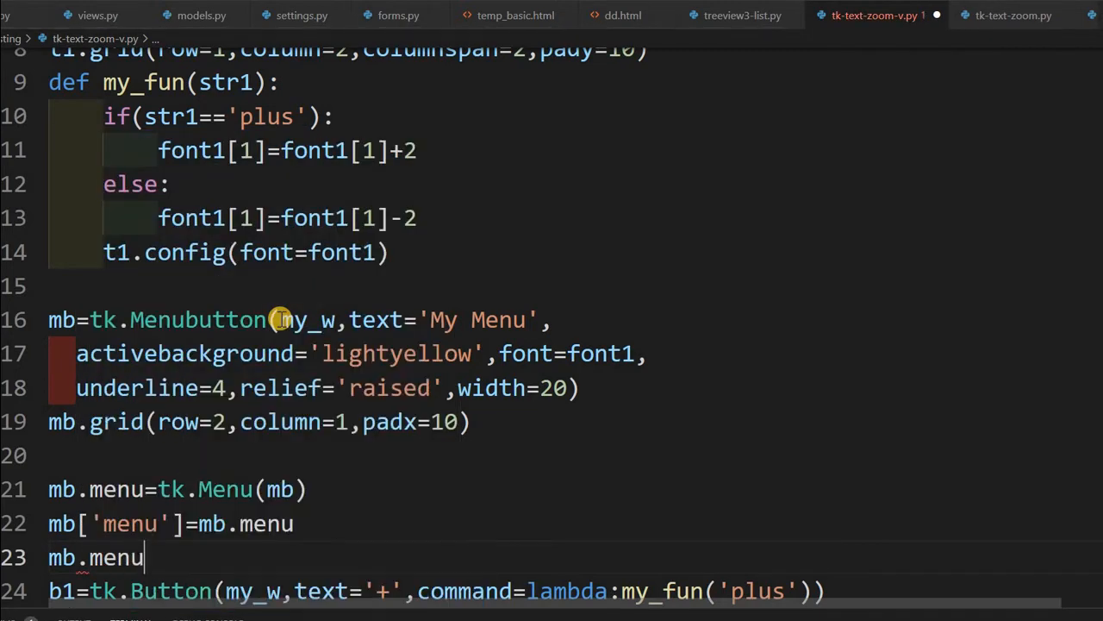
text(add_command)
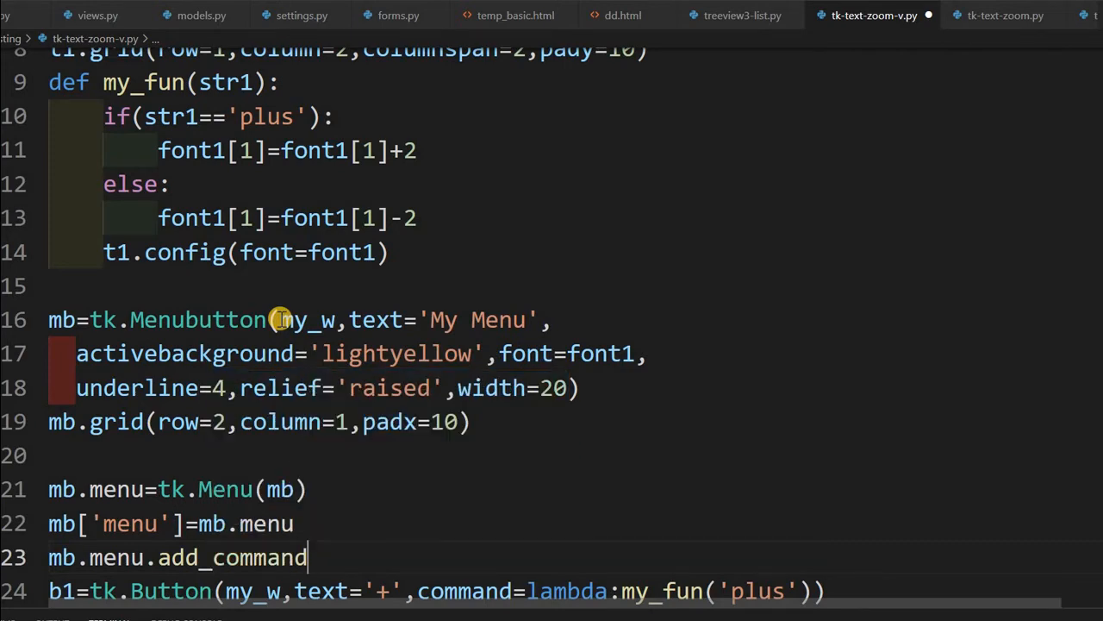
Add a 'Zoom ++' menu item whose command is lambda: my_fun('plus').
text((label=')
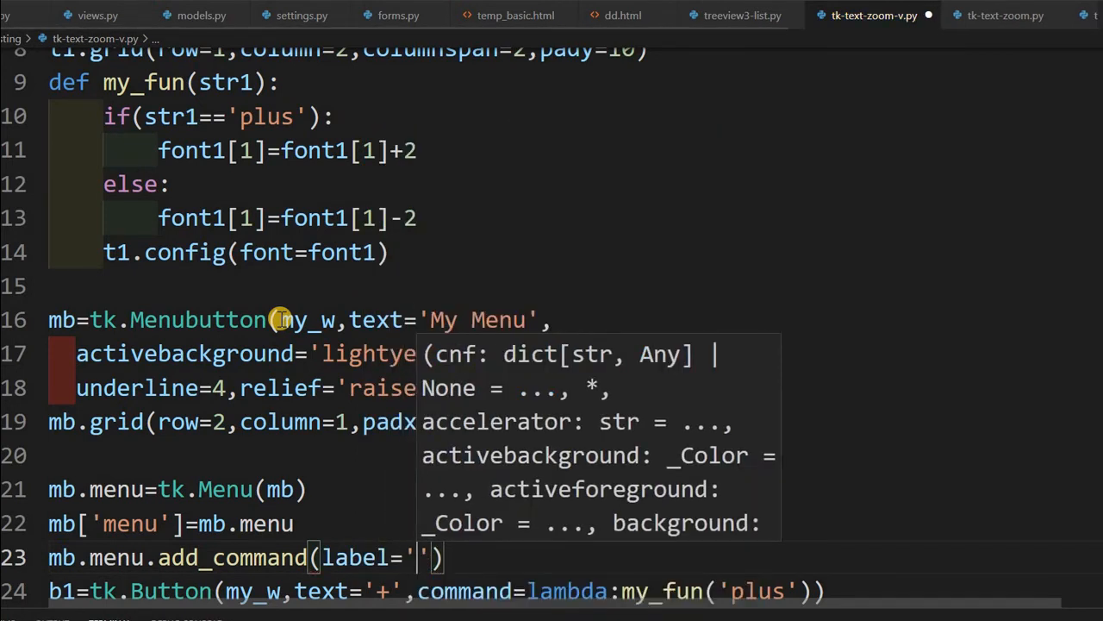
text(Zom)
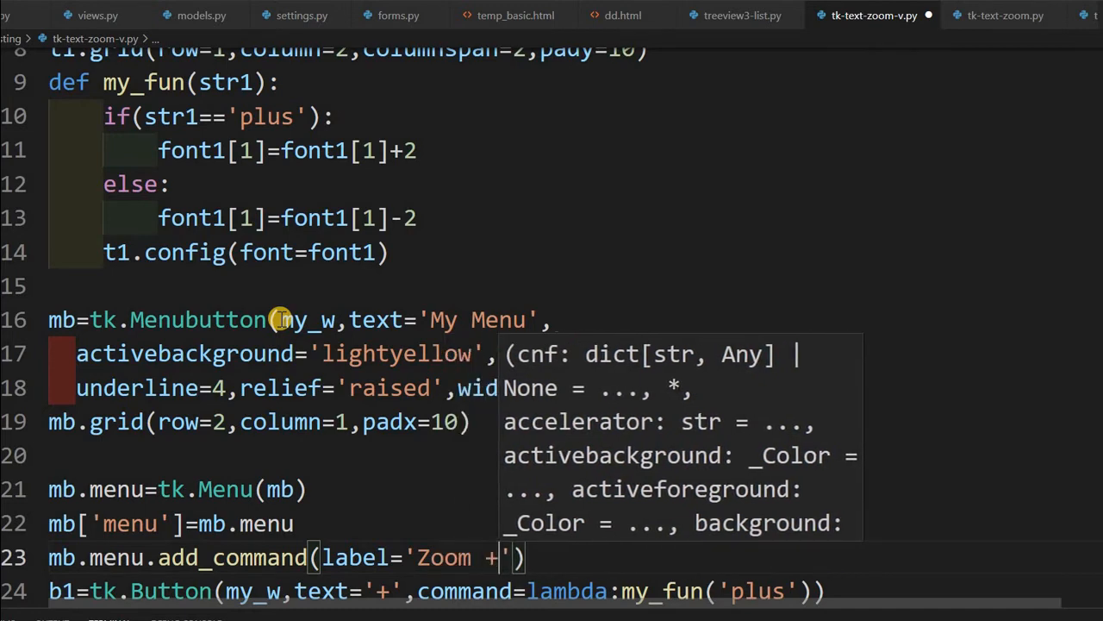
text(+)
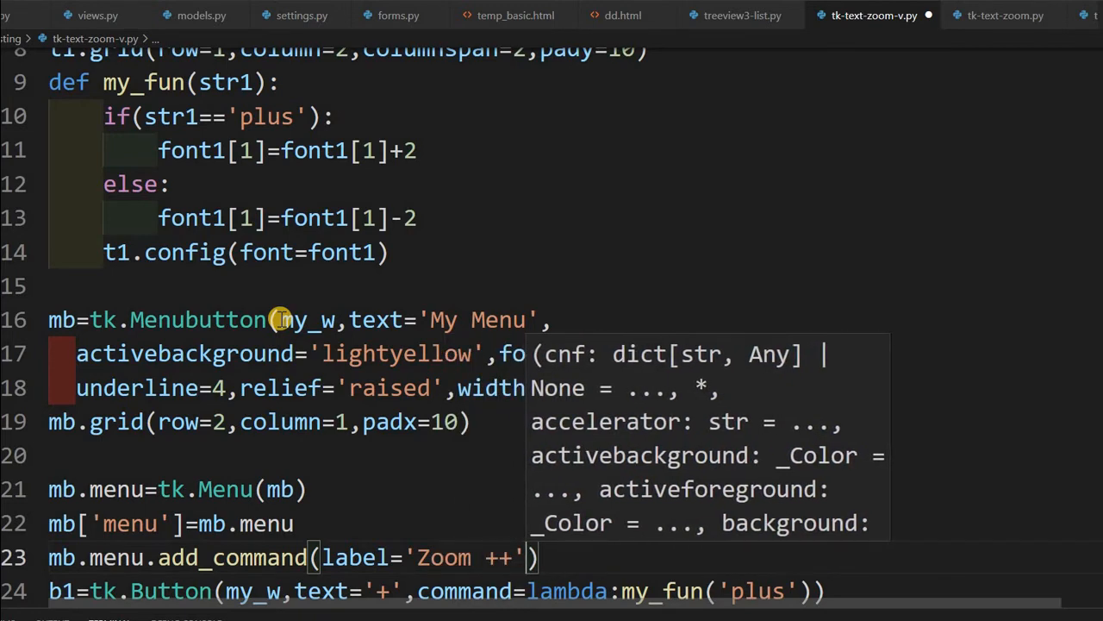
text(,command=)
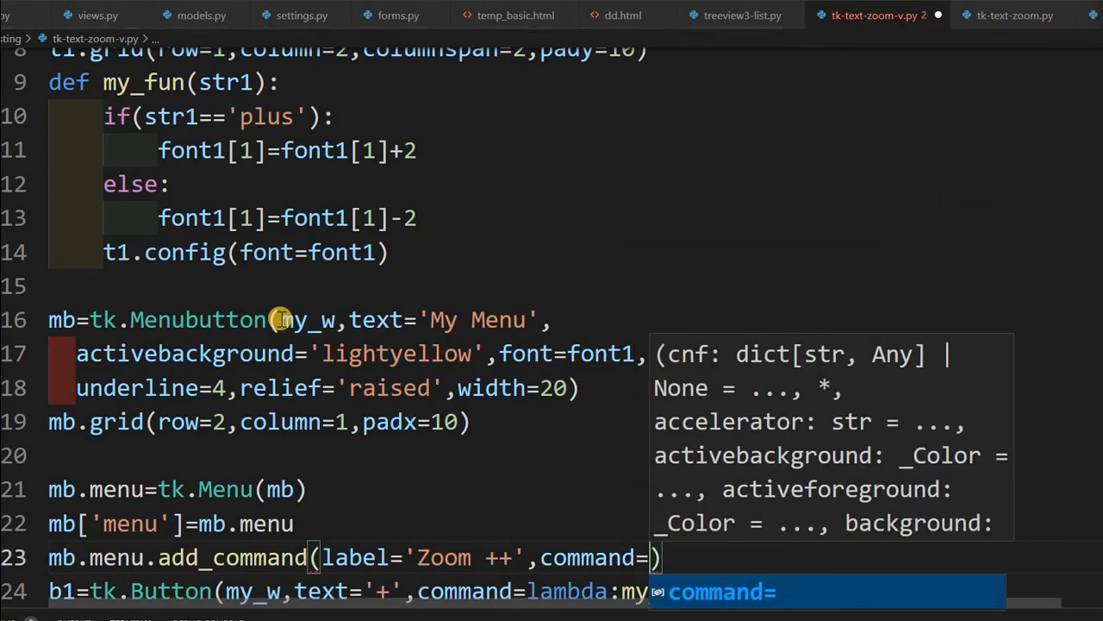
mouse_move(280, 319)
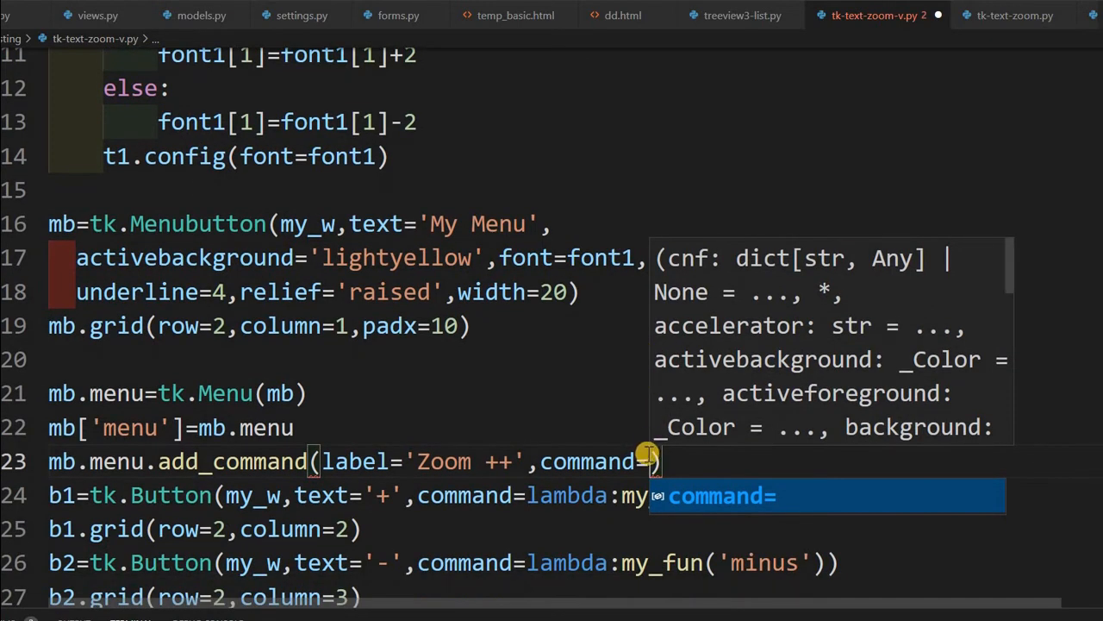
text(lm)
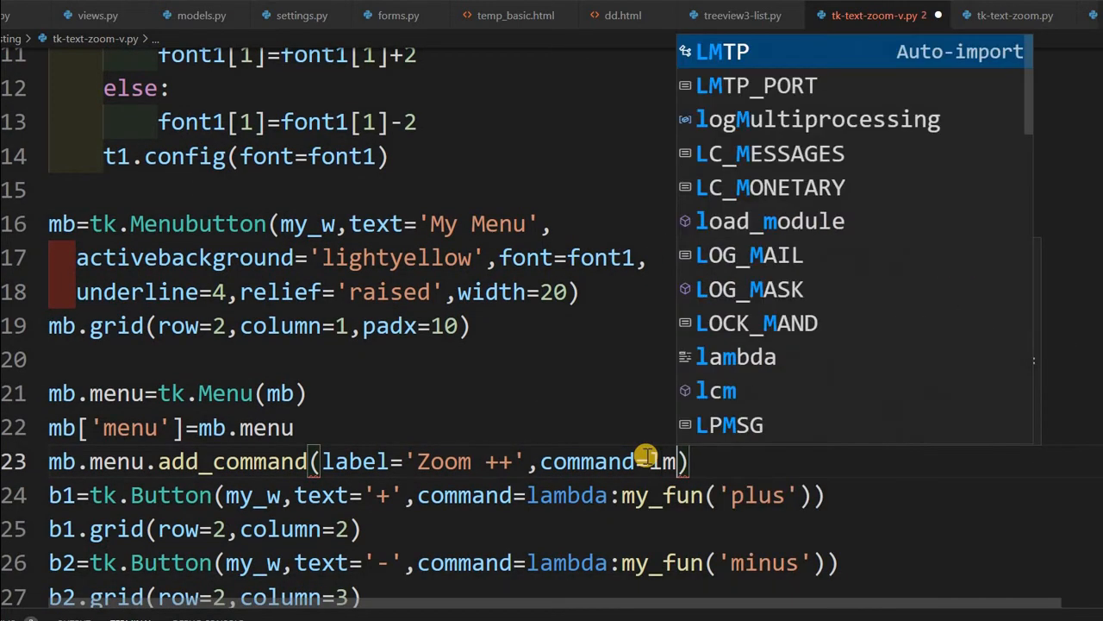
text(ambda:my_fun('plus)
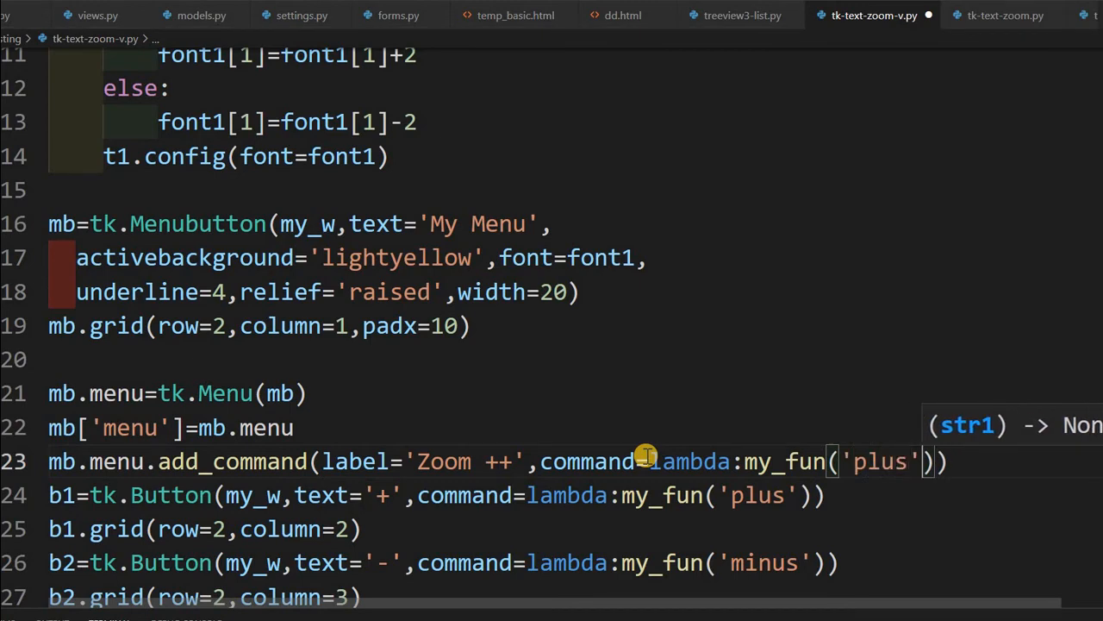
mouse_move(992, 129)
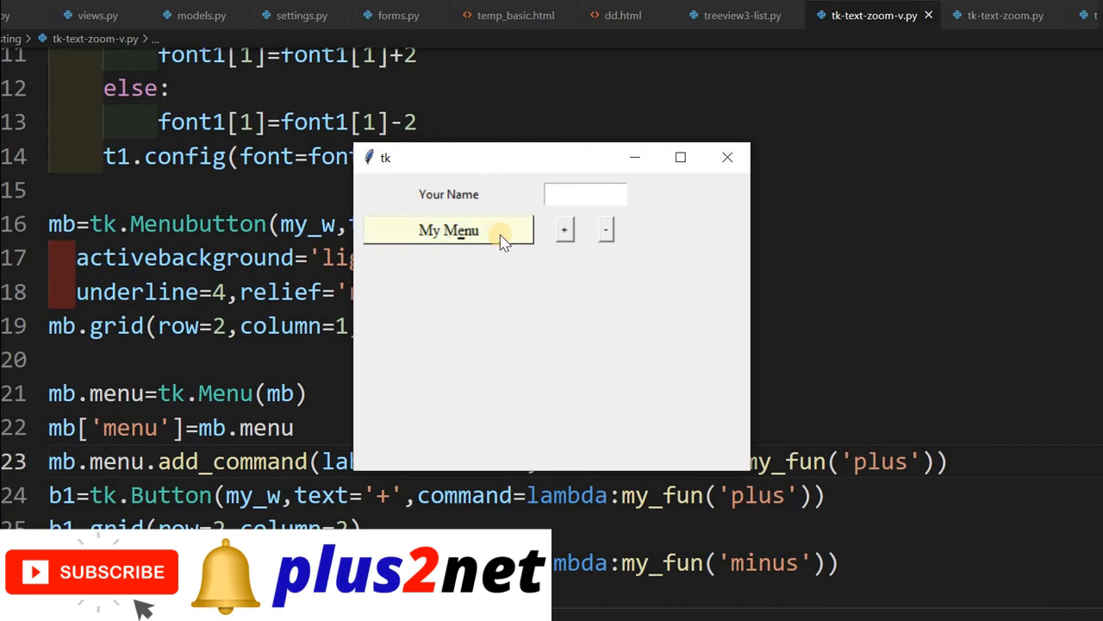
Enter 'this is test' in the running window's Your Name box.
click(448, 231)
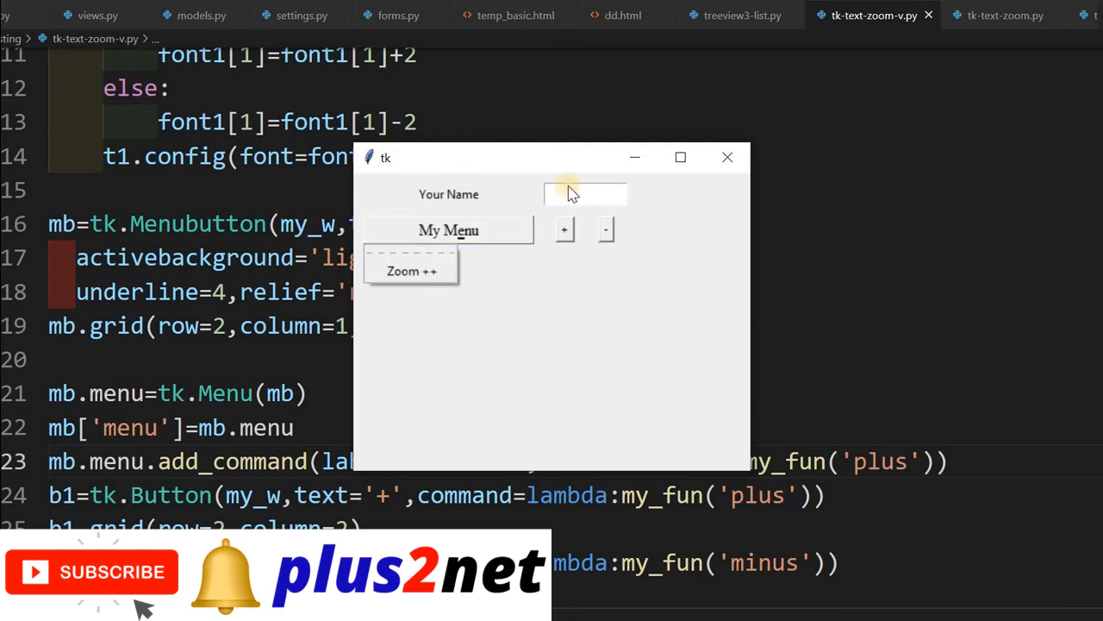
click(584, 193)
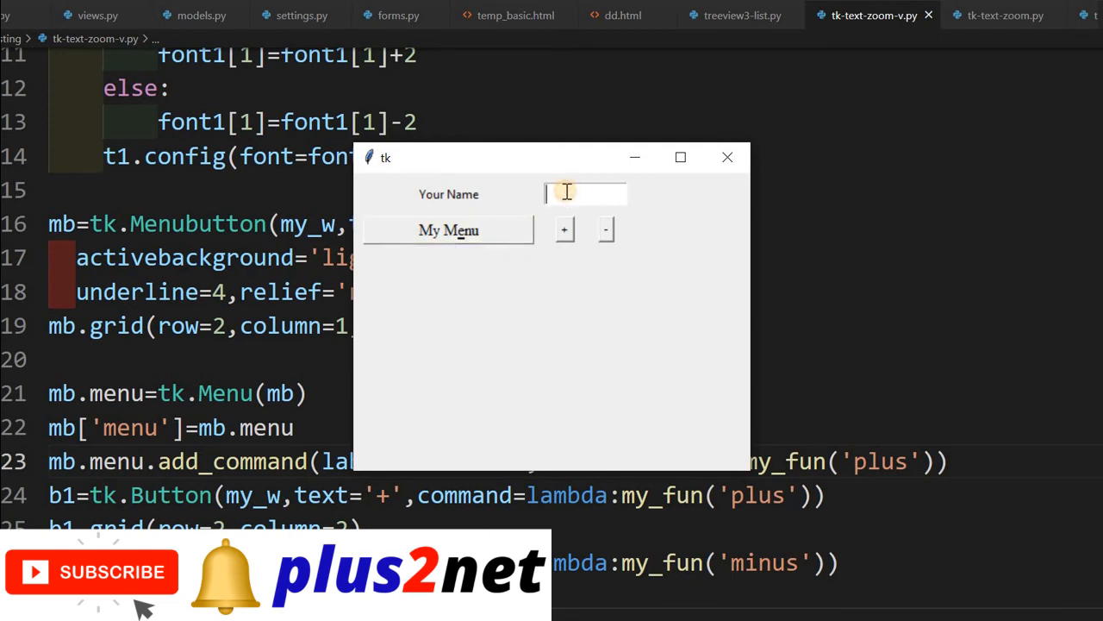
text(this)
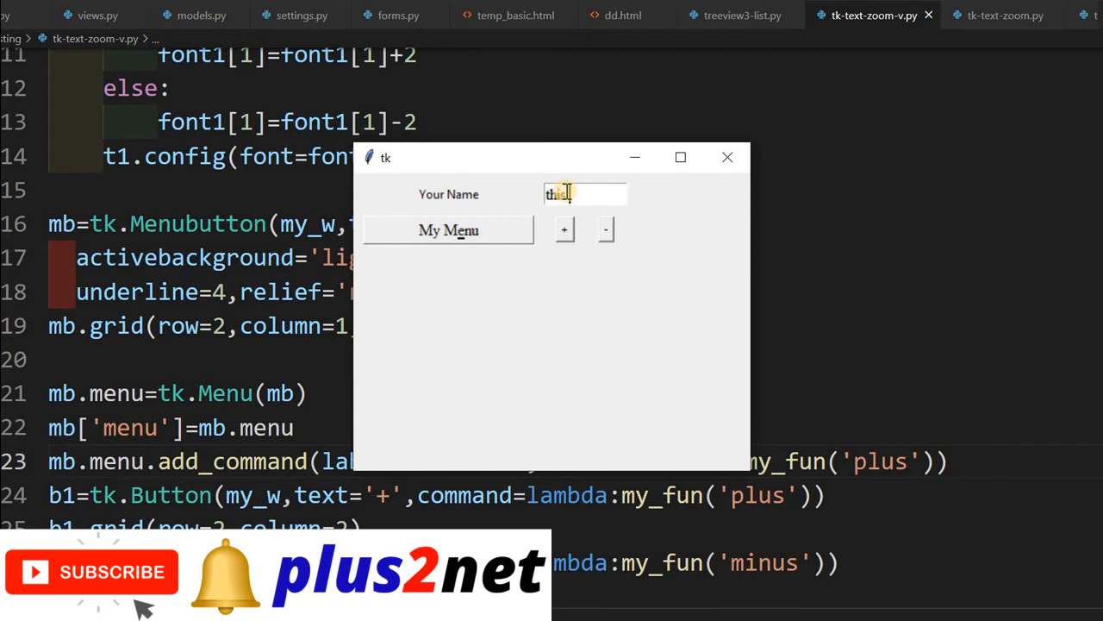
text(is test)
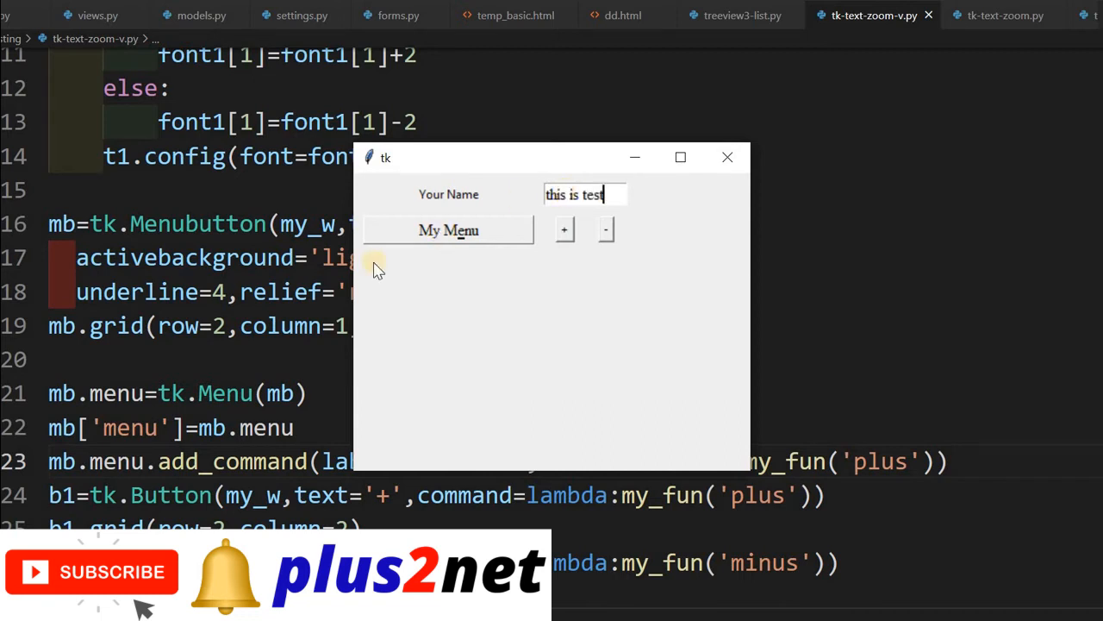
Enlarge the text via My Menu > Zoom ++, then close the test window.
click(449, 229)
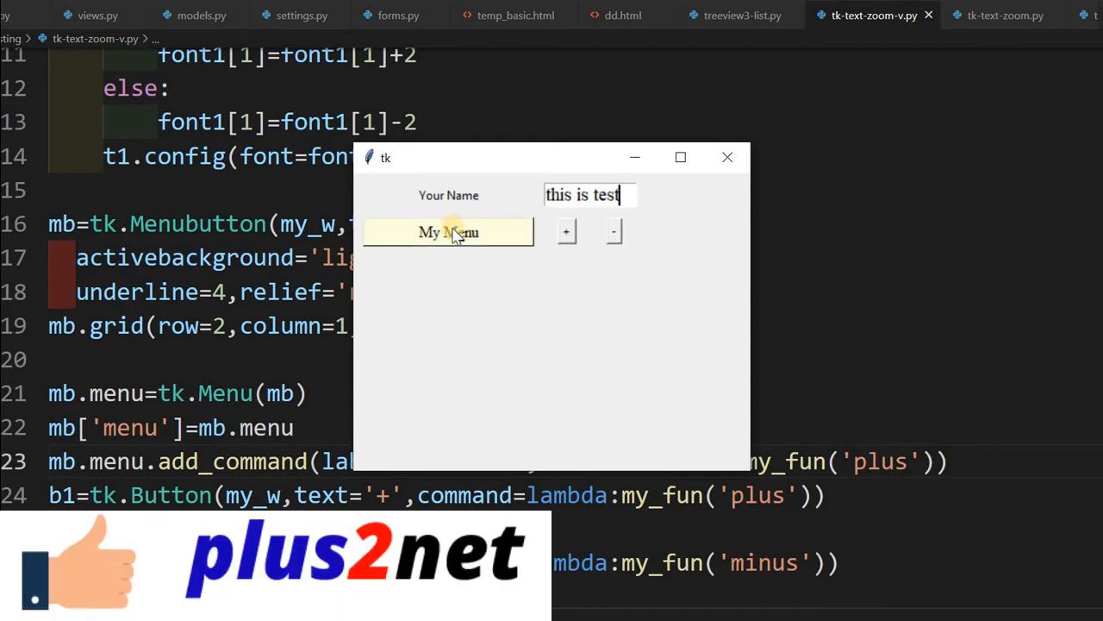
click(449, 233)
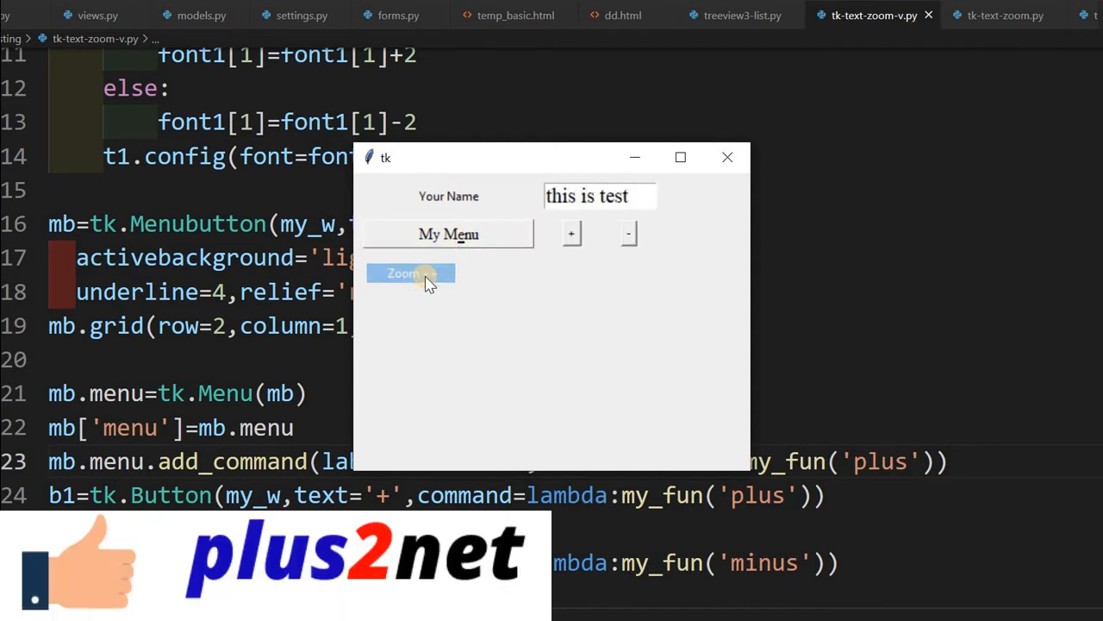
click(411, 273)
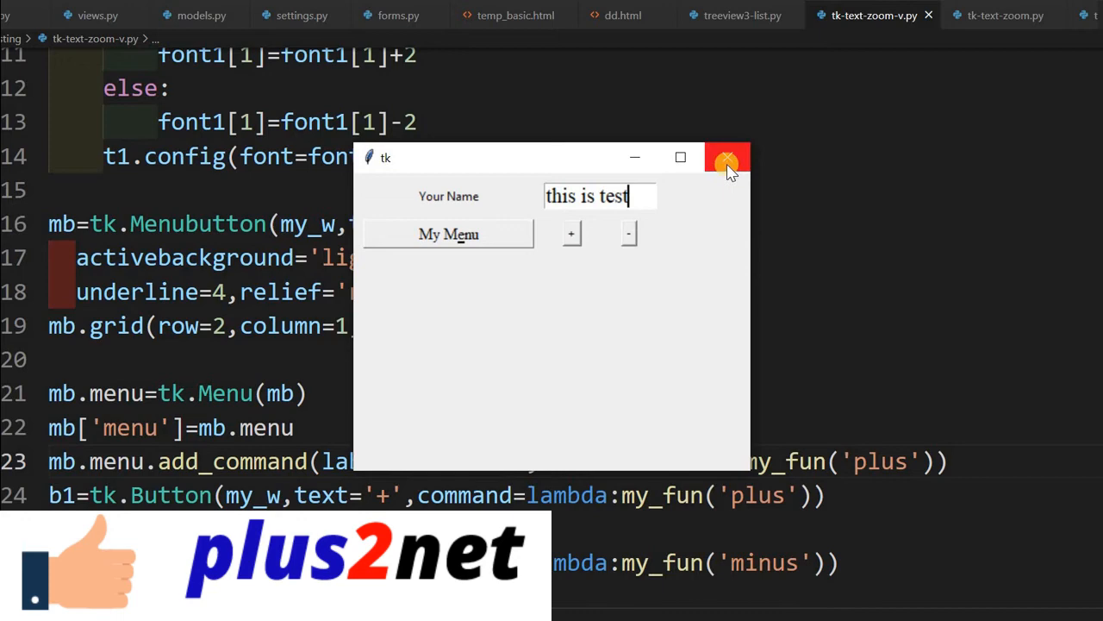
click(727, 157)
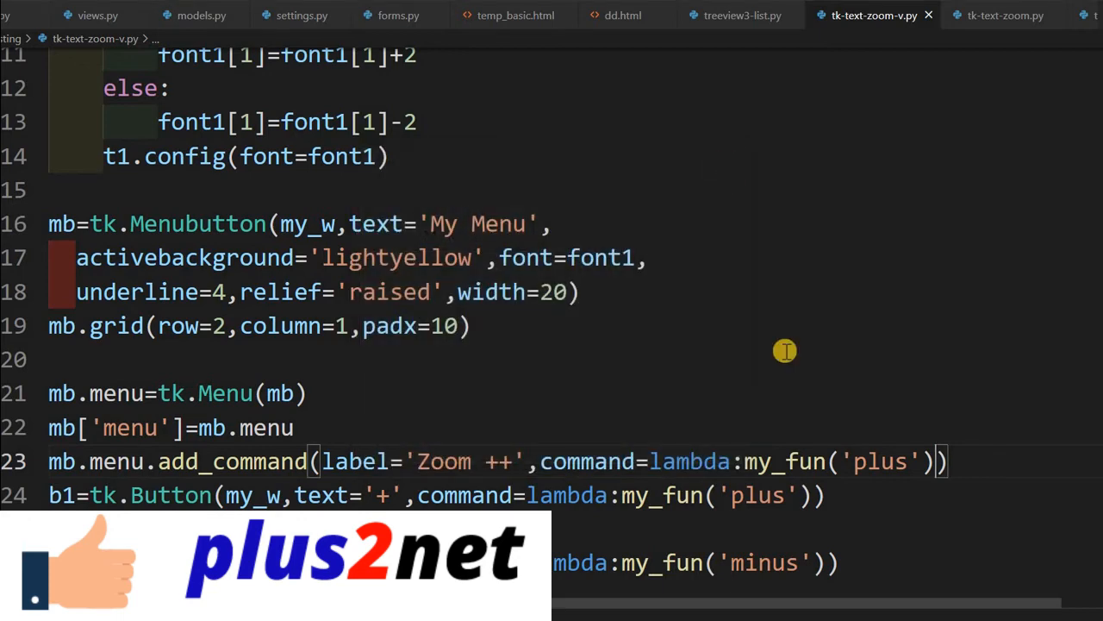
mouse_move(957, 461)
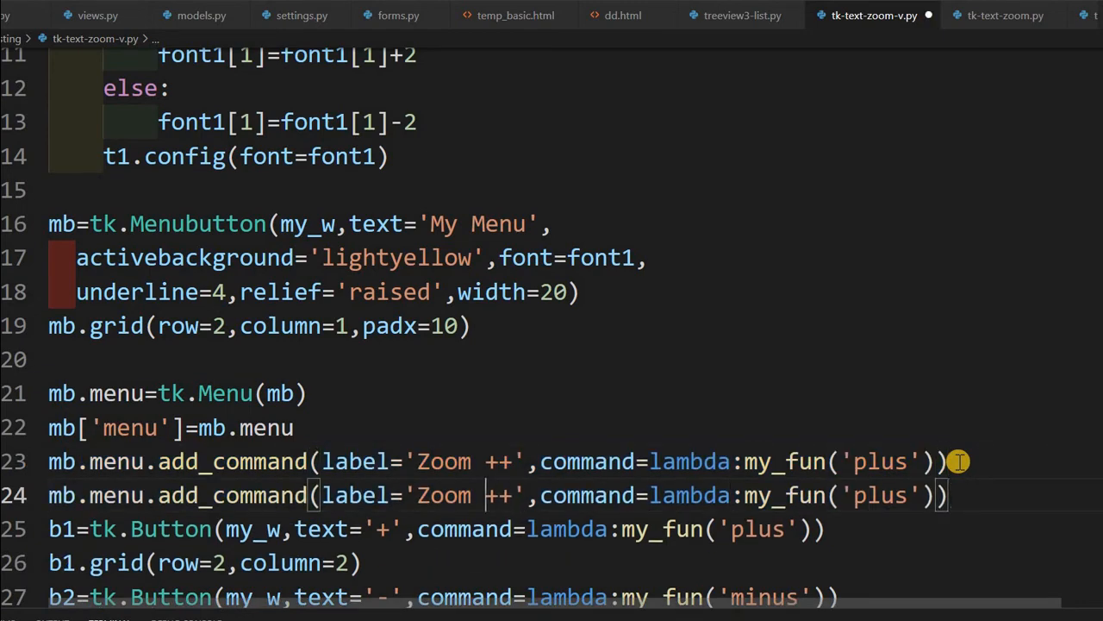
Make the duplicated menu command read 'Zoom --' and pass 'minus' to my_fun.
text(--)
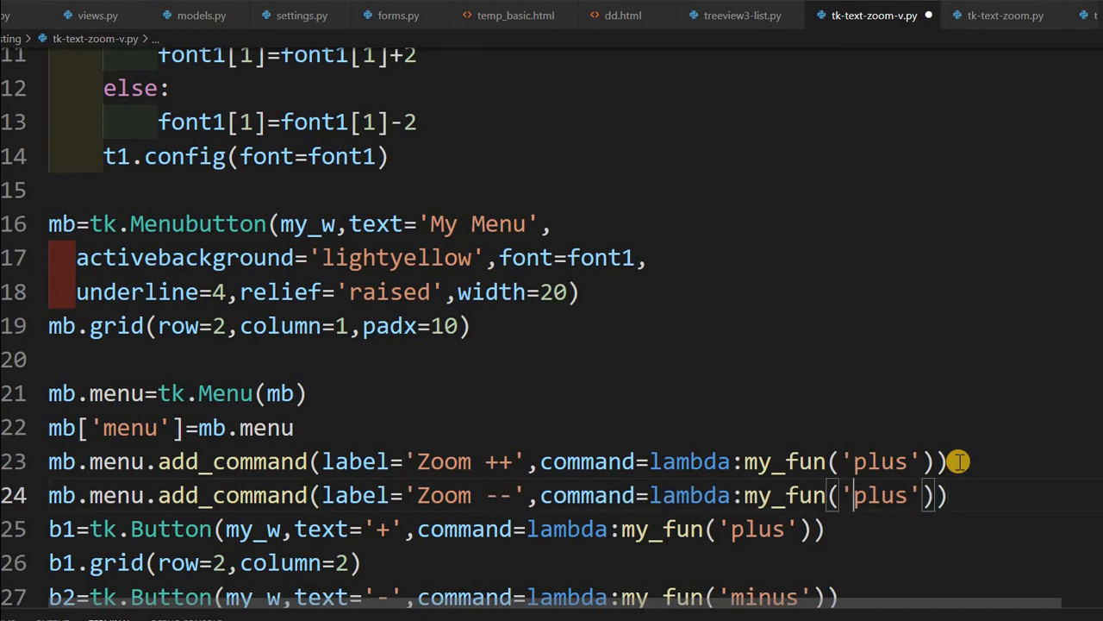
text(minus)
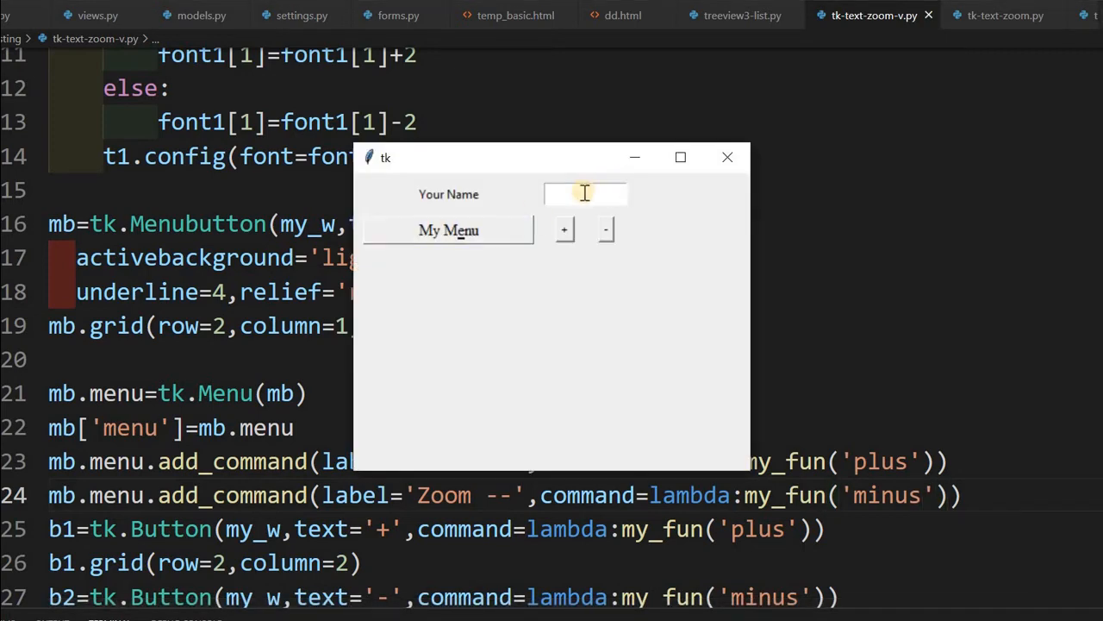
Type 'this is test' in the running window's entry and open My Menu to see both zoom items.
text(this is)
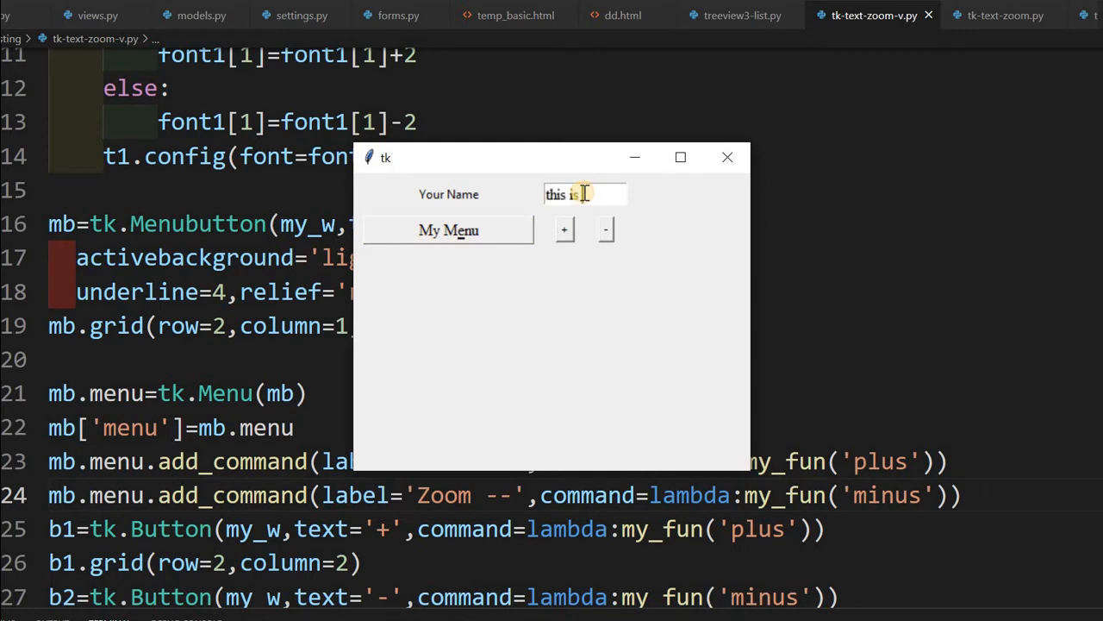
text(test)
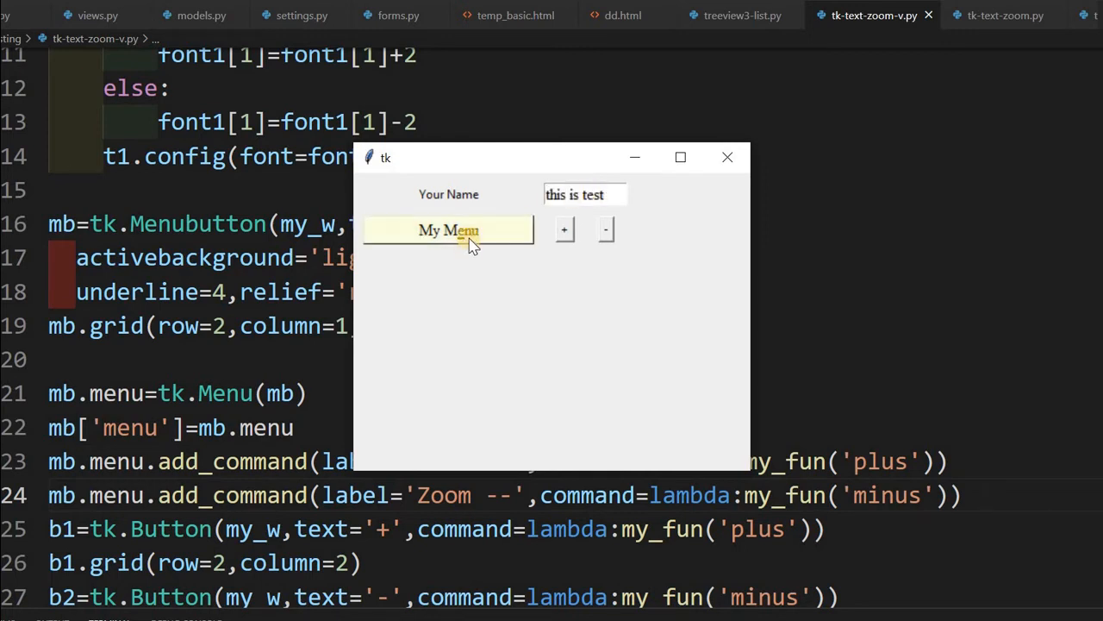
click(448, 229)
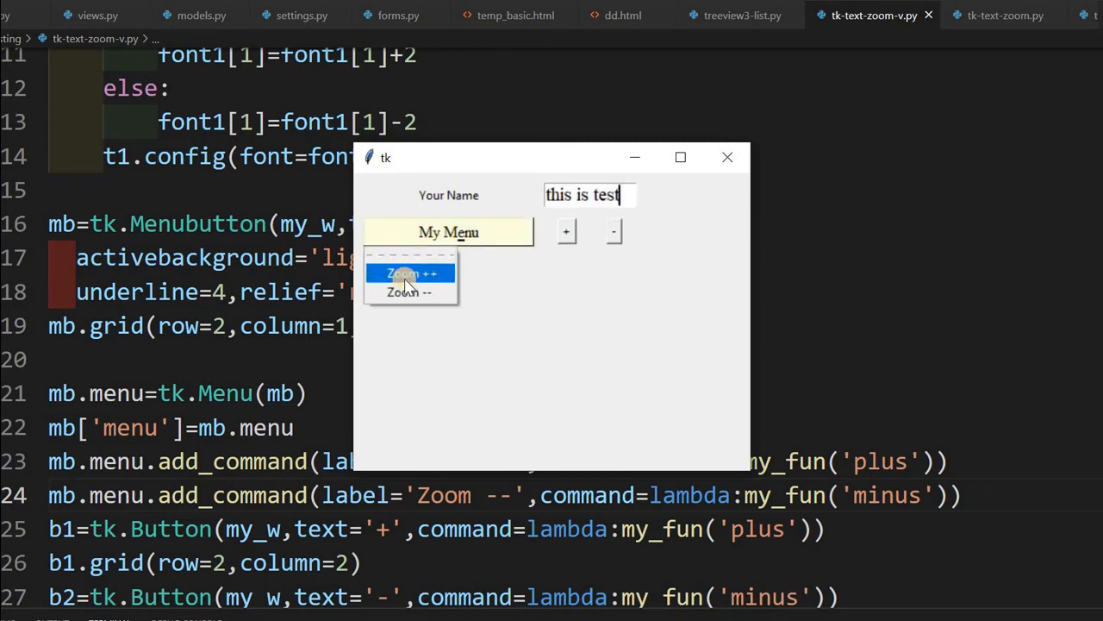
mouse_move(441, 250)
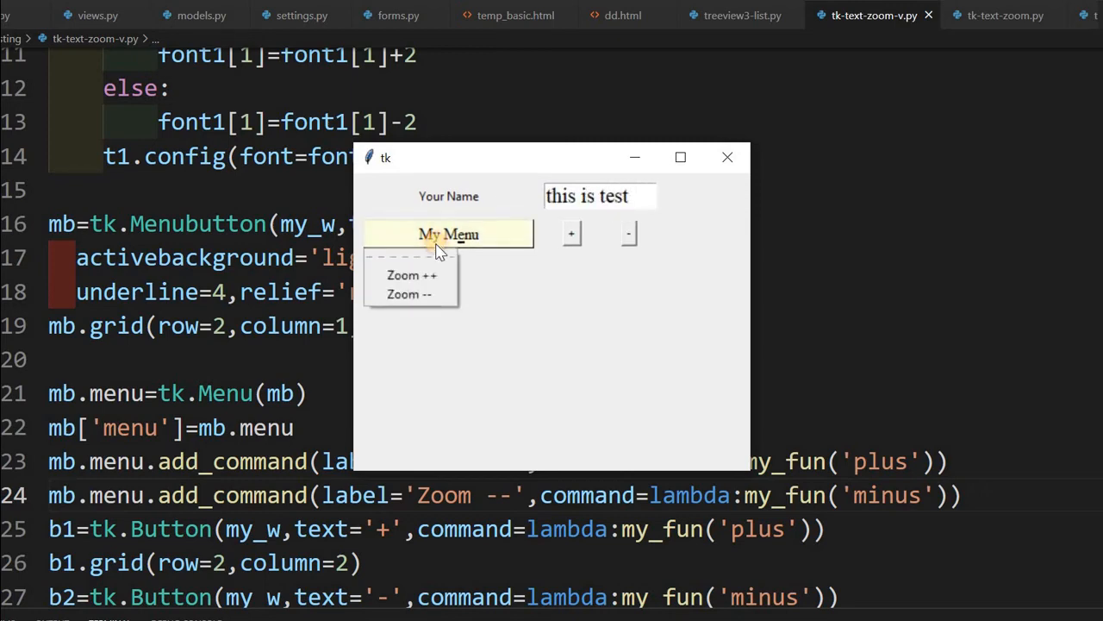
mouse_move(412, 273)
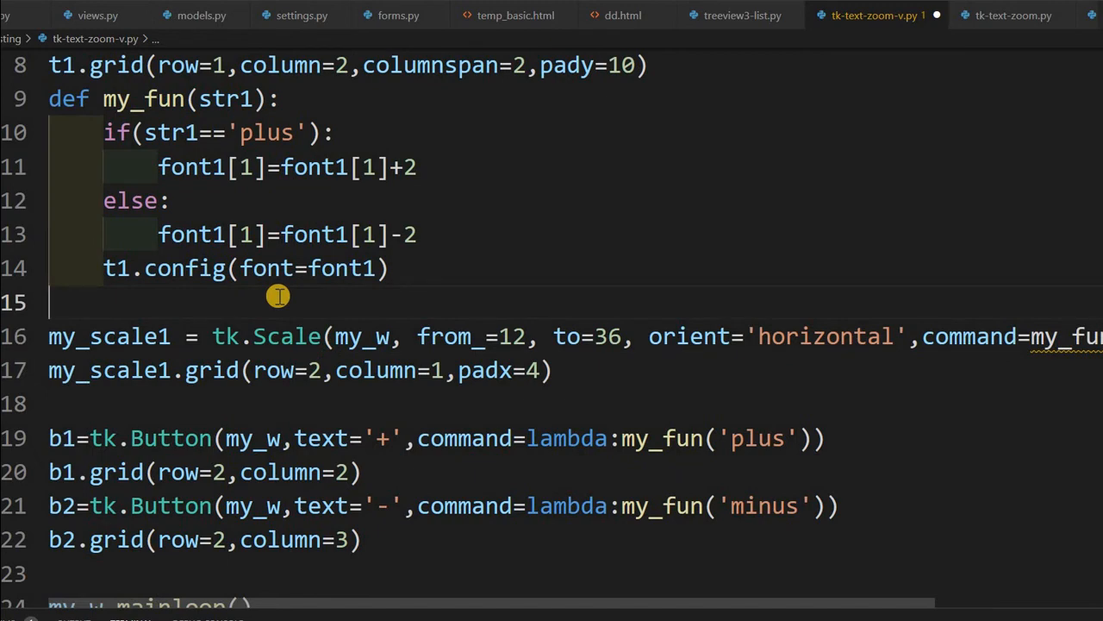
Write my_fun2(value) setting font1[1] from my_scale1.get(), and grab the t1.config line to reuse.
text(def my)
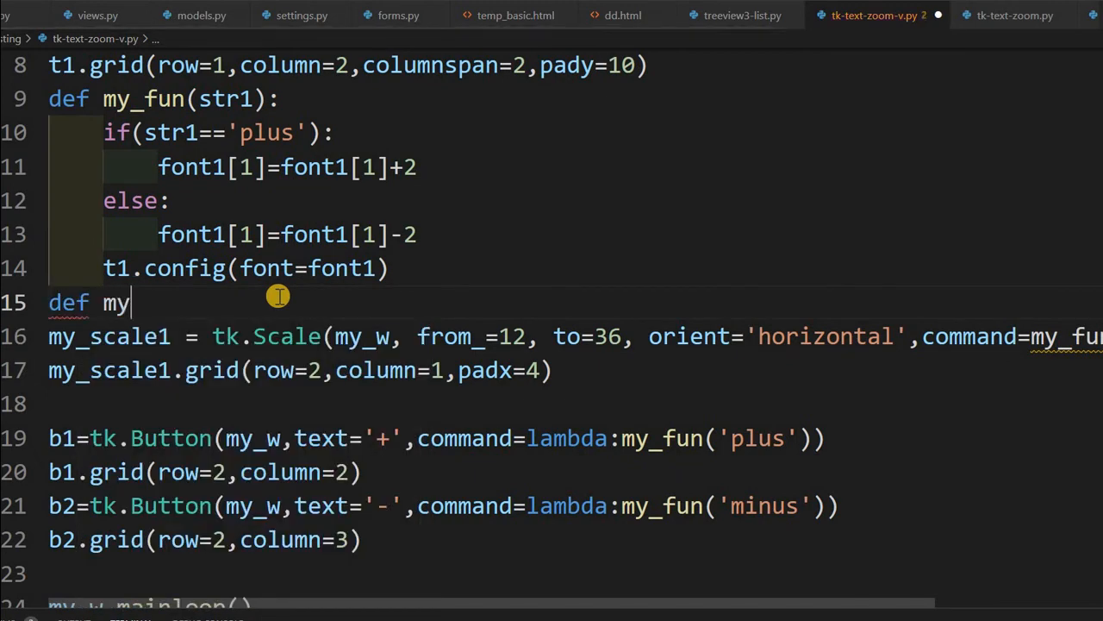
text(_fun2())
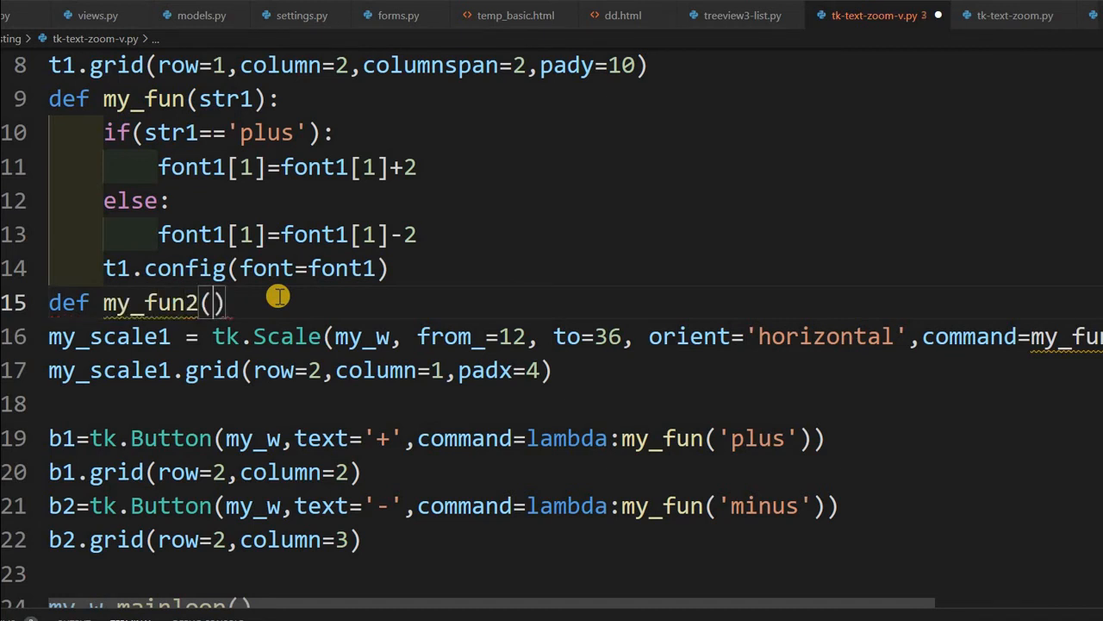
text(value)
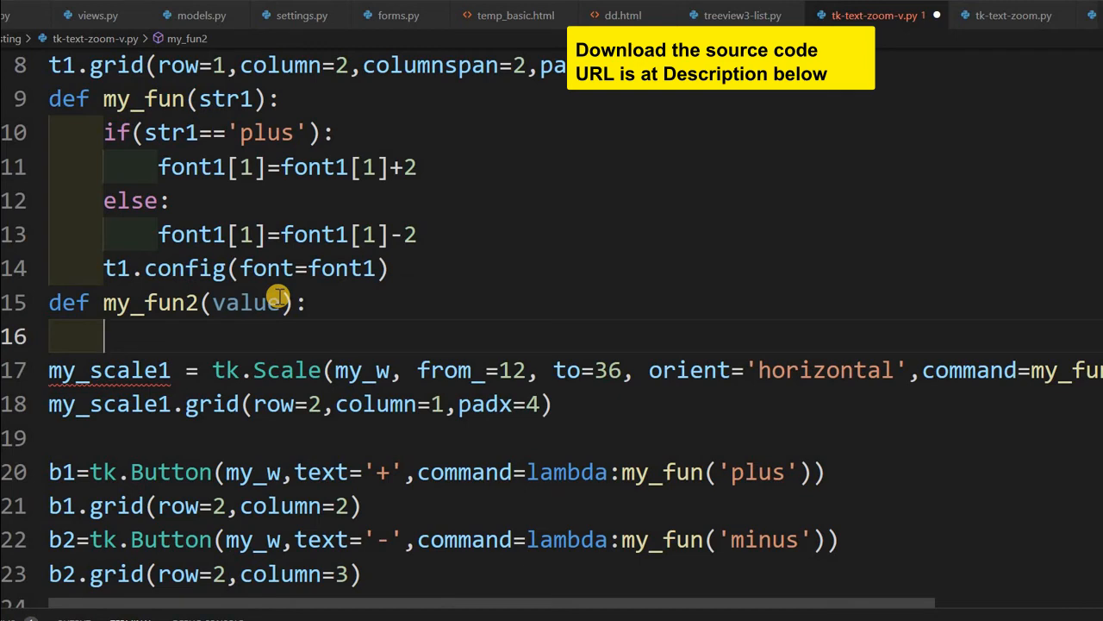
text(font1)
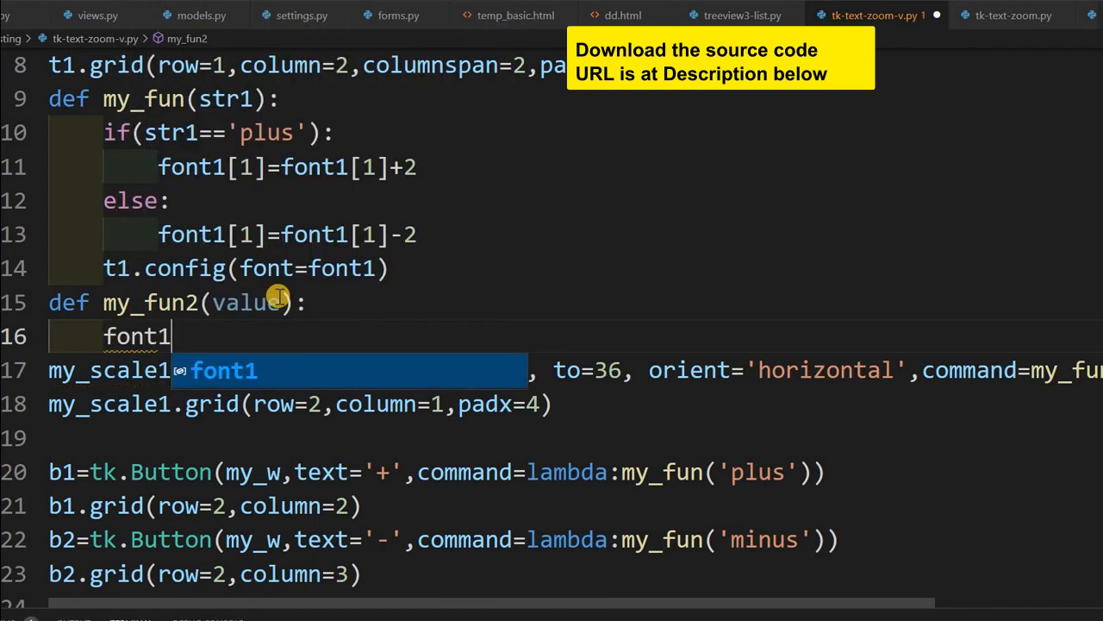
text([1]=)
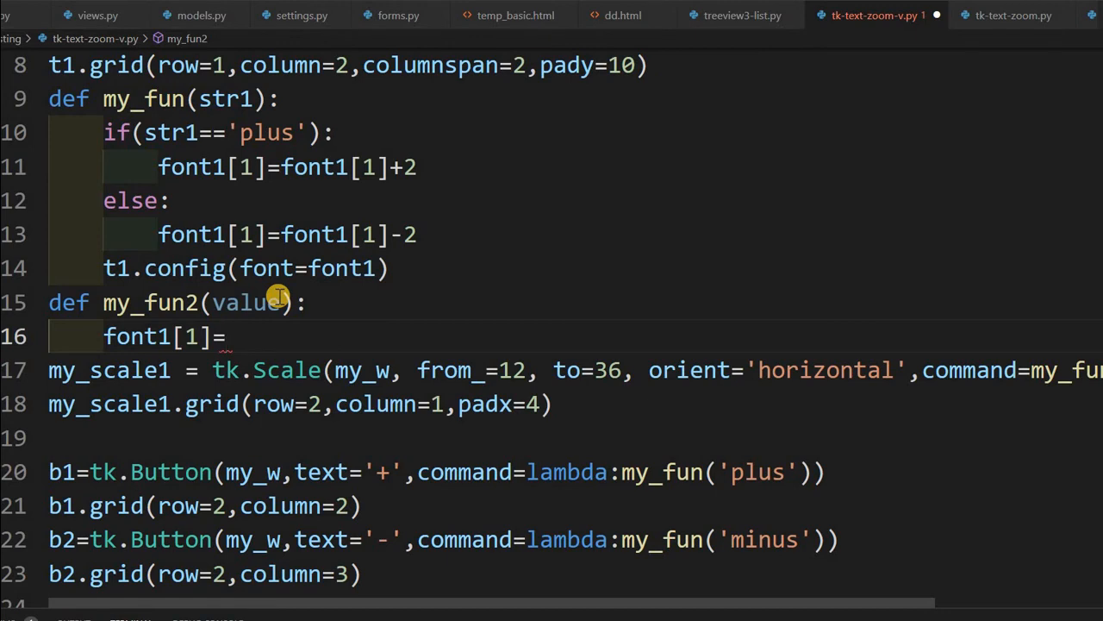
text(my_scale1)
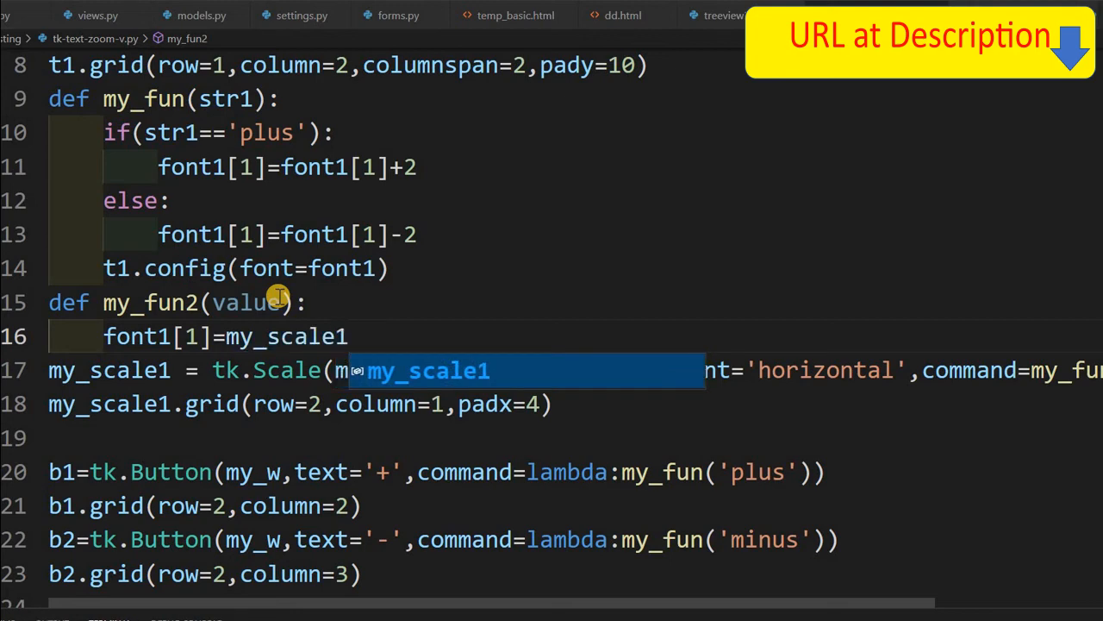
text(.f)
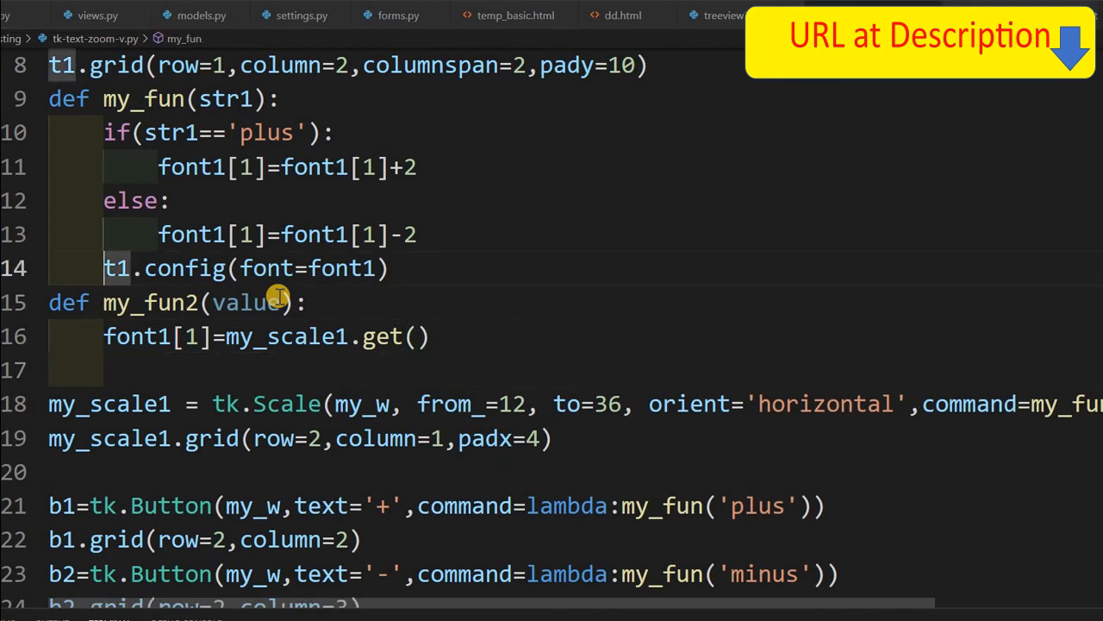
click(389, 336)
text(t1.config(font=font)
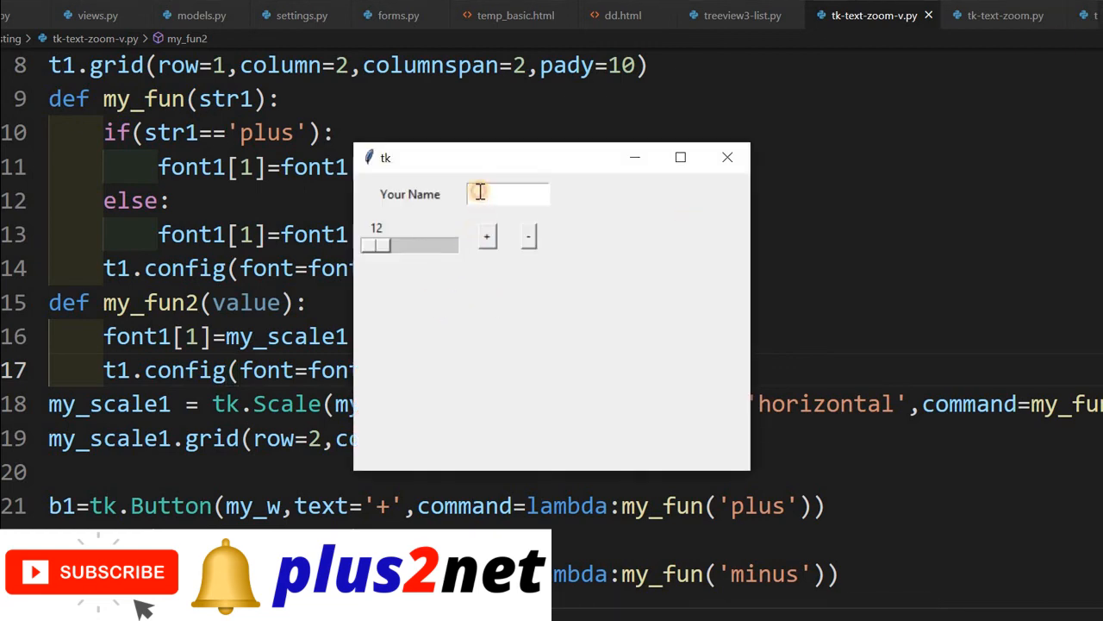
Type 'This is te' and slide the scale to resize the text: 26, larger, 16, then 33.
text(This is test)
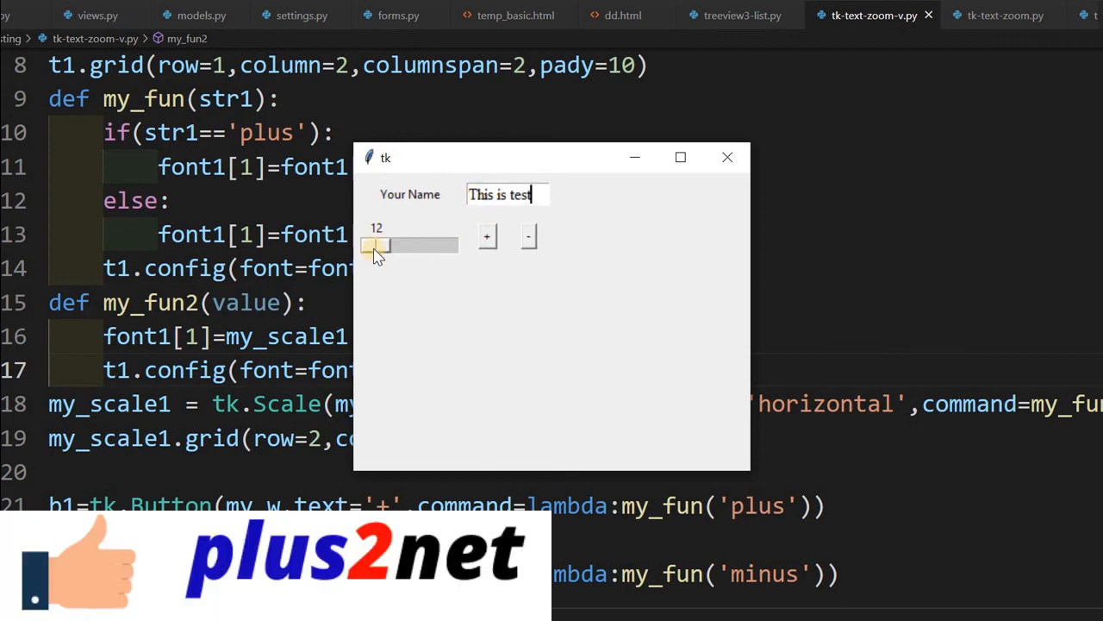
drag(374, 244, 418, 261)
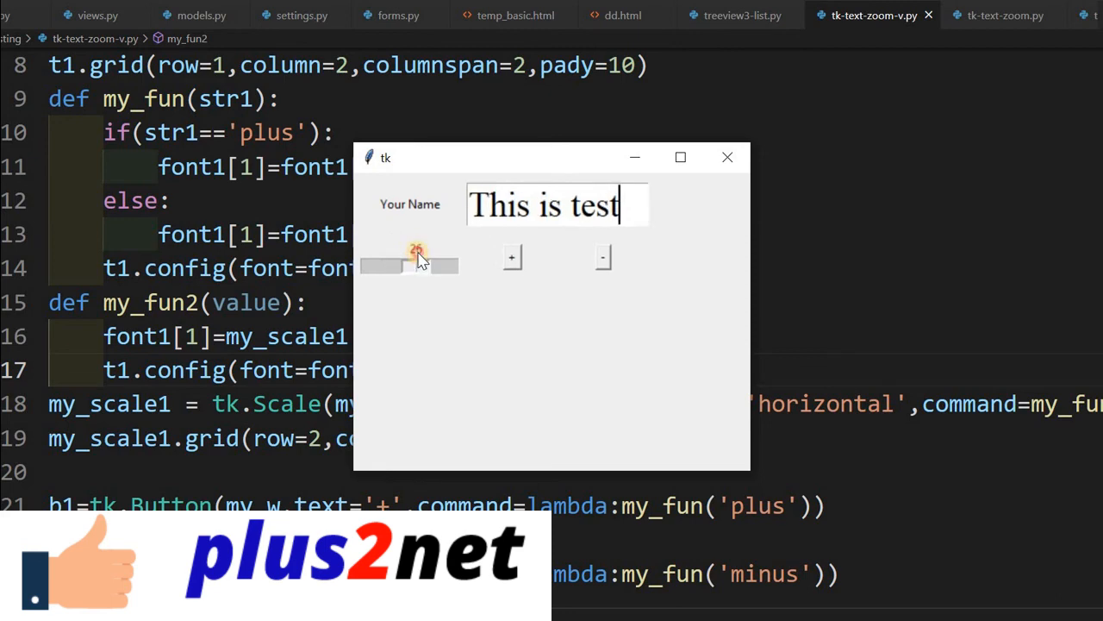
drag(418, 266, 439, 266)
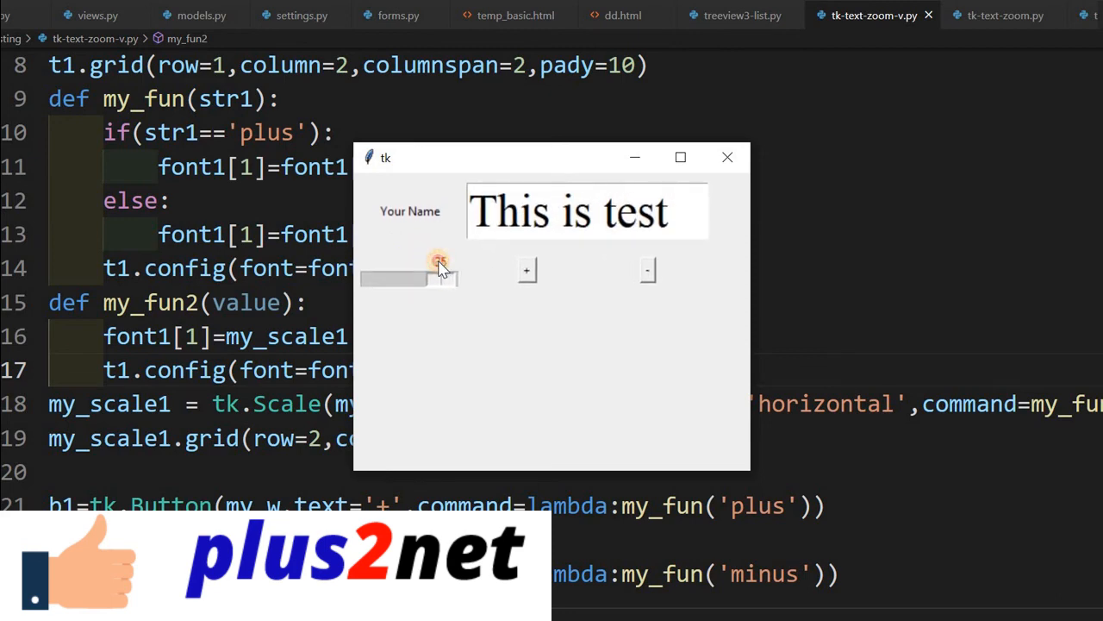
drag(439, 262, 405, 262)
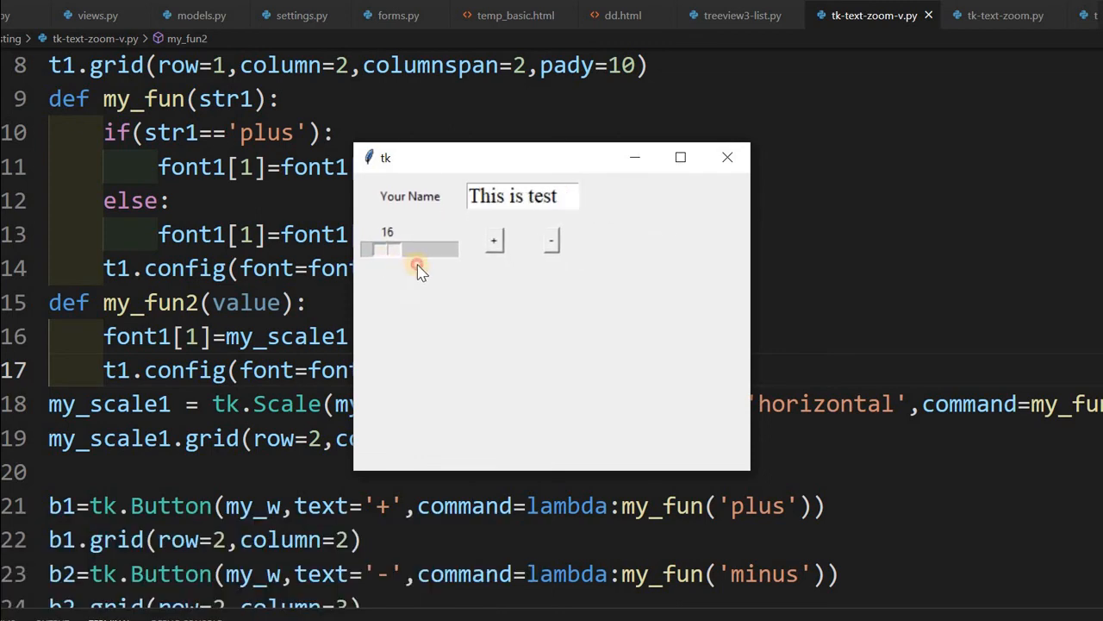
drag(384, 250, 431, 269)
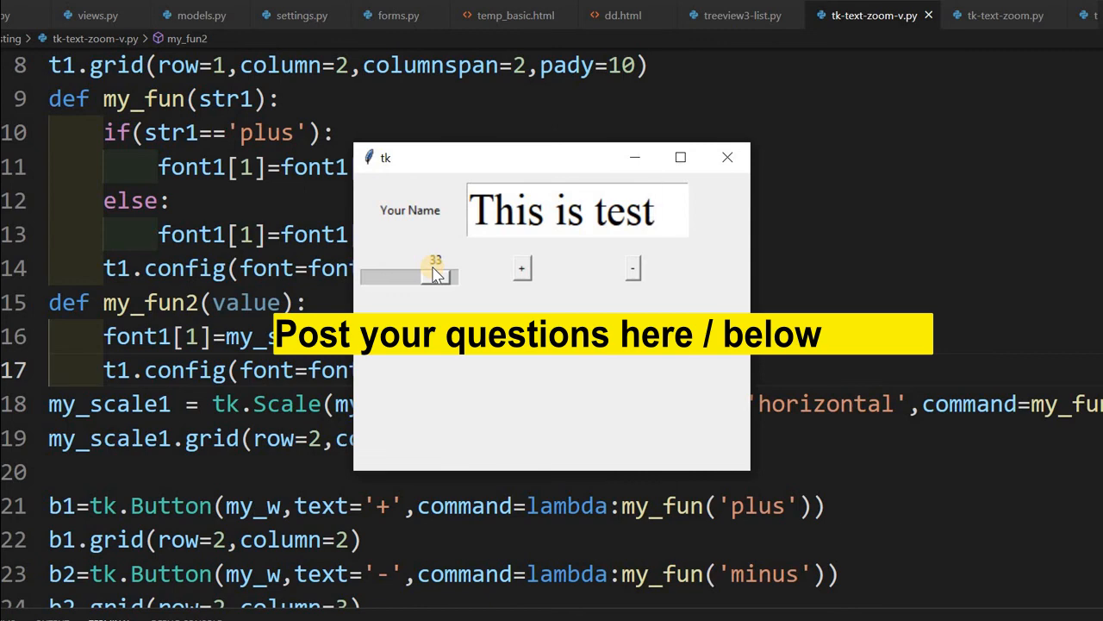
click(577, 209)
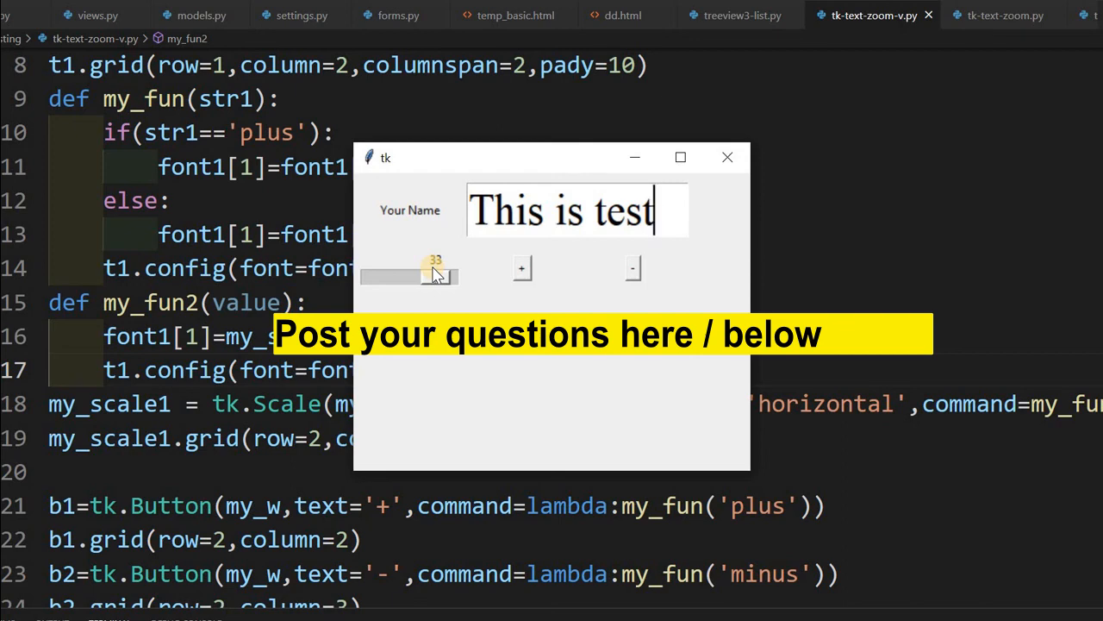